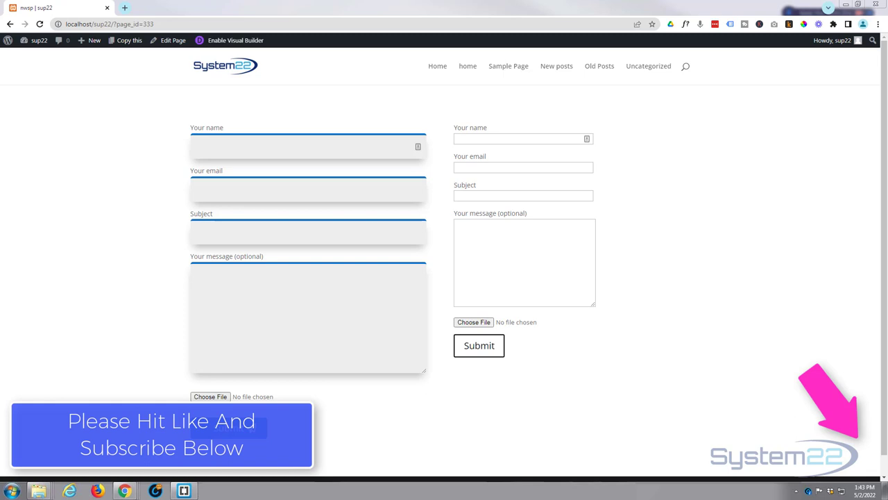
mouse_move(817, 179)
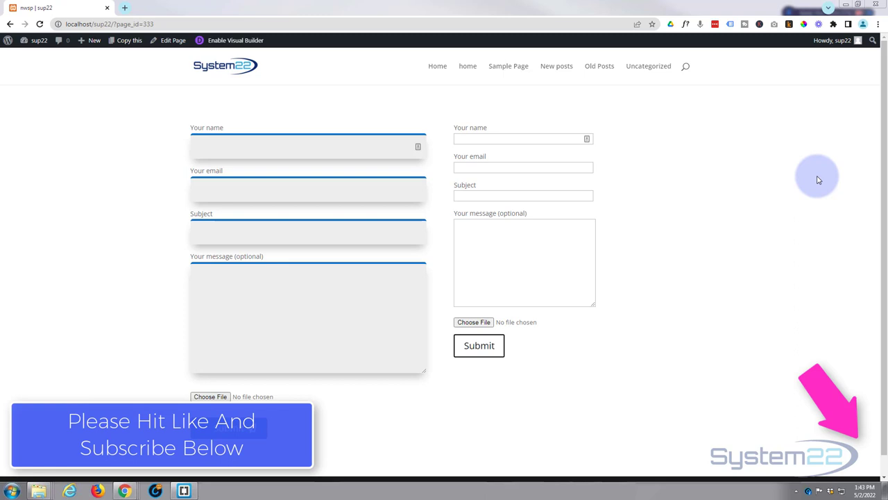
mouse_move(576, 236)
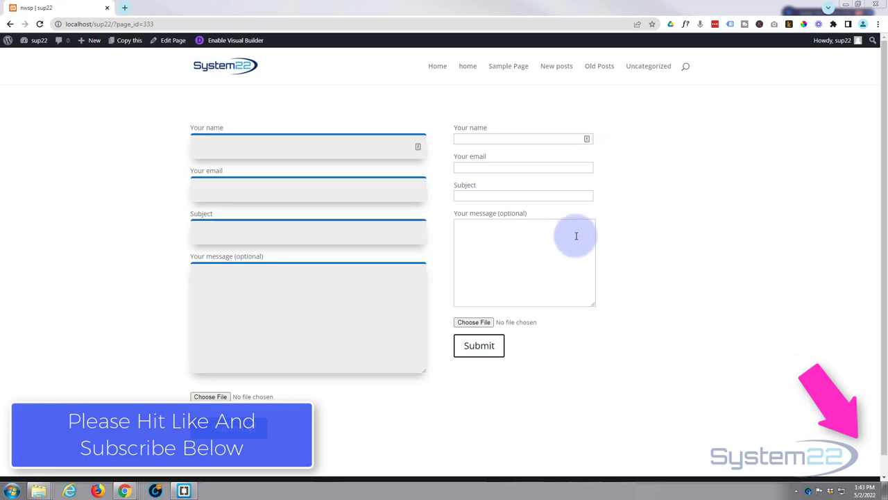
mouse_move(483, 183)
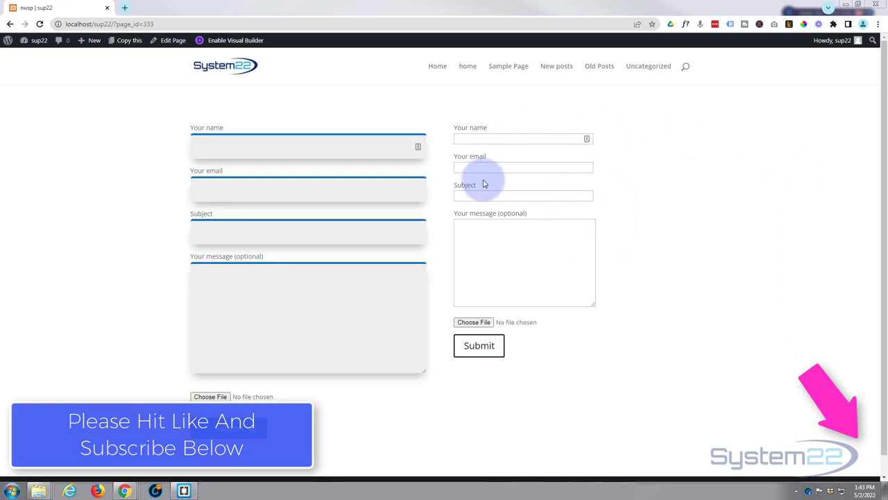
mouse_move(559, 298)
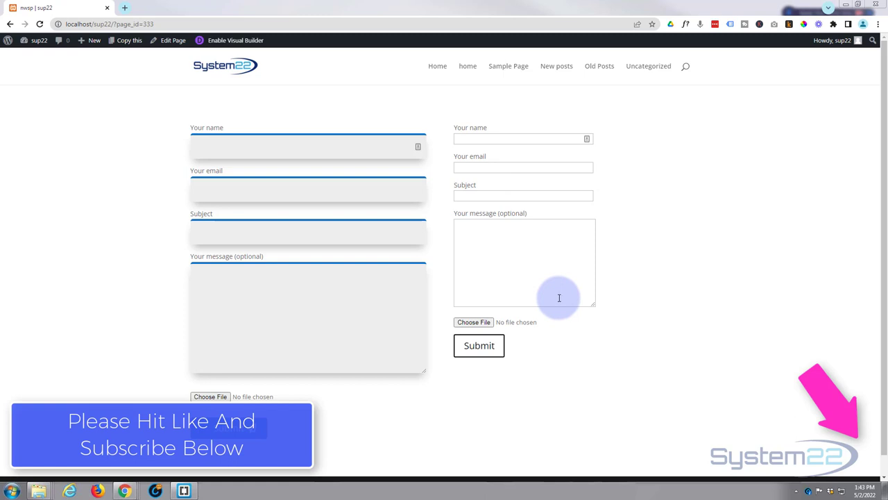
mouse_move(283, 103)
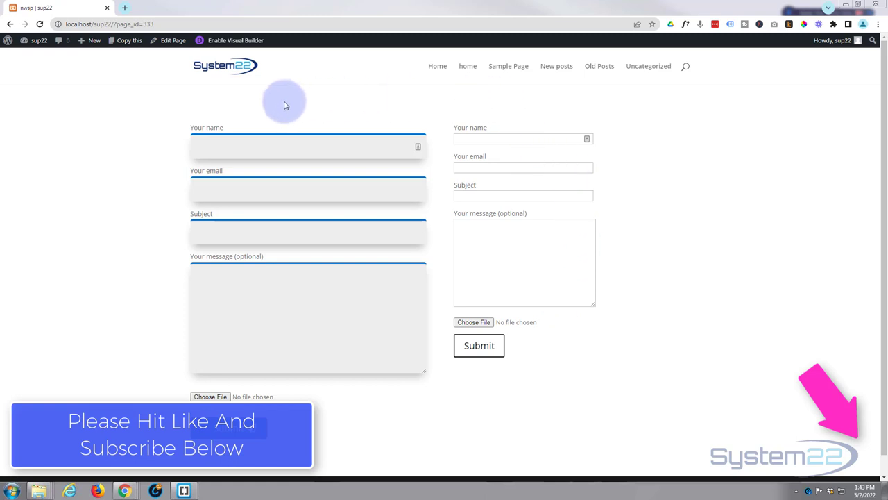
mouse_move(174, 356)
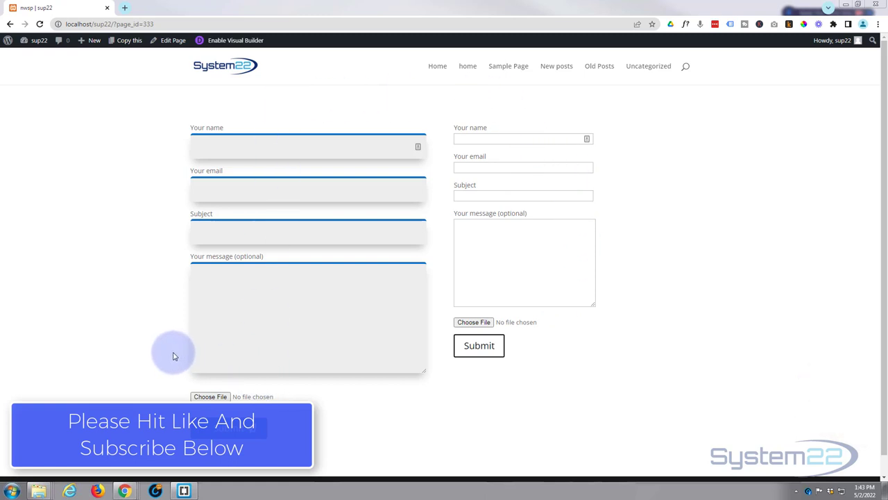
mouse_move(160, 349)
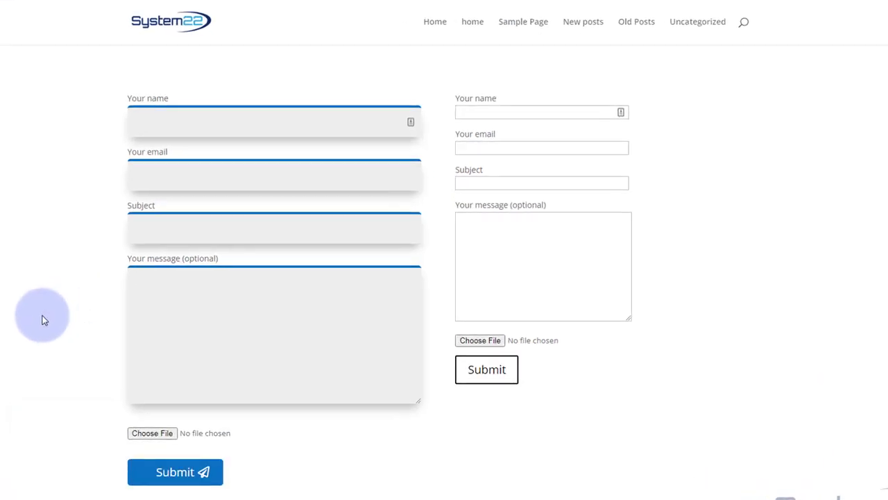
mouse_move(739, 285)
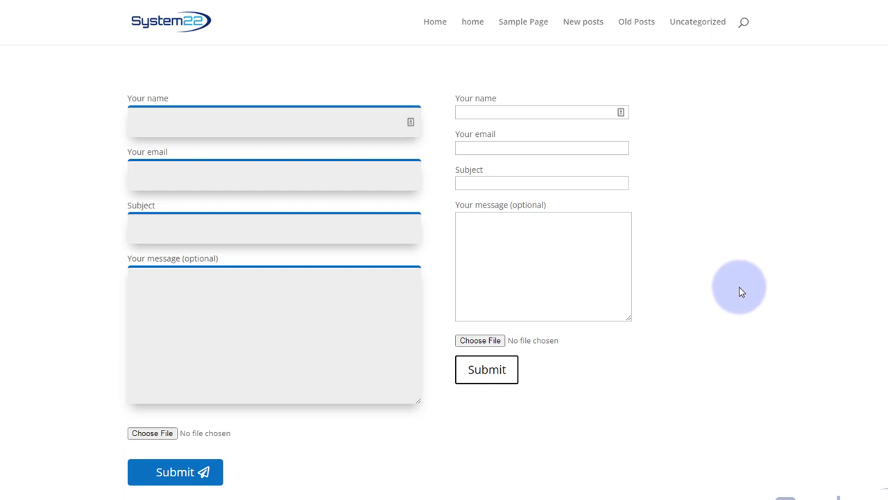
mouse_move(318, 277)
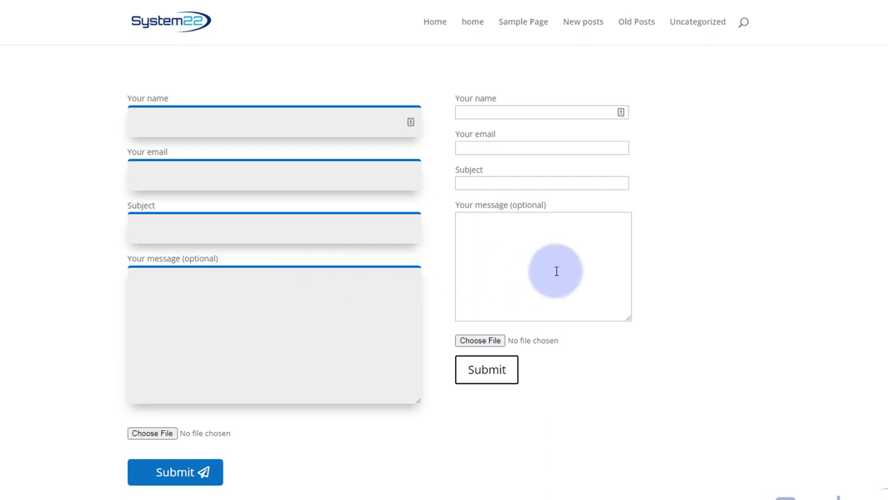
mouse_move(680, 135)
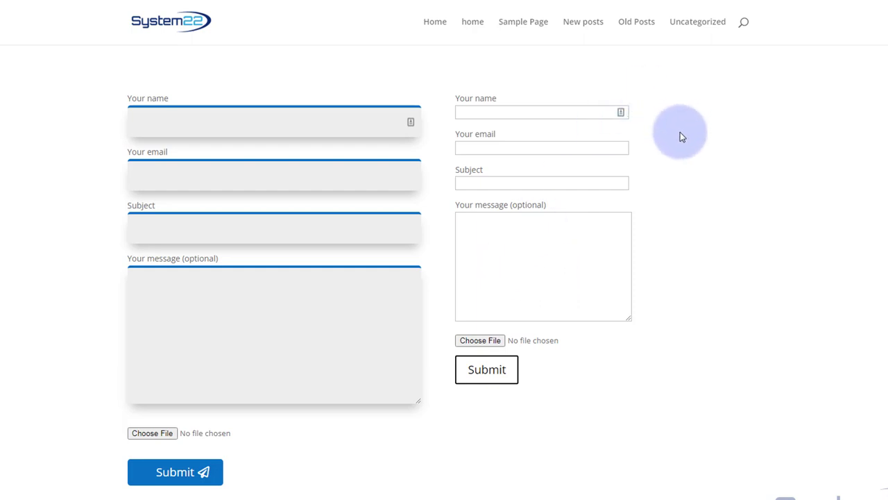
mouse_move(570, 337)
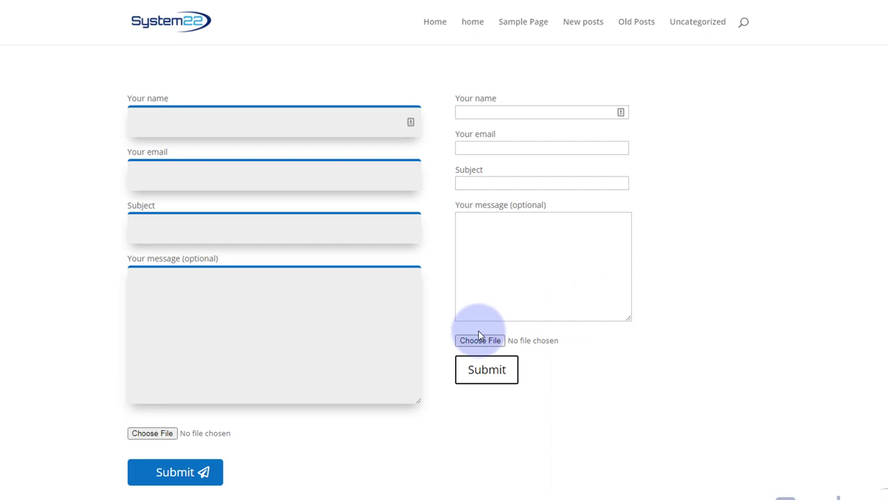
mouse_move(525, 341)
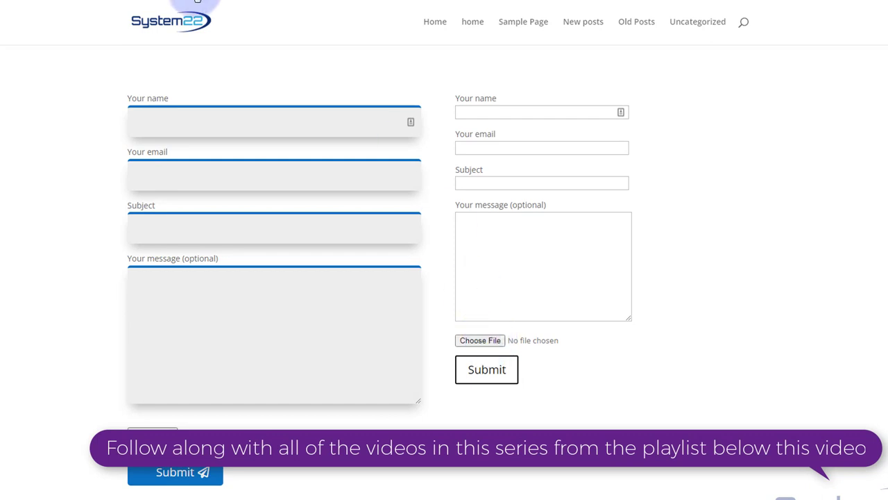
Step: Enable the Visual Builder on the page and open the Contact Forms list in a second tab
left_click(487, 369)
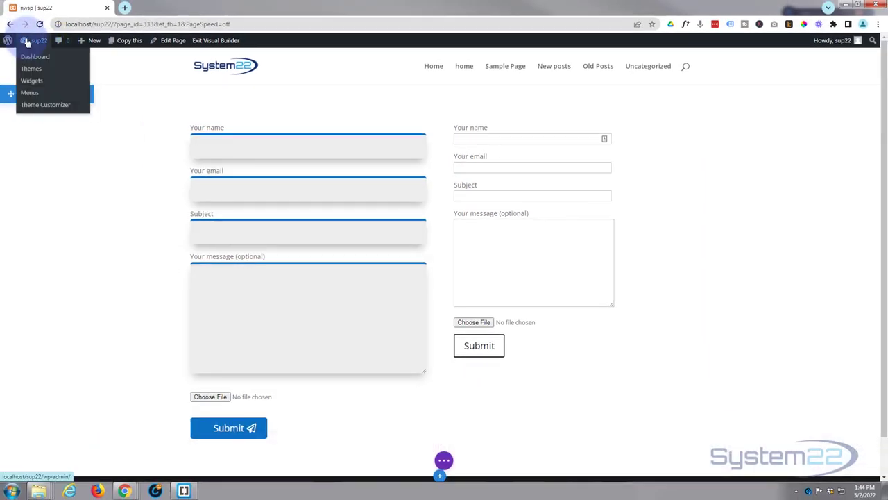
left_click(35, 56)
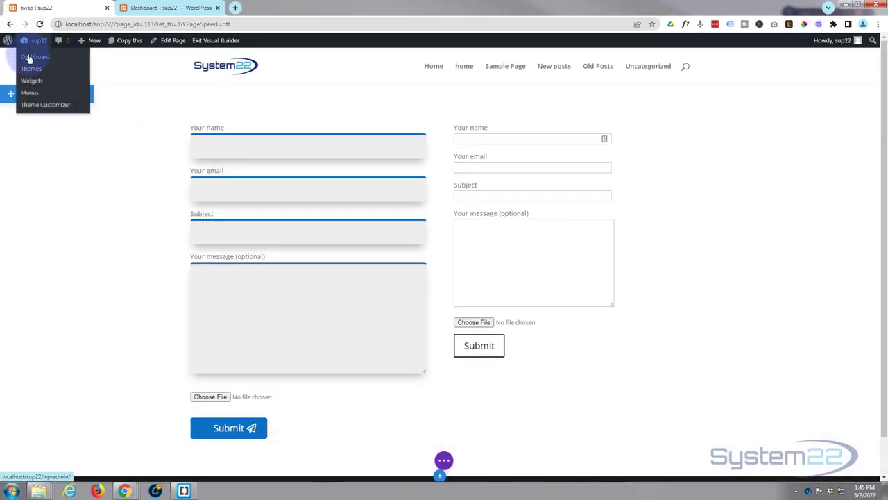
left_click(34, 57)
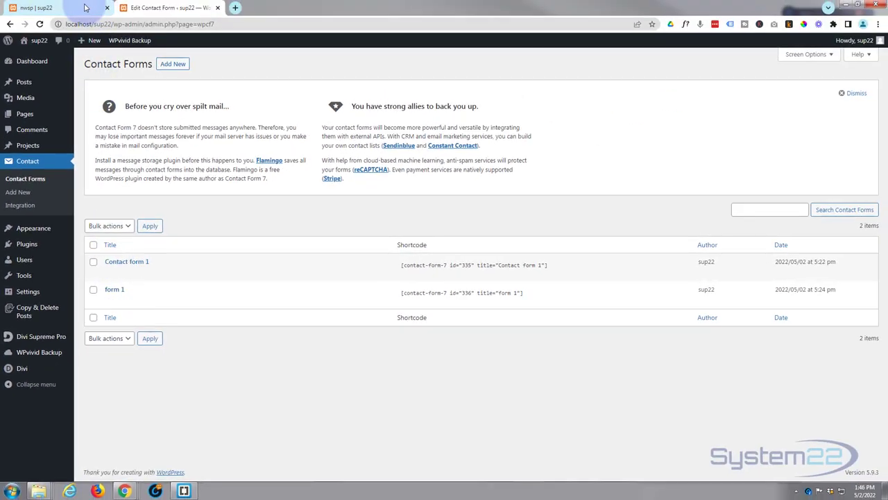
left_click(170, 7)
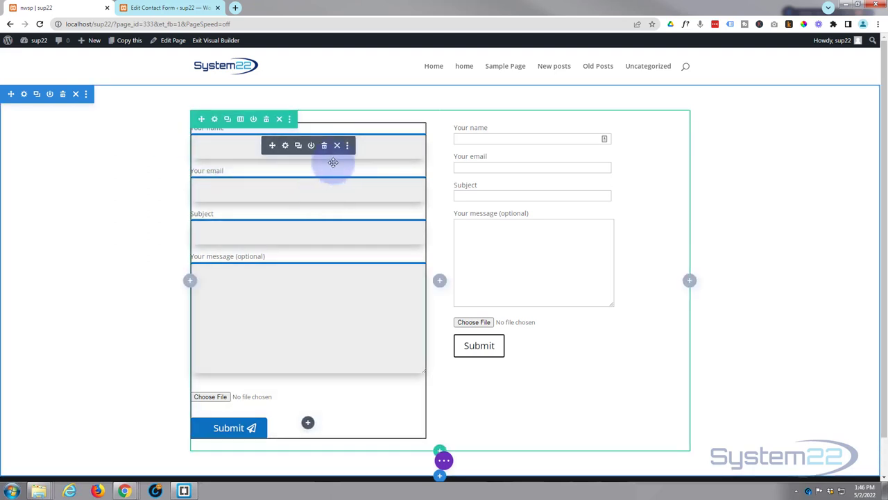
Step: Remove the old styled form and browse the module picker to Supreme Contact Form 7
left_click(337, 145)
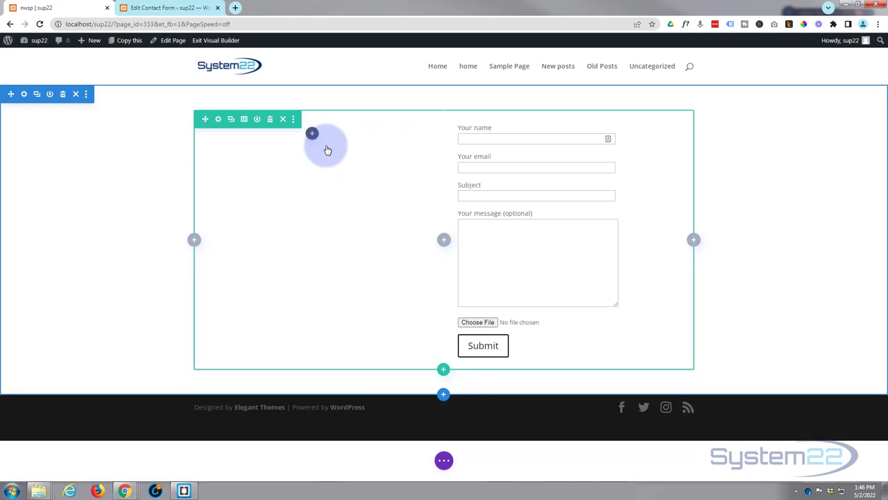
mouse_move(322, 149)
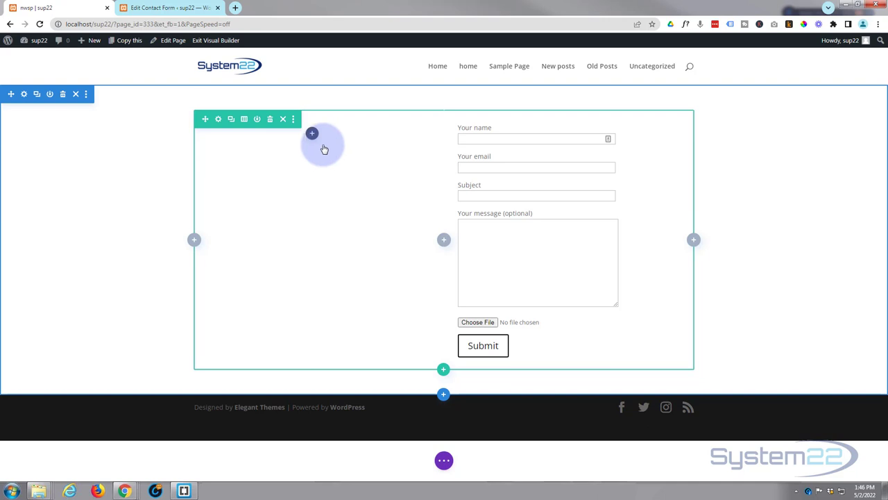
mouse_move(305, 143)
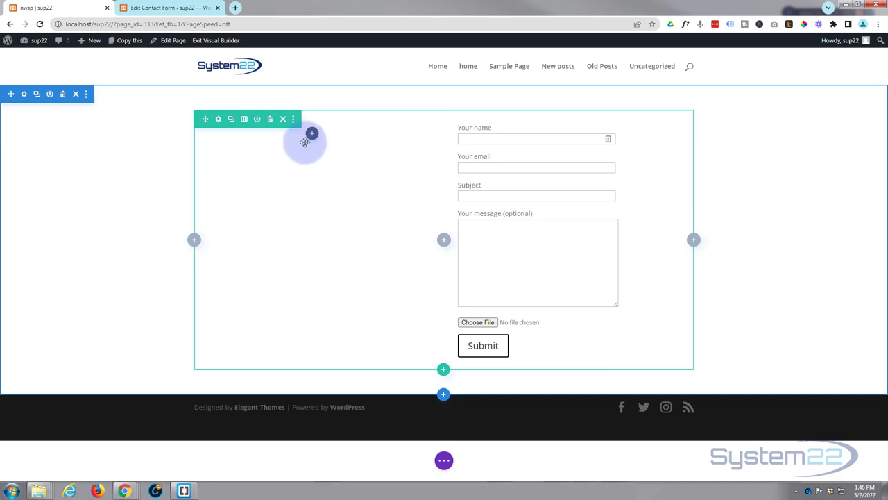
left_click(311, 133)
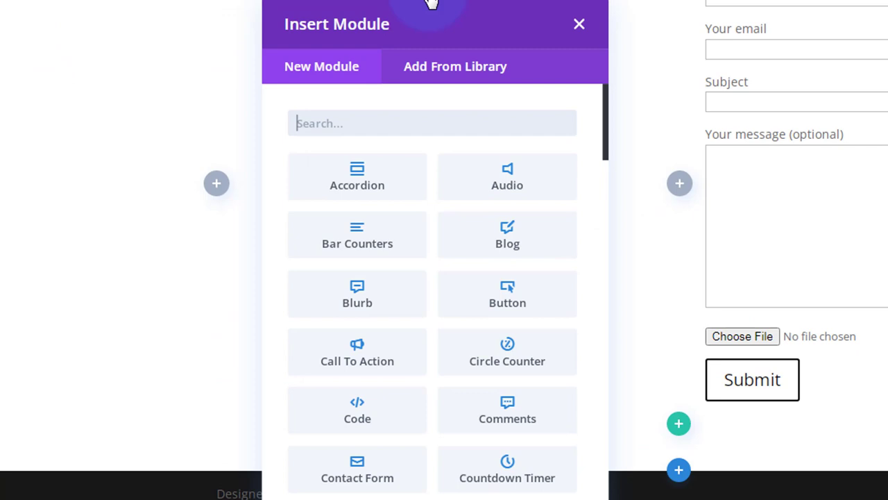
scroll("down", 3)
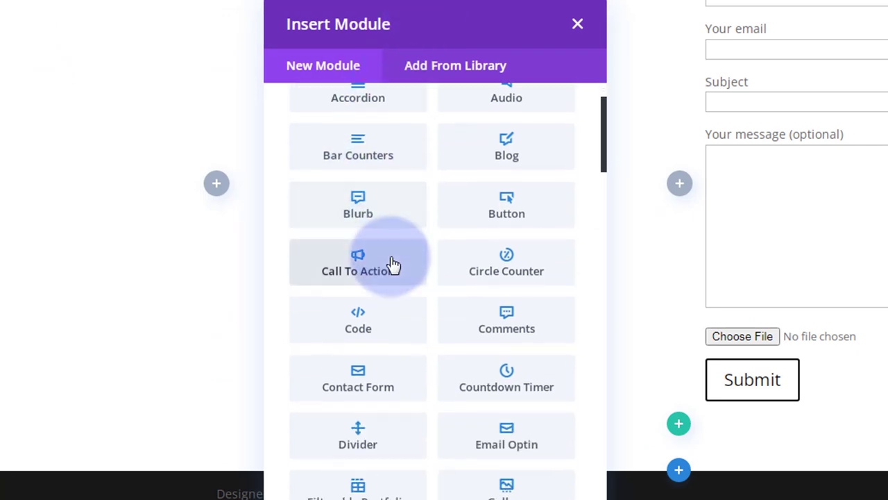
scroll("down", 3)
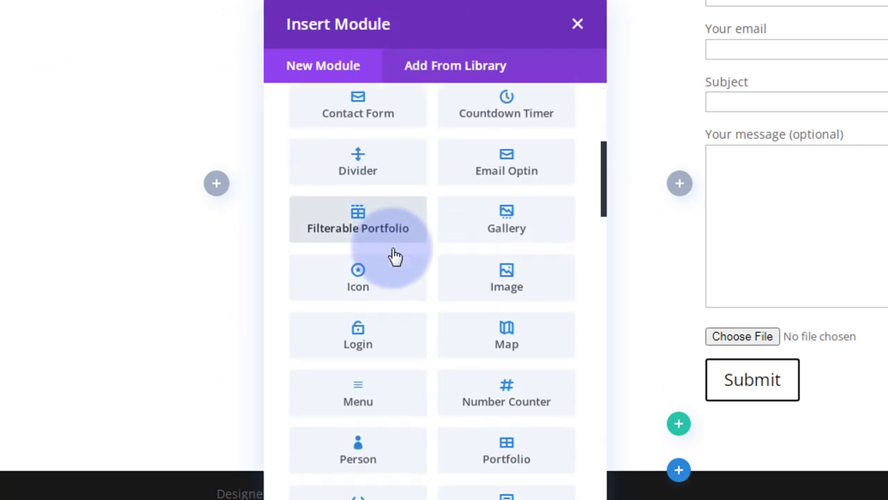
scroll("down", 3)
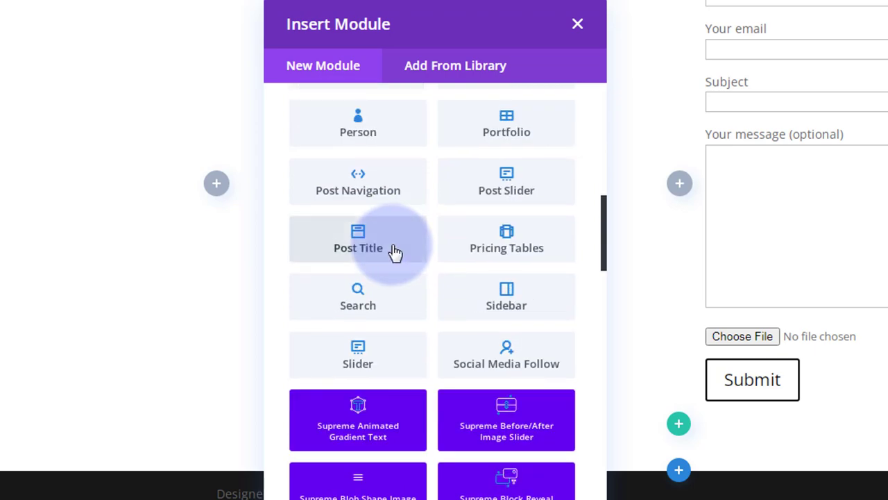
scroll("down", 3)
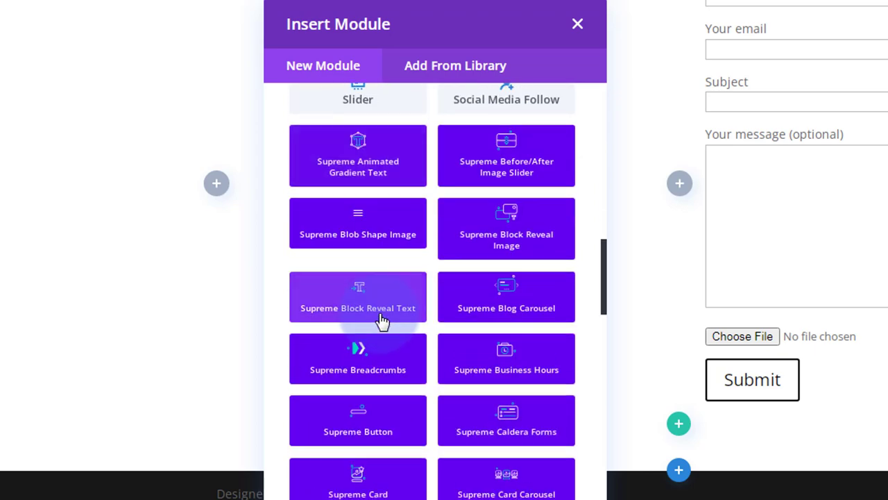
scroll("down", 3)
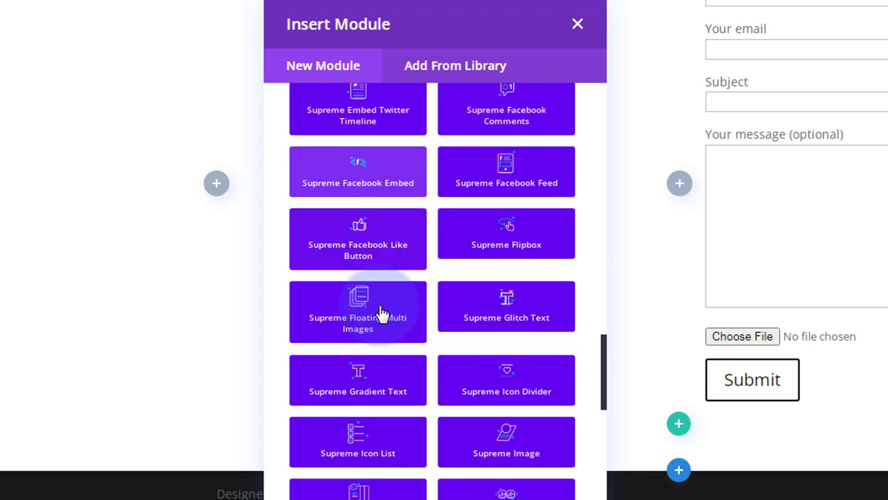
scroll("down", 3)
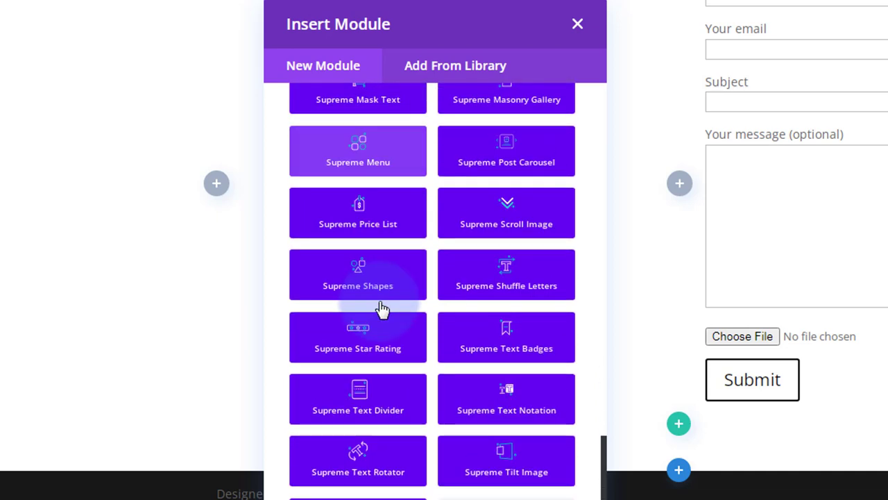
scroll("down", 3)
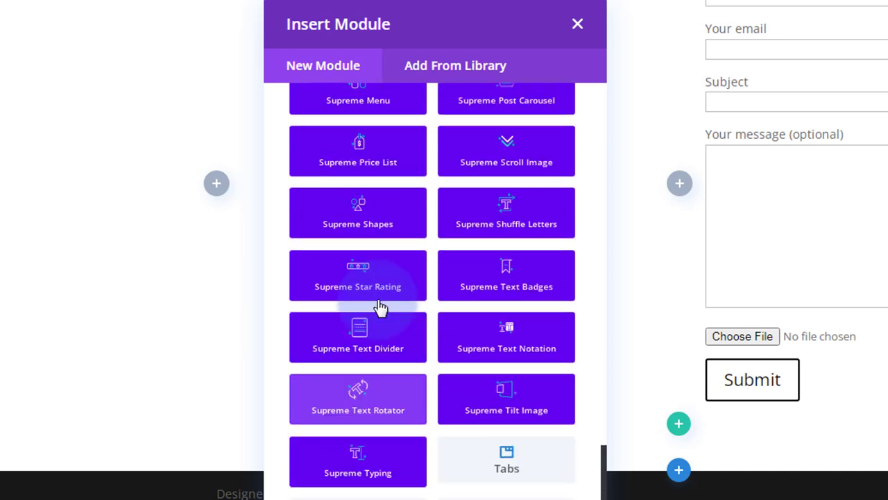
scroll("up", 3)
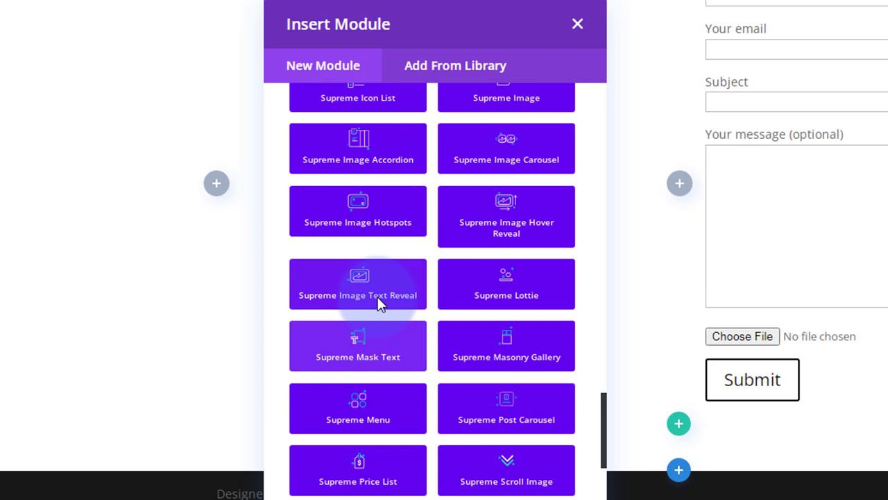
scroll("up", 3)
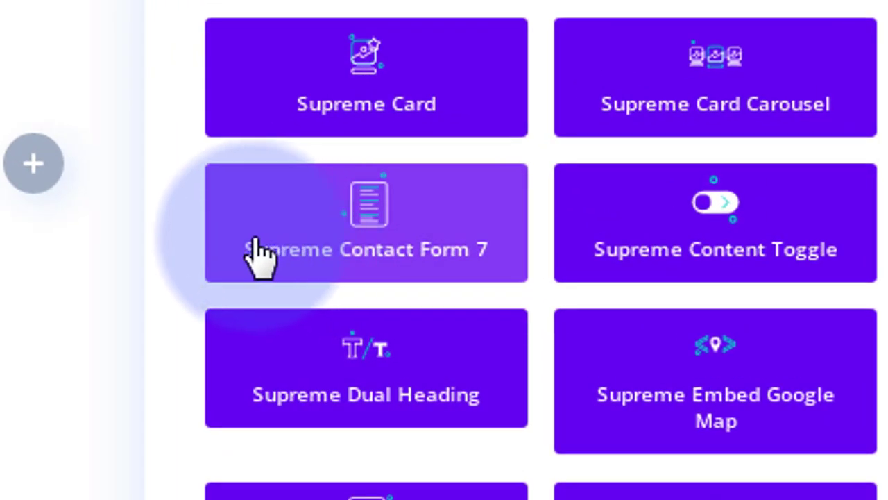
mouse_move(427, 257)
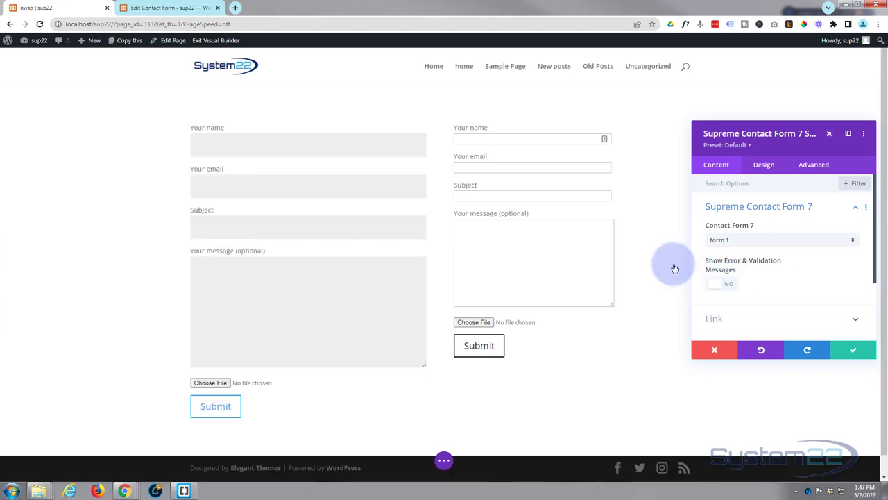
mouse_move(388, 292)
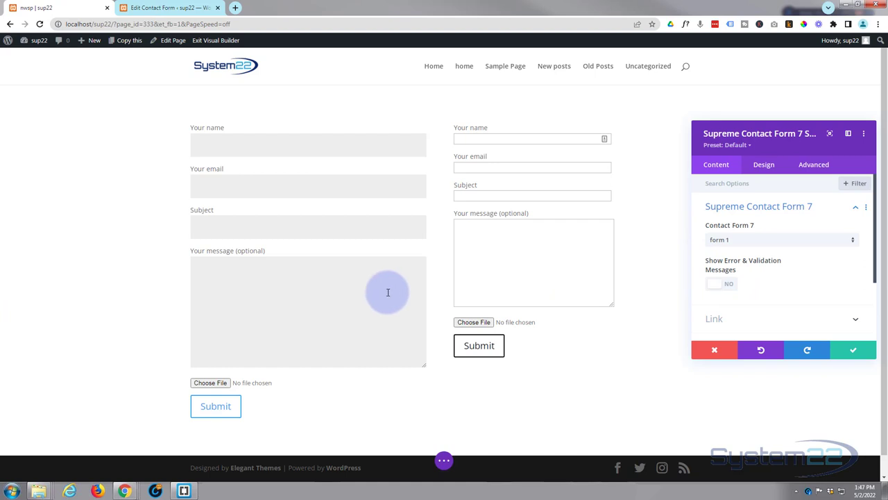
mouse_move(275, 285)
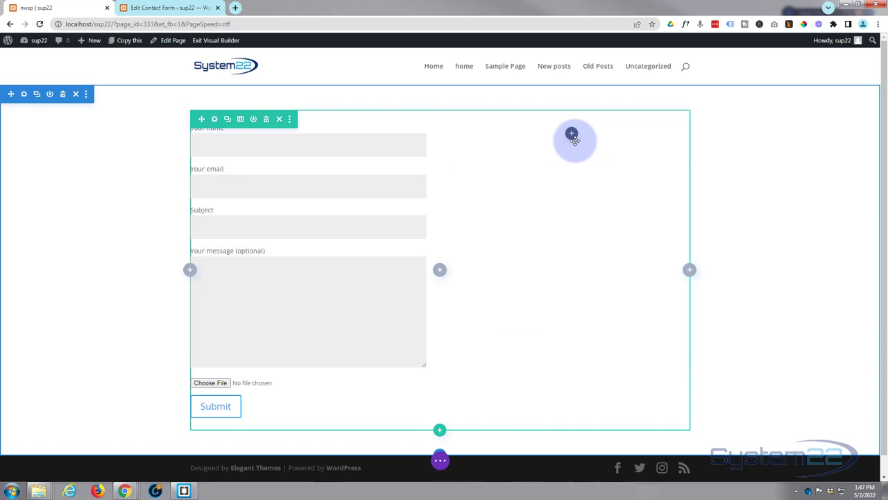
Step: Add a right-column Code module containing [contact-form-7 id="336" title="form 1"]
left_click(571, 132)
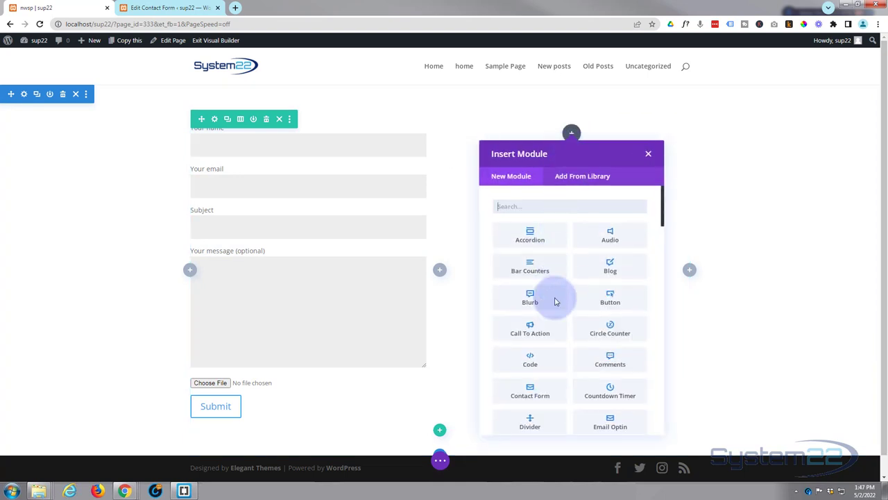
left_click(529, 359)
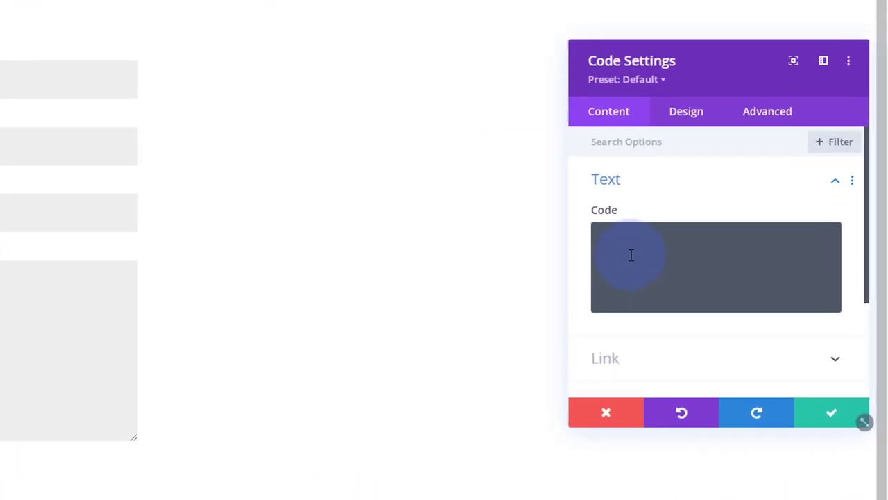
type("[contact-form-7 id=\"336\" title=\"form 1\"]")
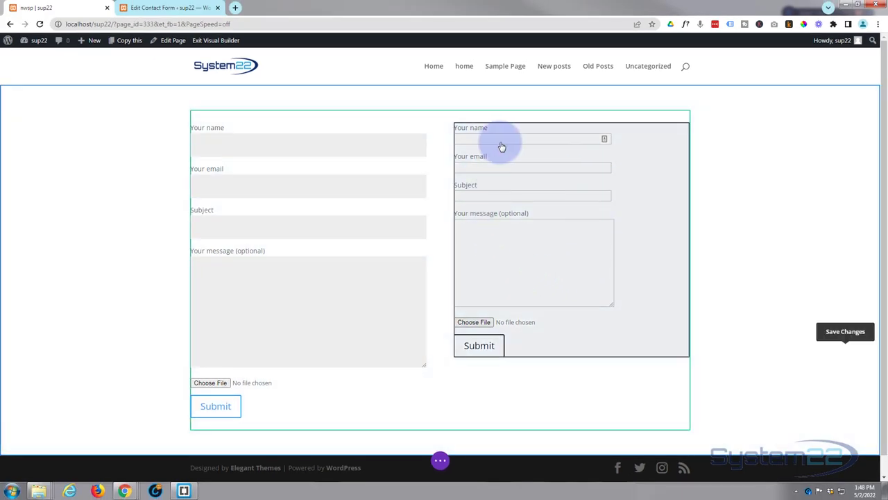
mouse_move(535, 248)
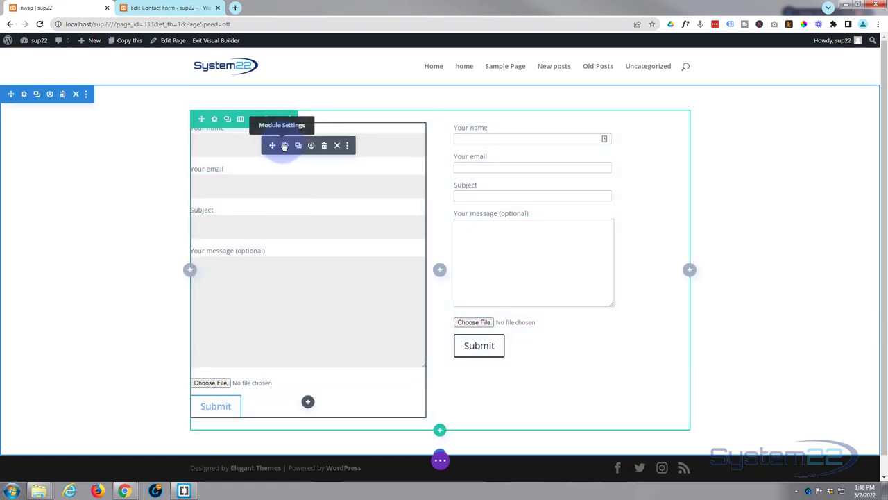
Step: Dock the Supreme Contact Form 7 settings beside the form and set Show Error & Validation Messages to YES
left_click(284, 145)
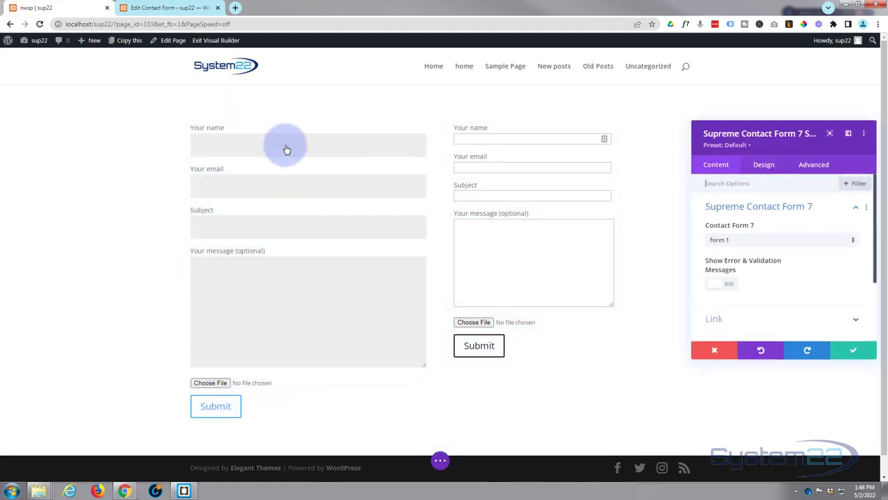
left_click_drag(759, 134, 597, 126)
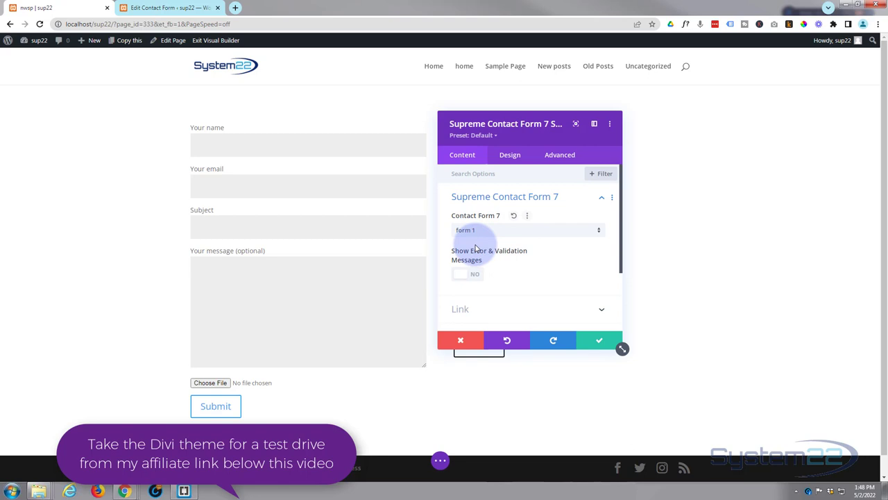
left_click(475, 273)
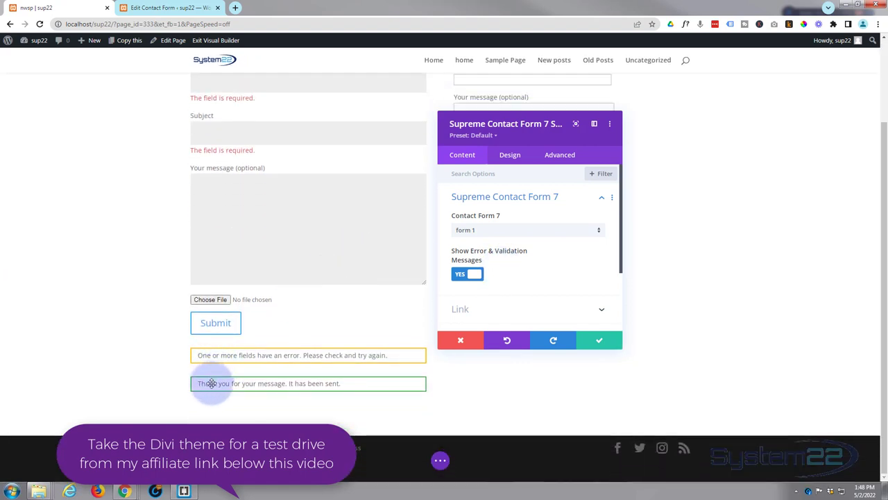
mouse_move(179, 356)
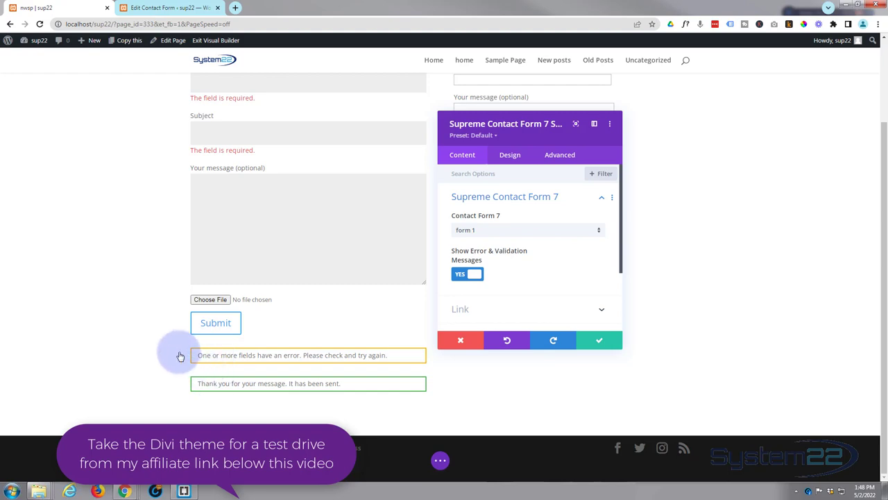
mouse_move(324, 354)
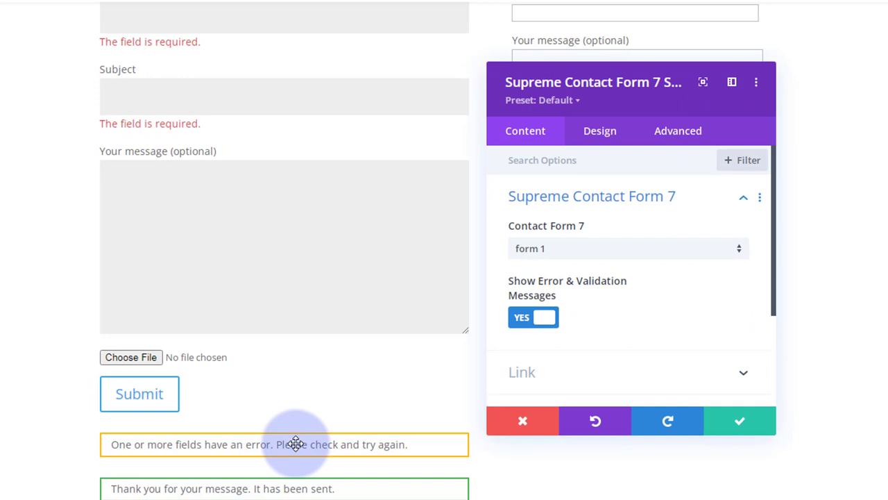
mouse_move(635, 305)
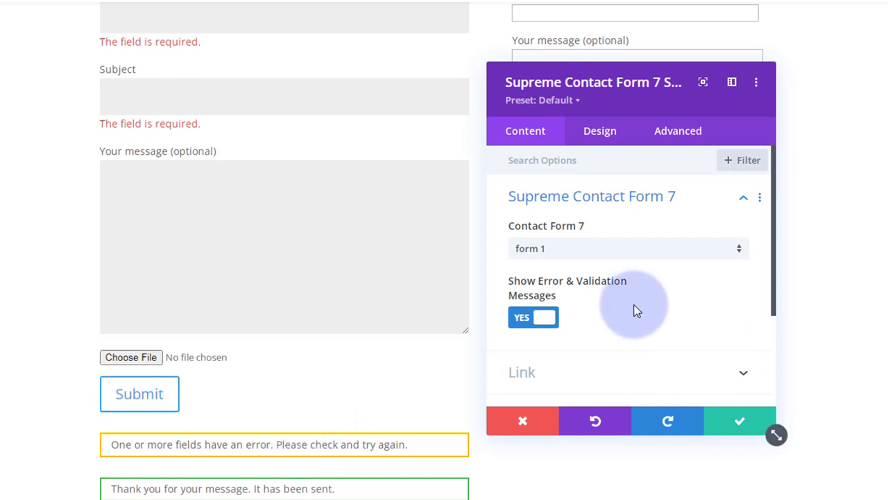
scroll("down", 3)
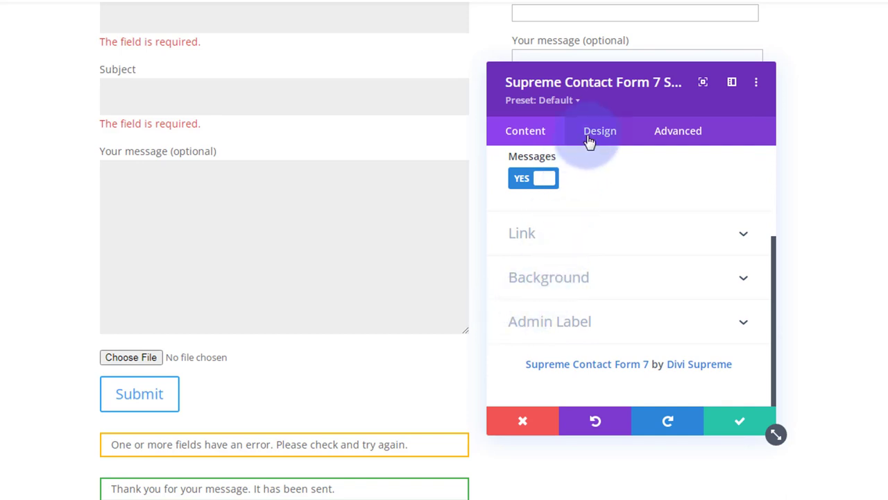
left_click(599, 130)
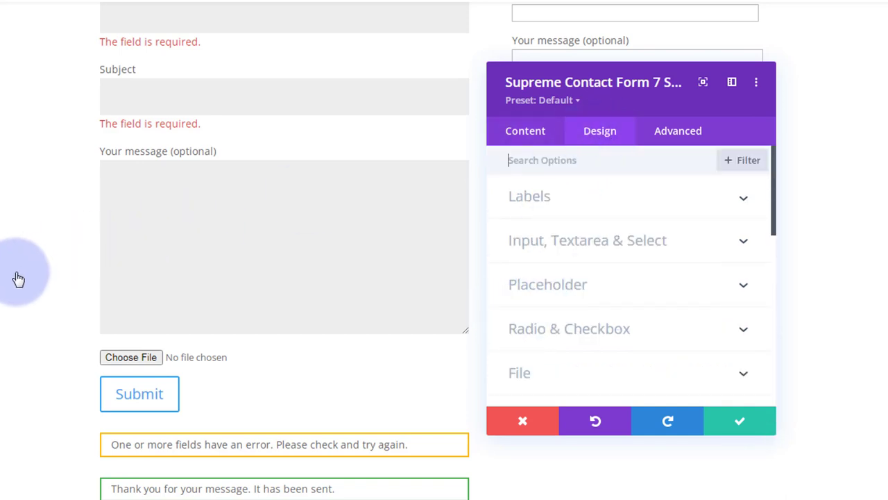
scroll("up", 3)
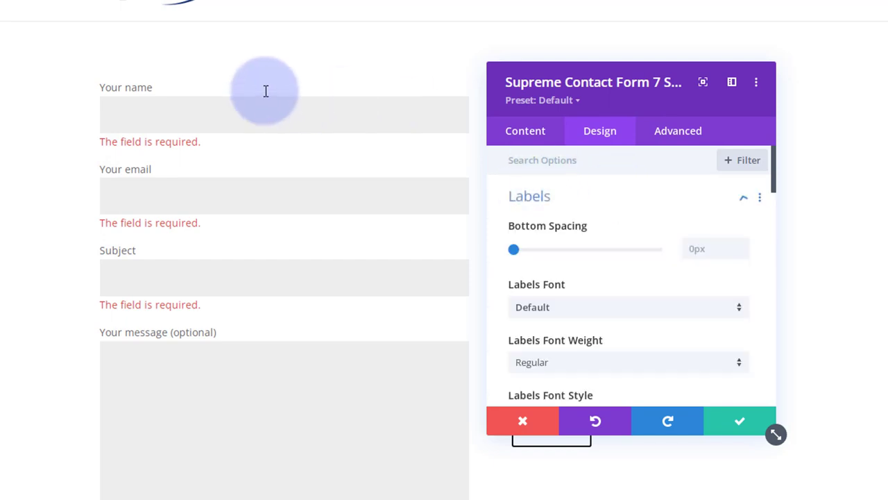
mouse_move(118, 177)
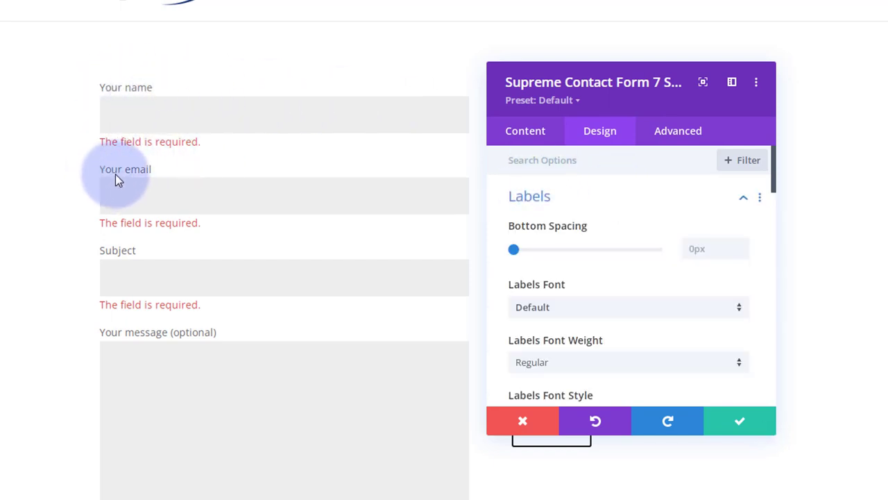
mouse_move(656, 212)
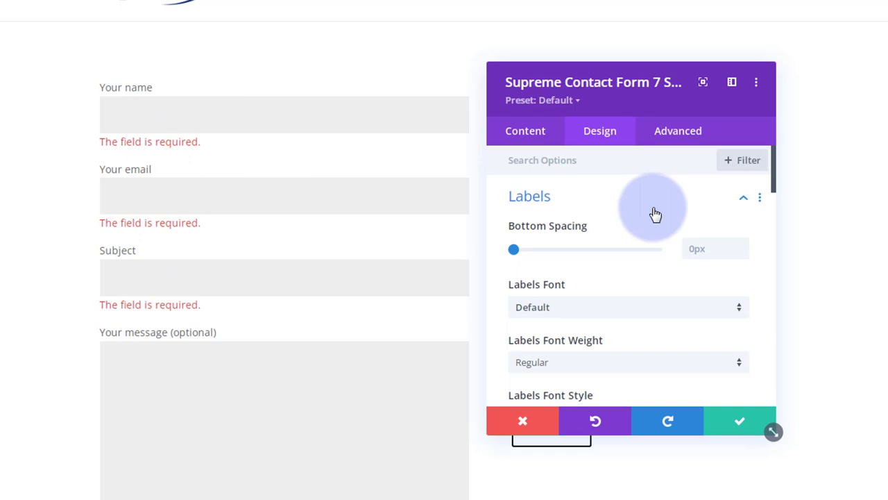
left_click_drag(513, 249, 517, 250)
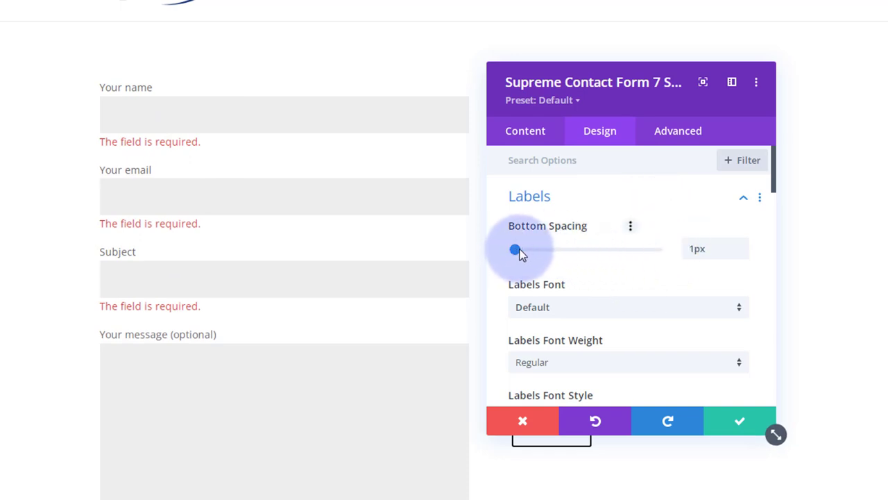
left_click_drag(515, 249, 526, 249)
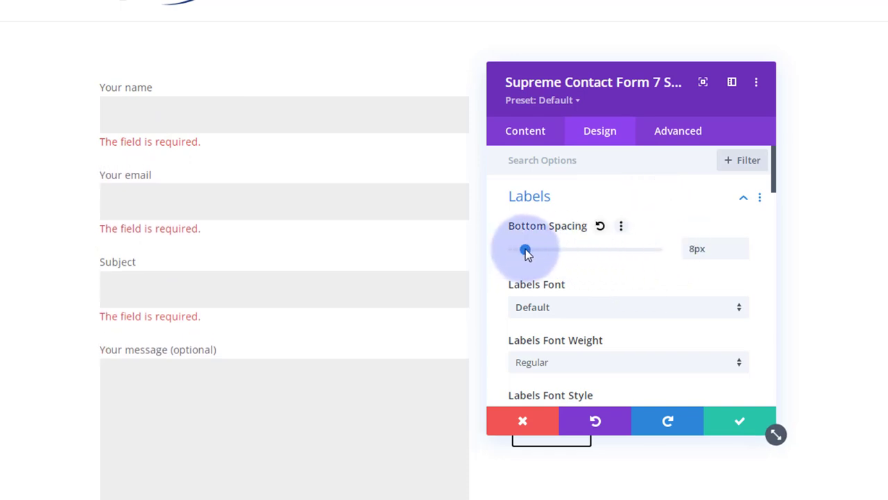
left_click_drag(525, 249, 513, 249)
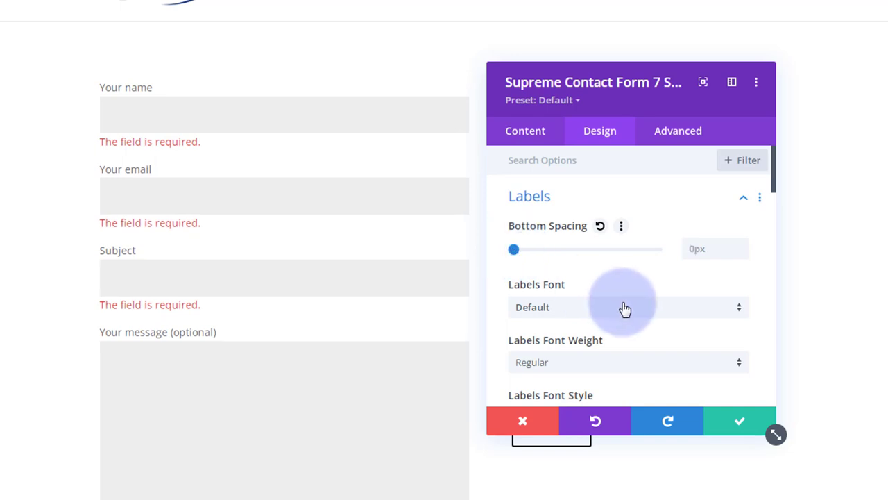
scroll("down", 3)
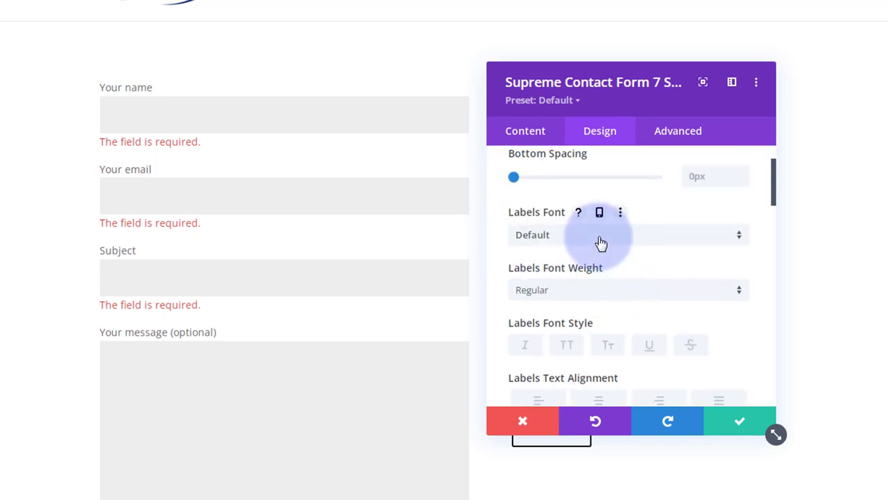
left_click(628, 235)
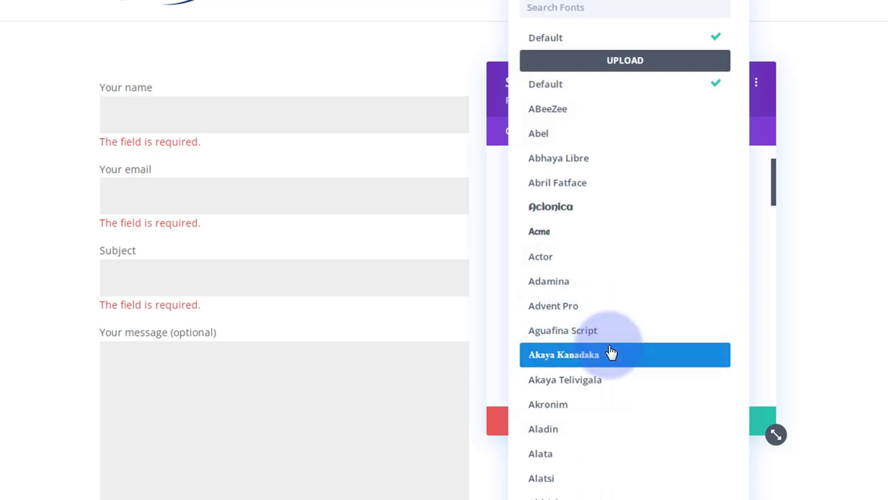
mouse_move(587, 405)
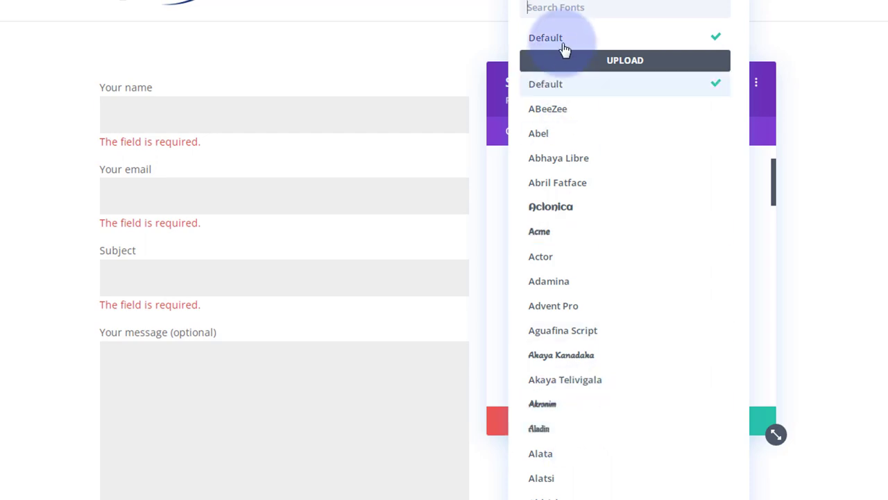
left_click(546, 38)
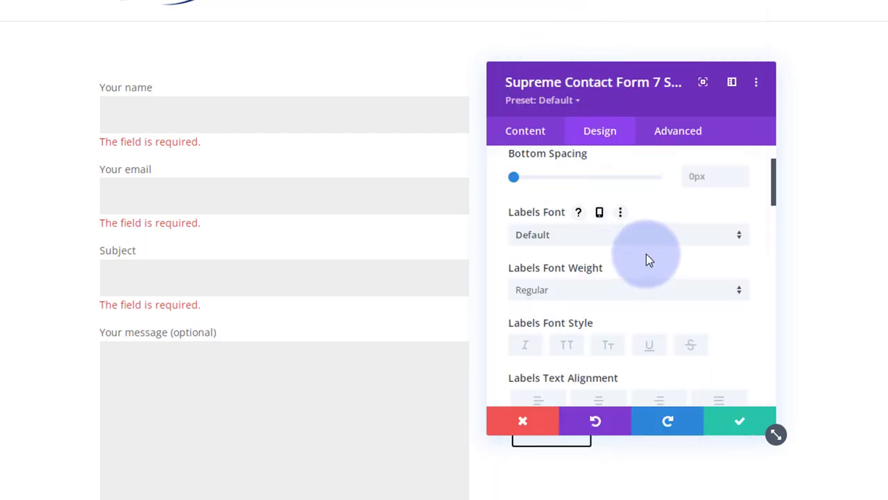
scroll("down", 3)
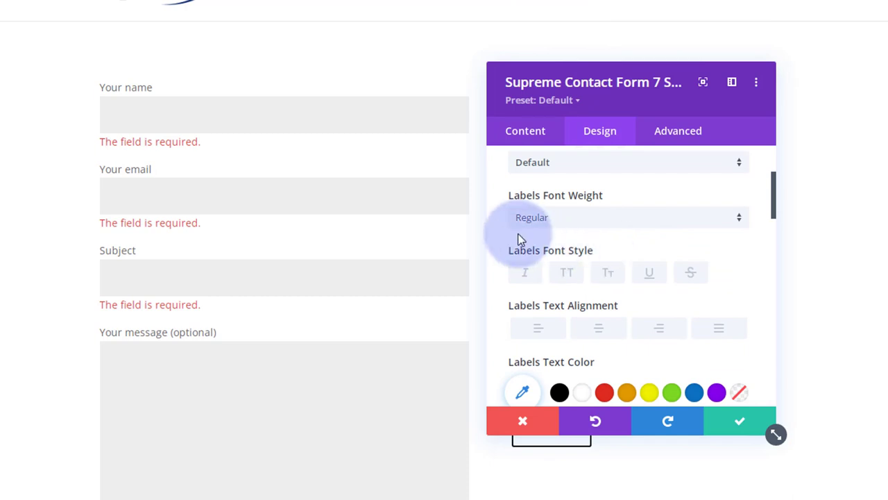
left_click(627, 217)
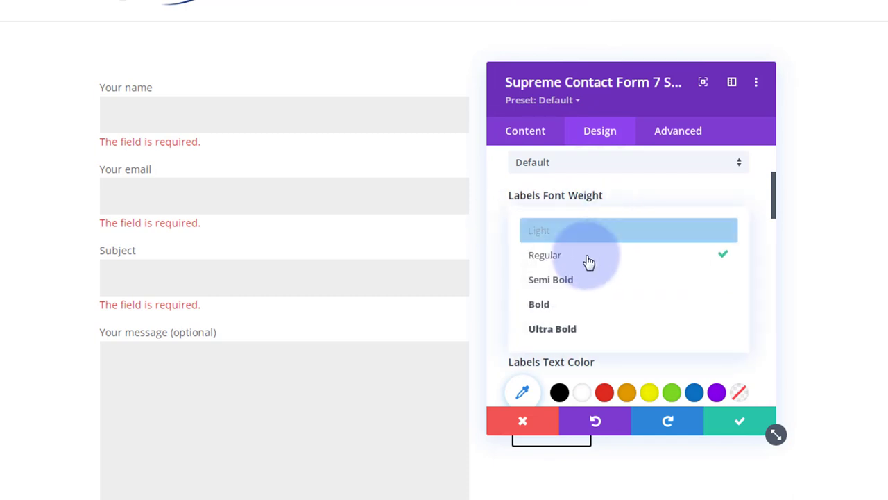
mouse_move(499, 225)
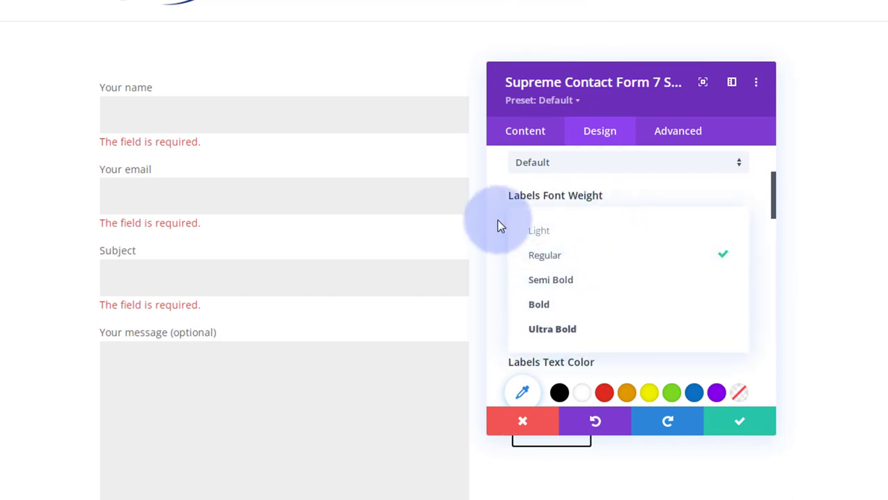
left_click(544, 254)
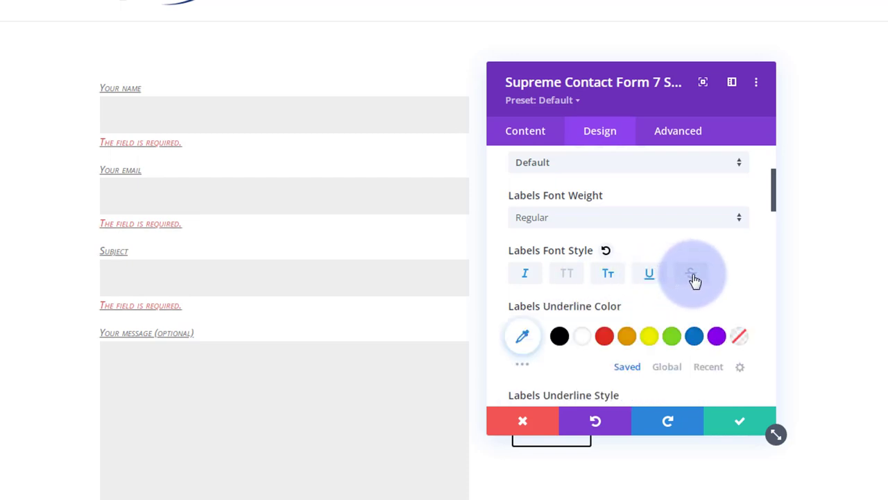
left_click(690, 273)
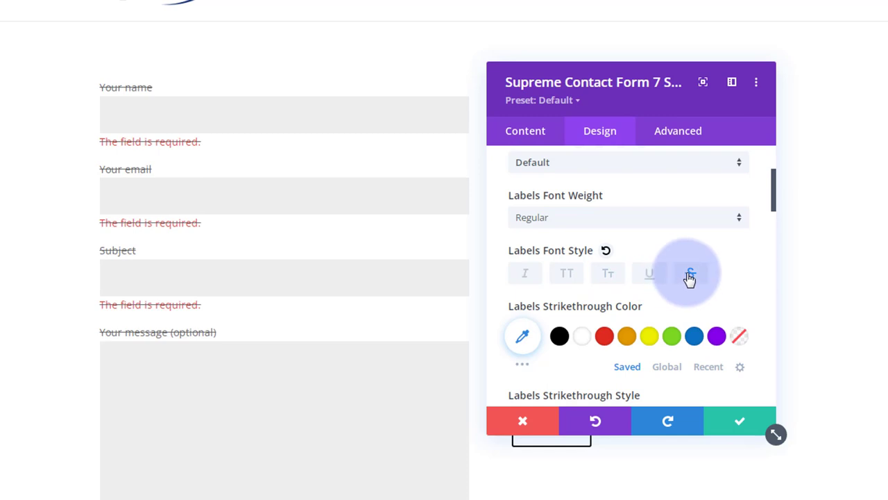
left_click(689, 273)
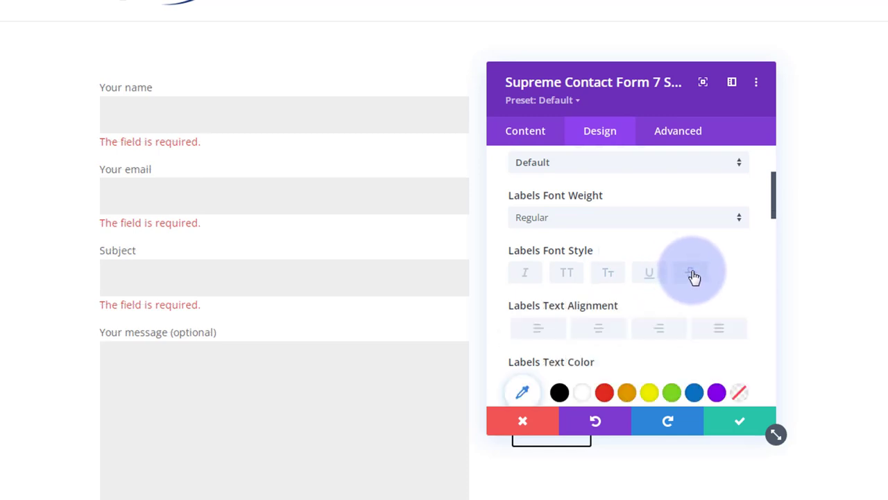
scroll("down", 3)
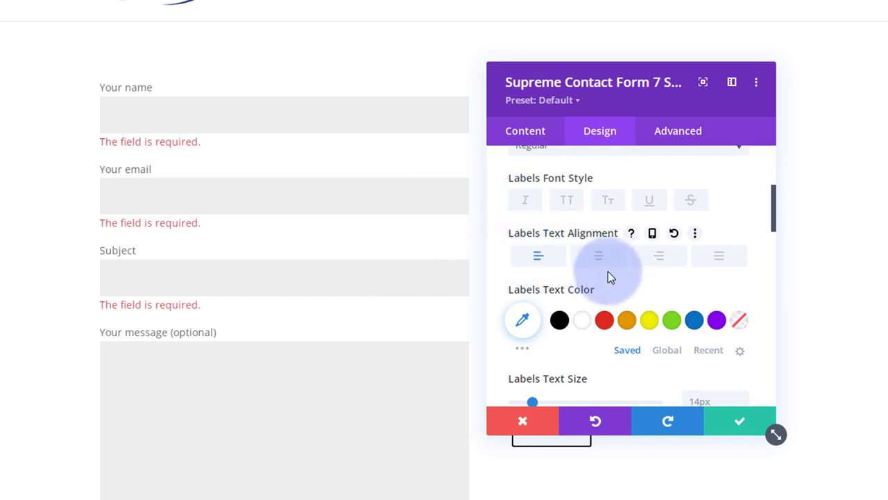
scroll("down", 3)
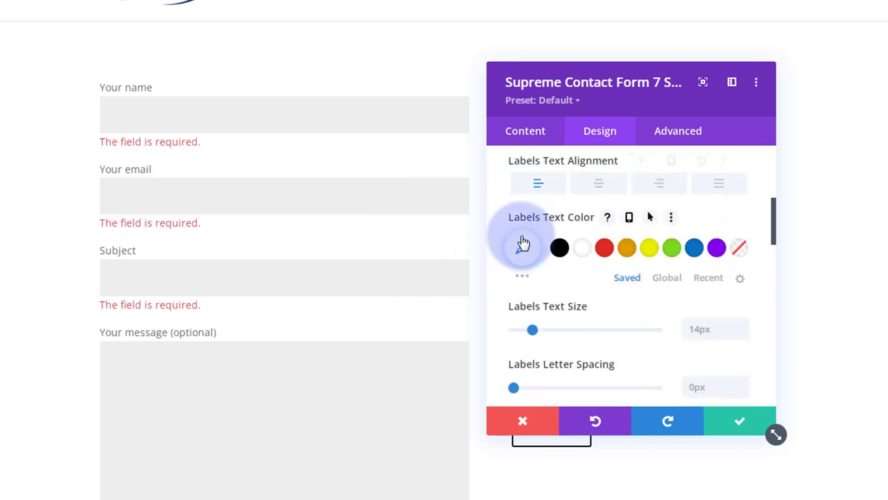
mouse_move(561, 329)
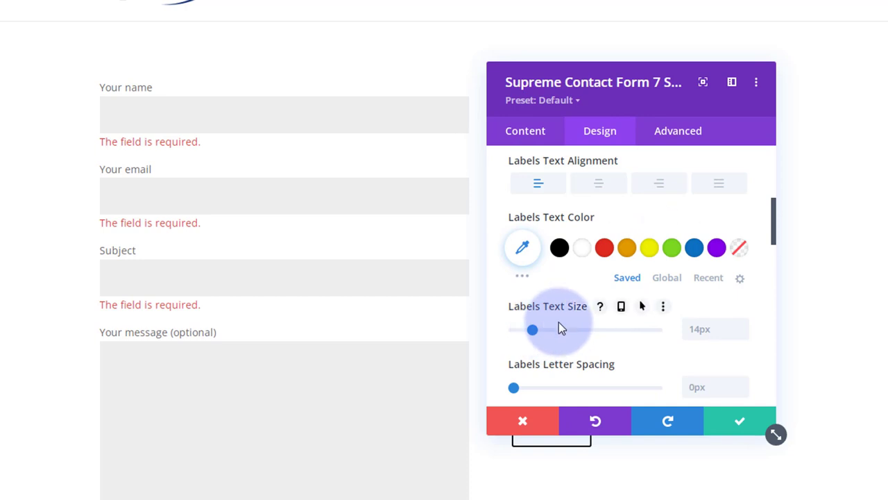
scroll("down", 3)
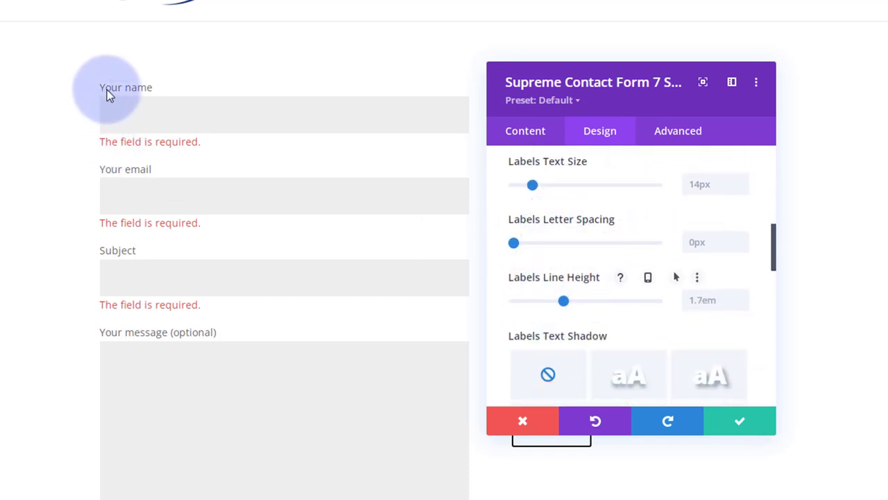
scroll("down", 3)
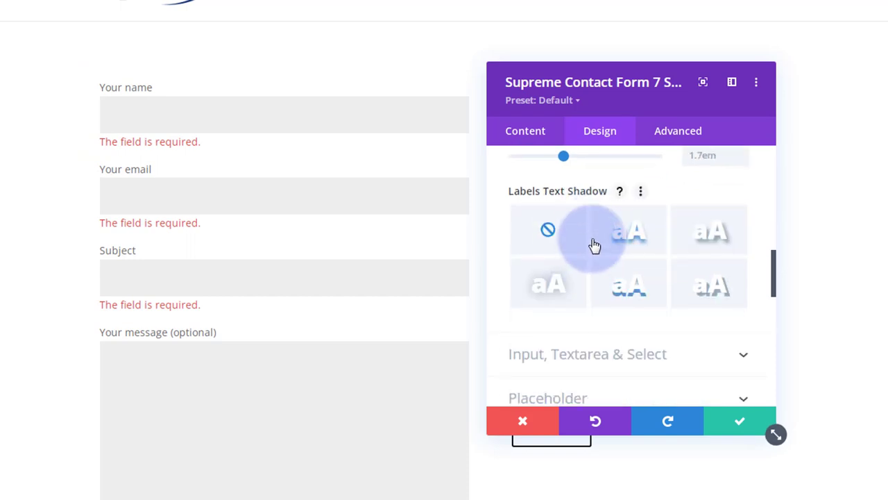
scroll("down", 3)
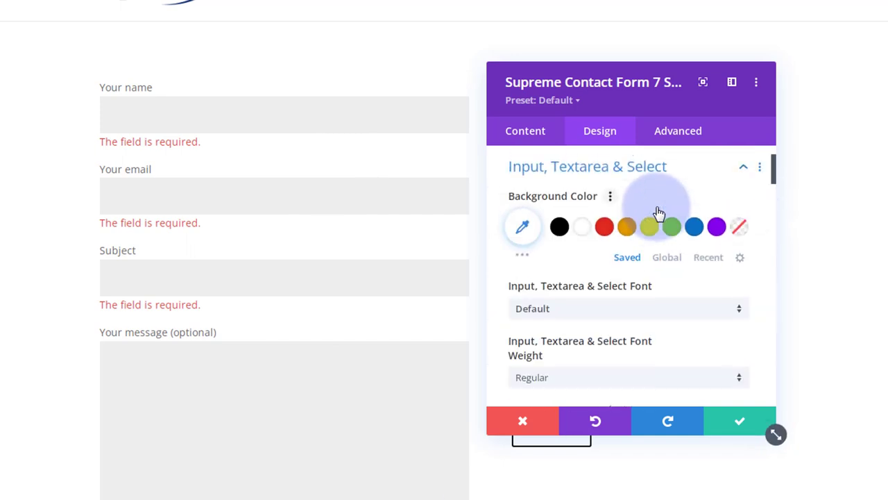
mouse_move(677, 247)
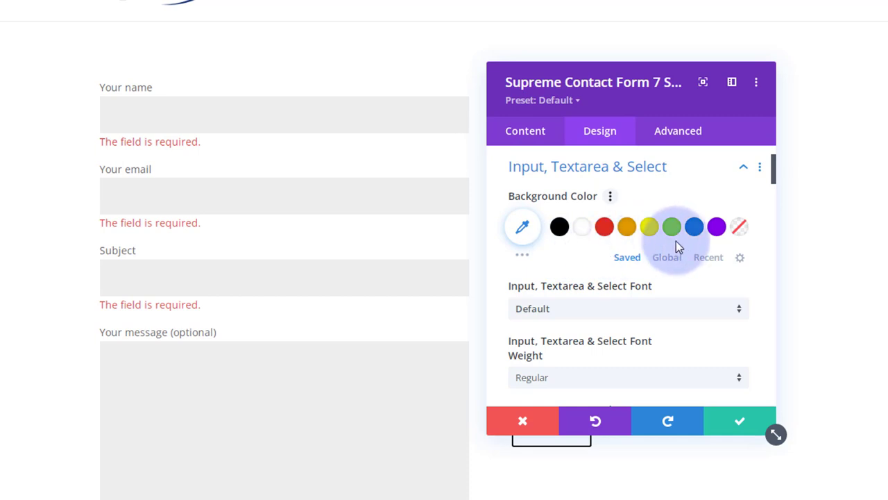
left_click(671, 227)
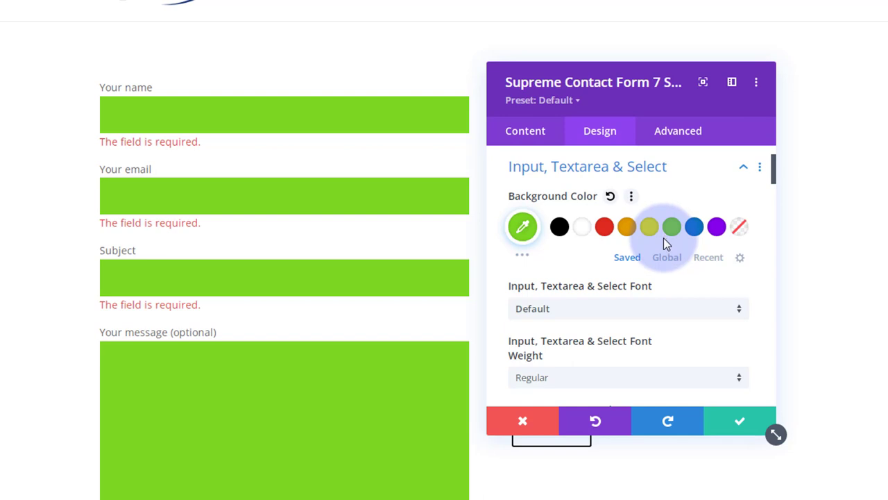
left_click(609, 196)
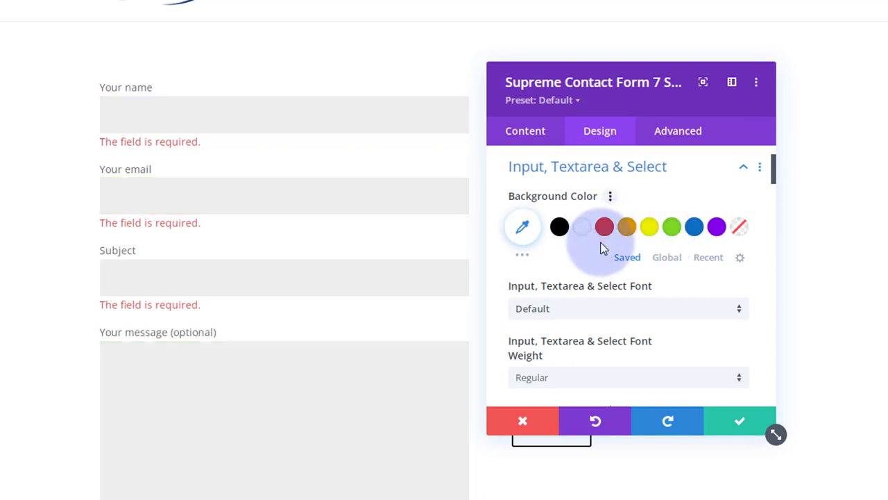
scroll("down", 3)
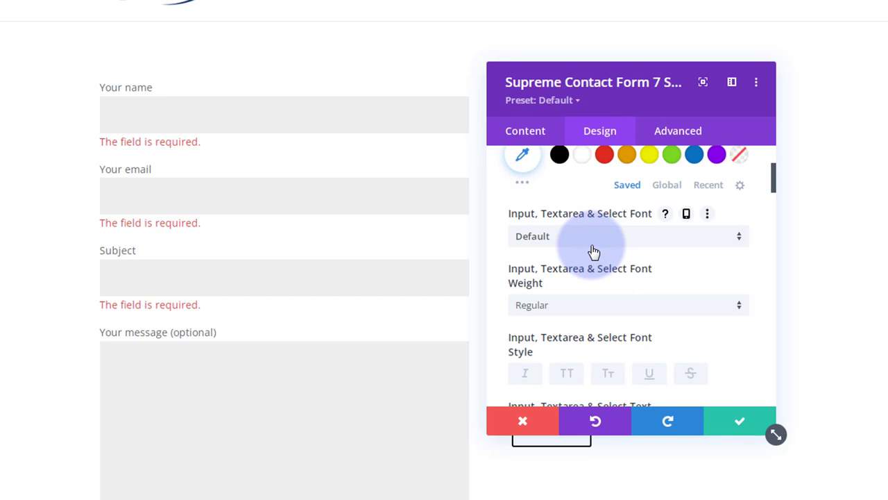
mouse_move(506, 214)
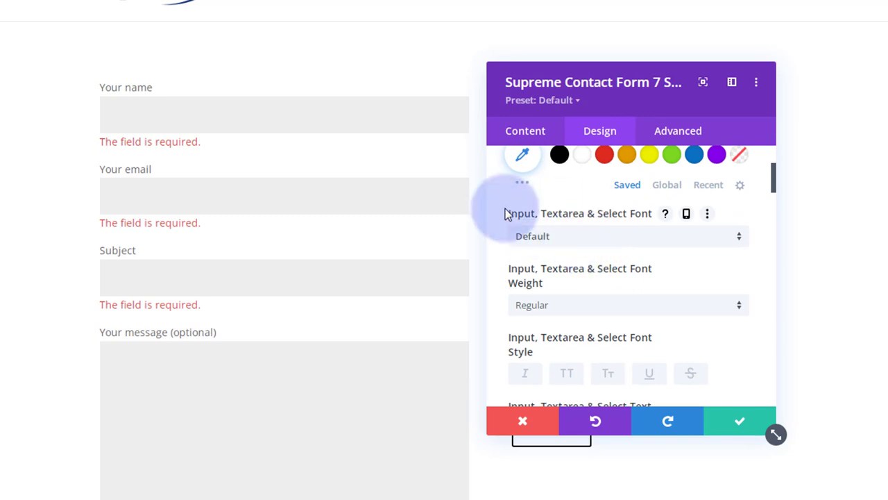
left_click(283, 114)
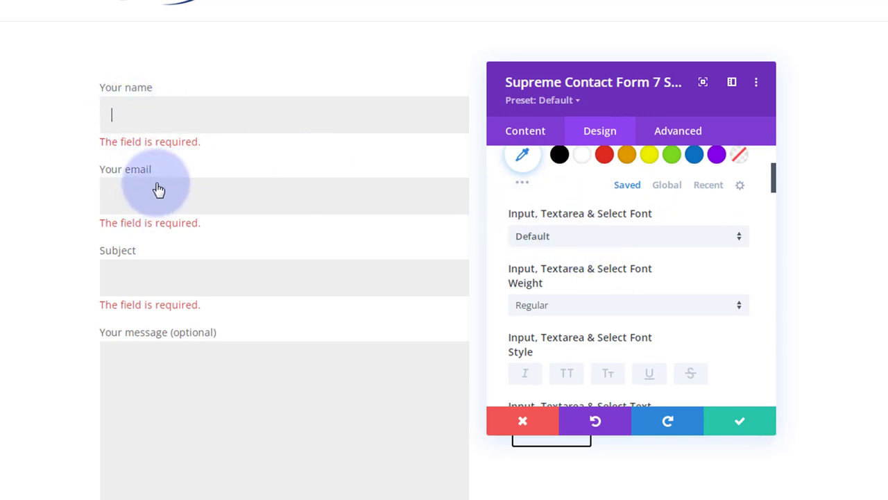
mouse_move(631, 274)
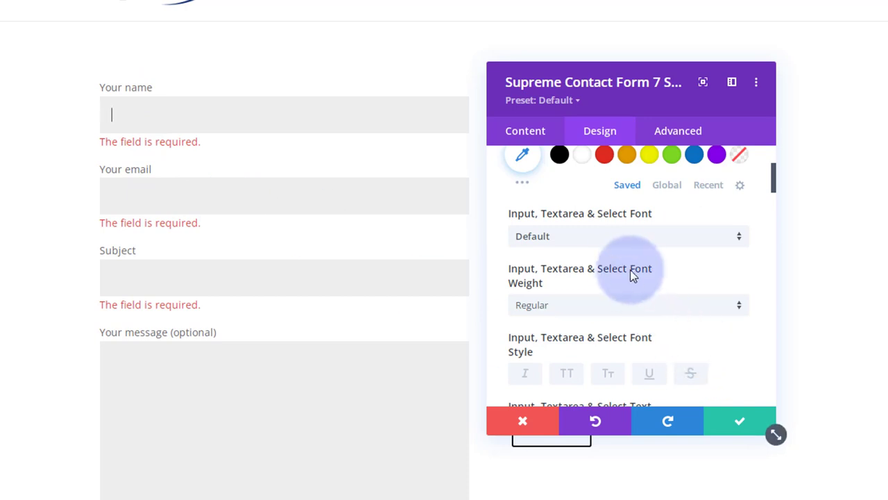
scroll("down", 3)
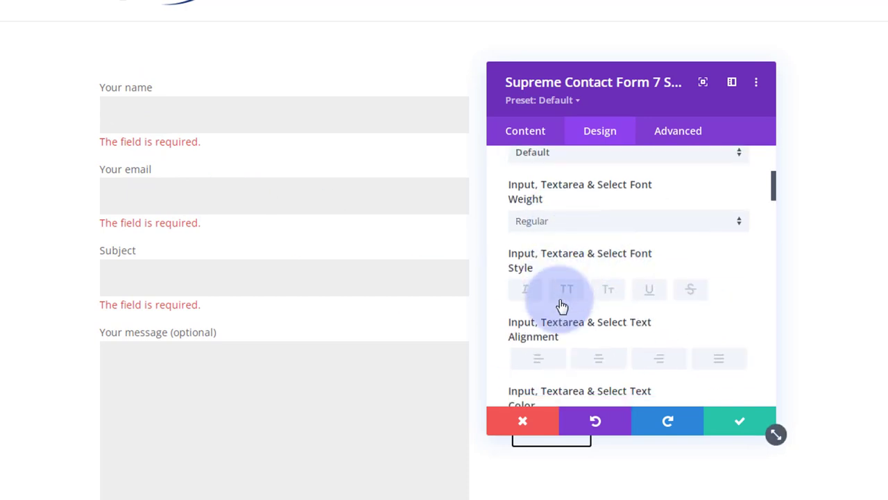
scroll("down", 3)
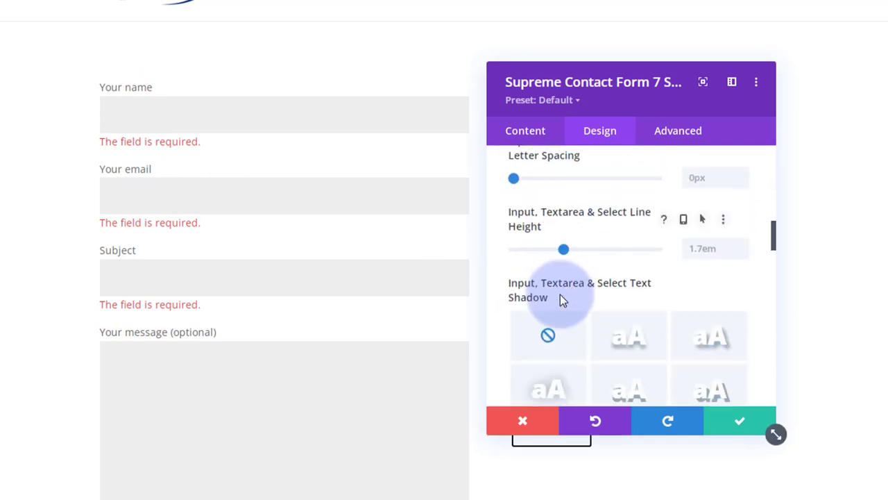
Step: Give the form fields a 3px solid blue top border in Field Border Styles
scroll("down", 3)
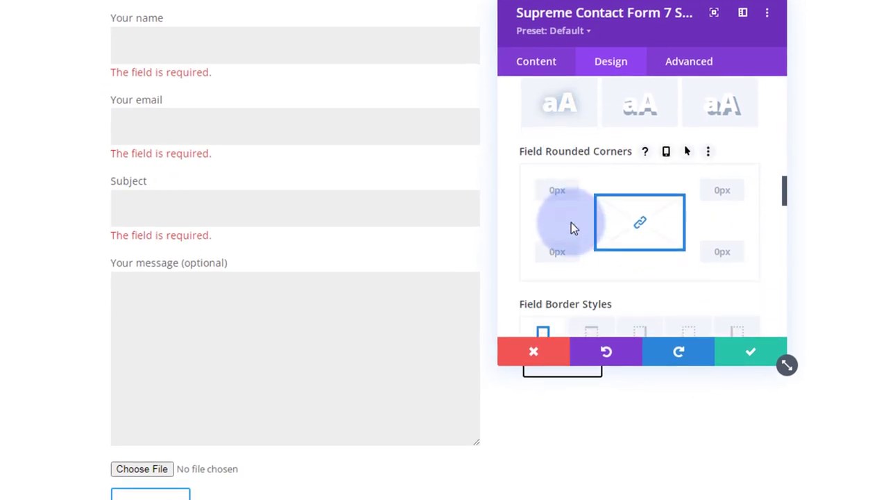
mouse_move(574, 244)
type("5")
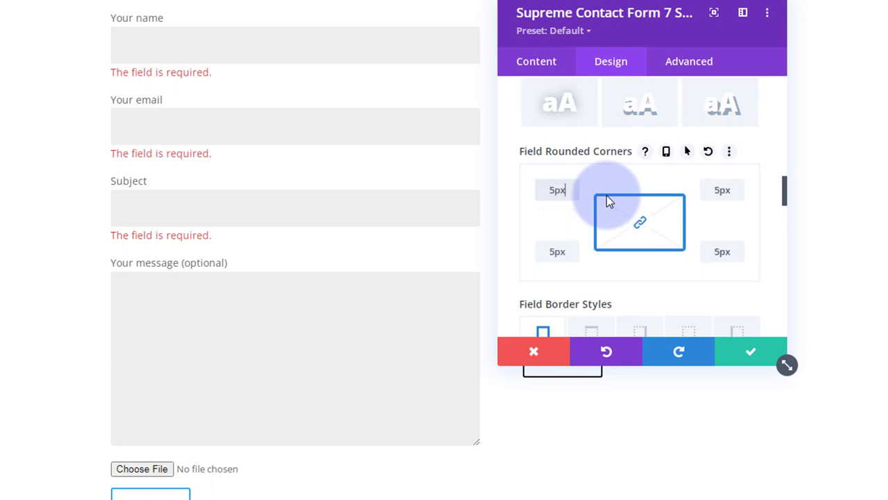
mouse_move(607, 198)
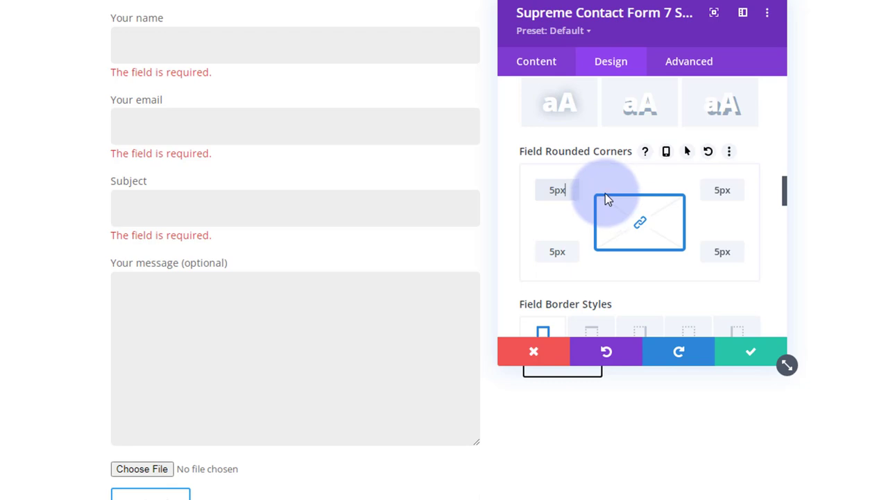
mouse_move(645, 193)
type("25")
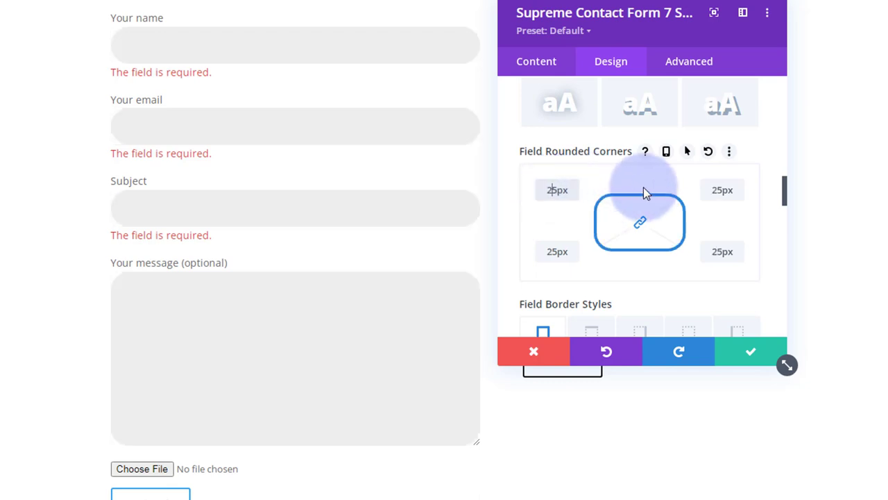
mouse_move(603, 191)
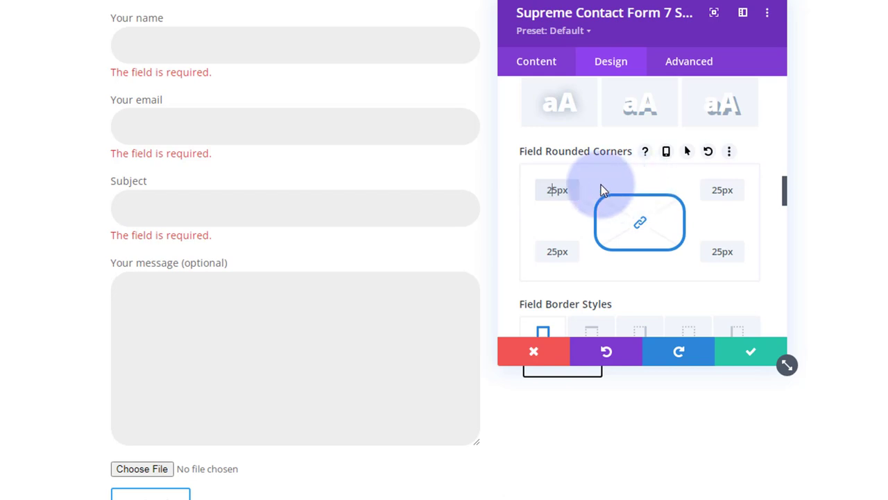
mouse_move(573, 174)
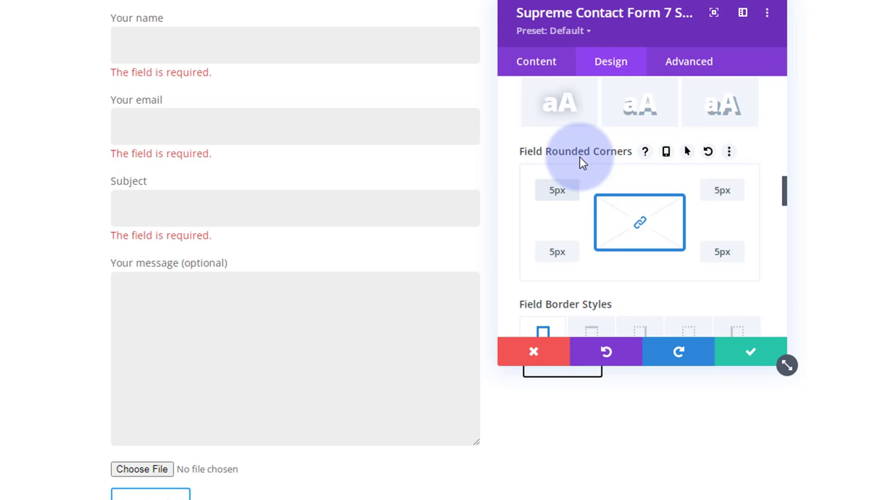
mouse_move(586, 200)
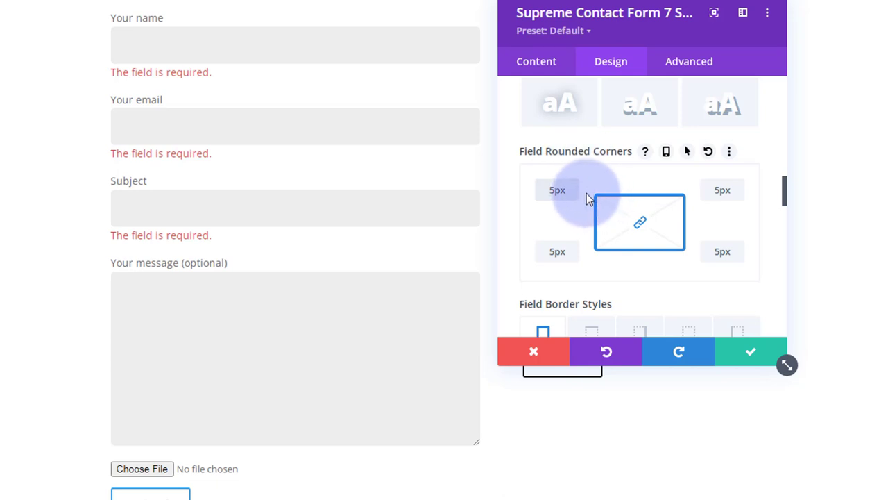
scroll("down", 3)
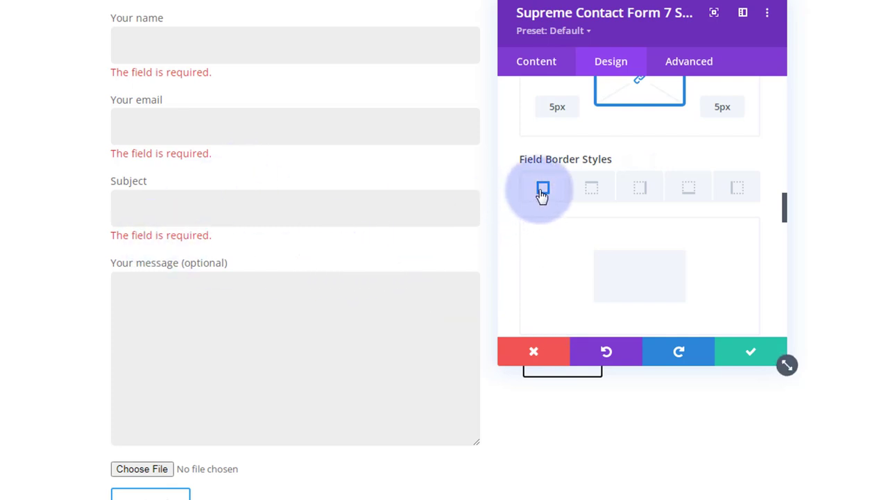
mouse_move(687, 187)
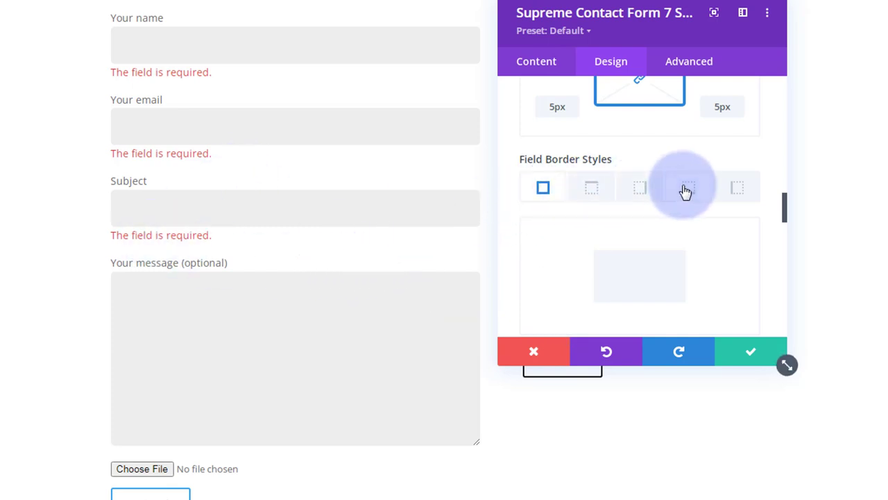
left_click(591, 187)
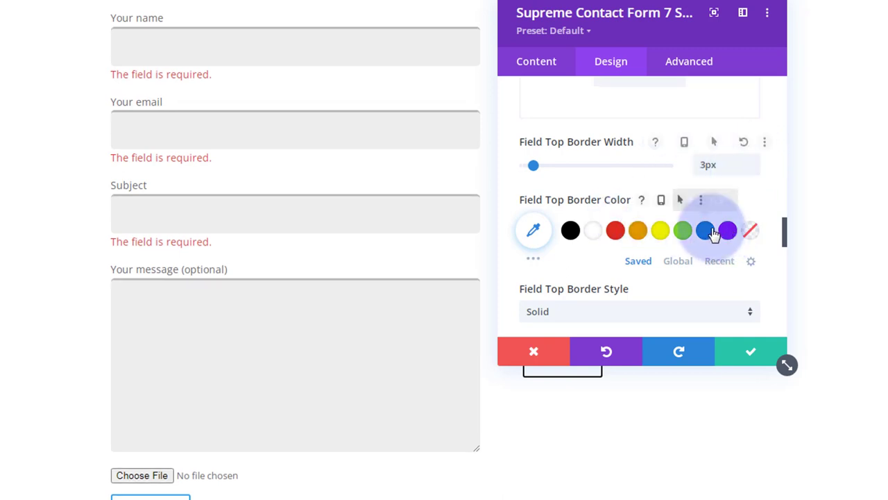
left_click(705, 229)
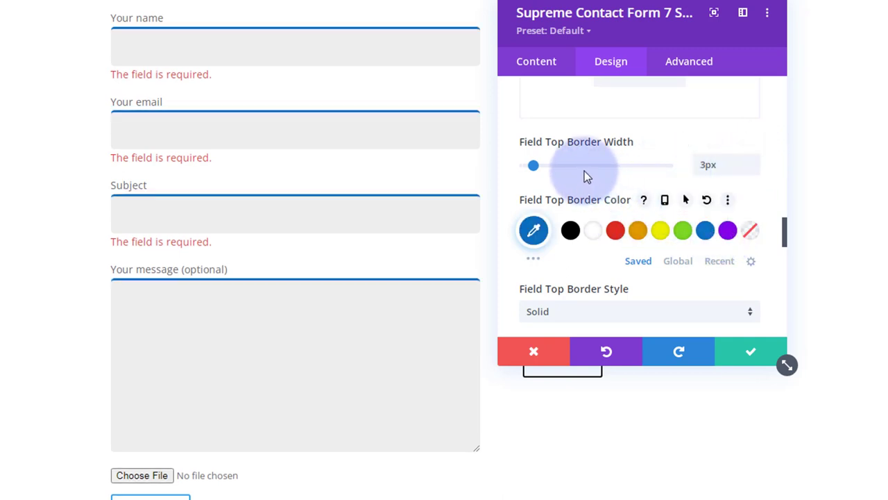
scroll("down", 3)
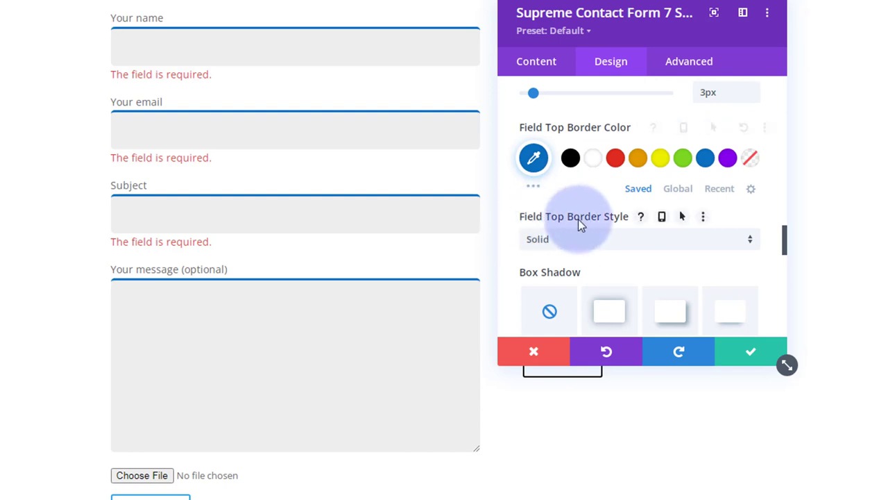
scroll("down", 3)
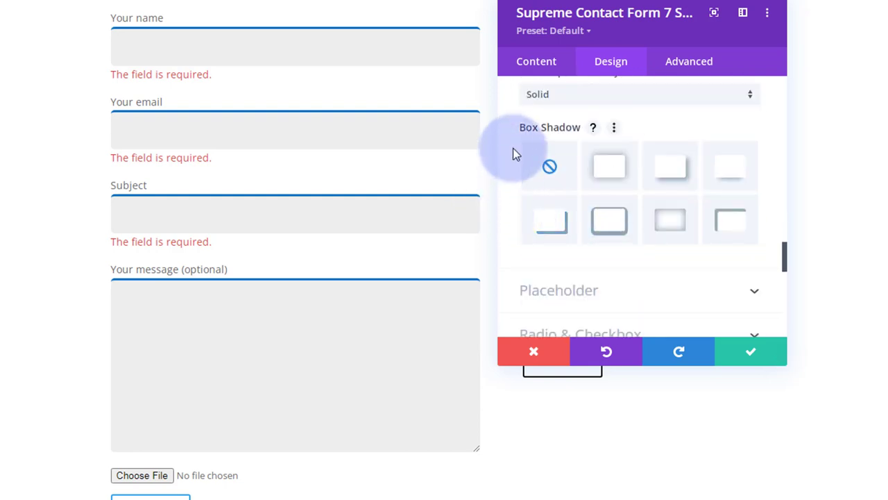
mouse_move(742, 177)
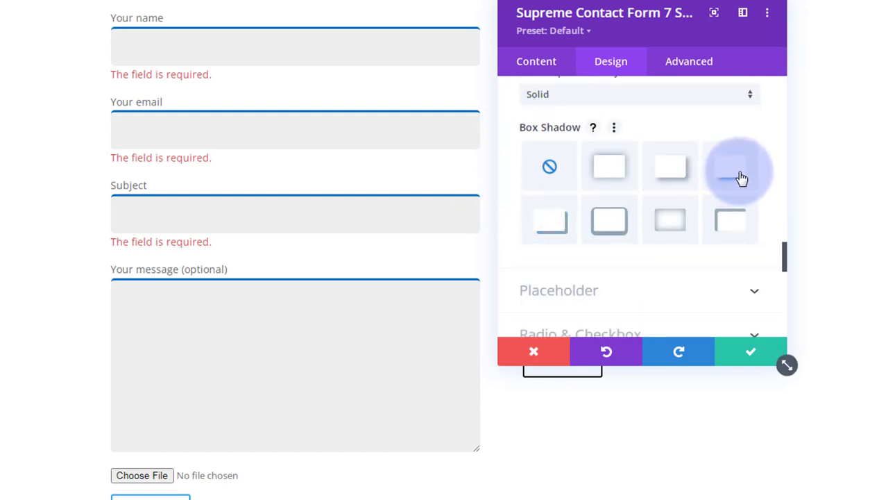
Step: Apply a field Box Shadow preset: 12px vertical, 18px blur, -6px spread, outer
left_click(730, 166)
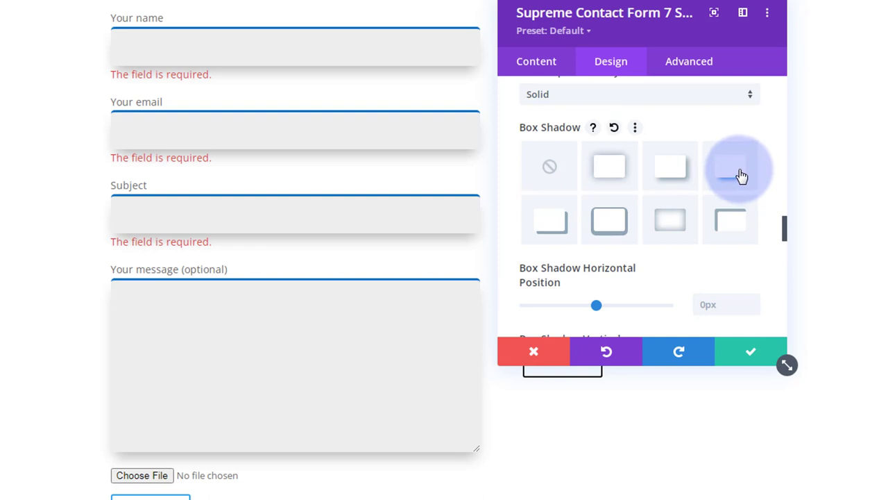
scroll("down", 3)
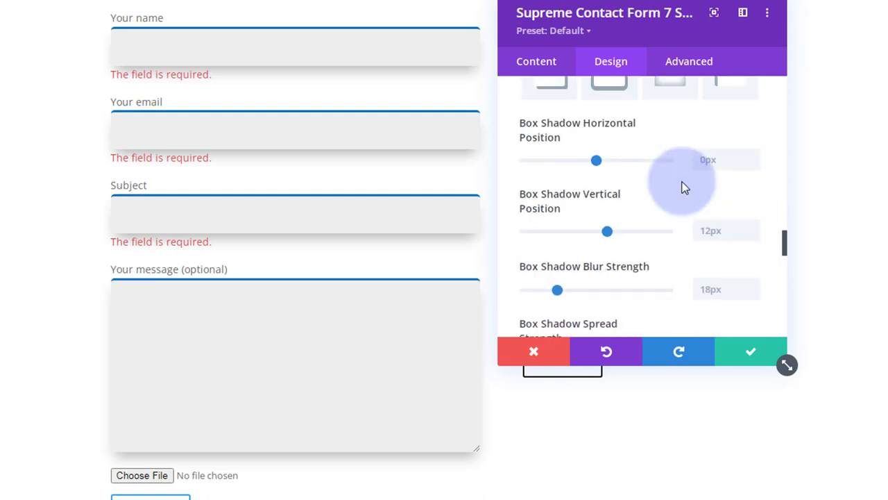
scroll("down", 3)
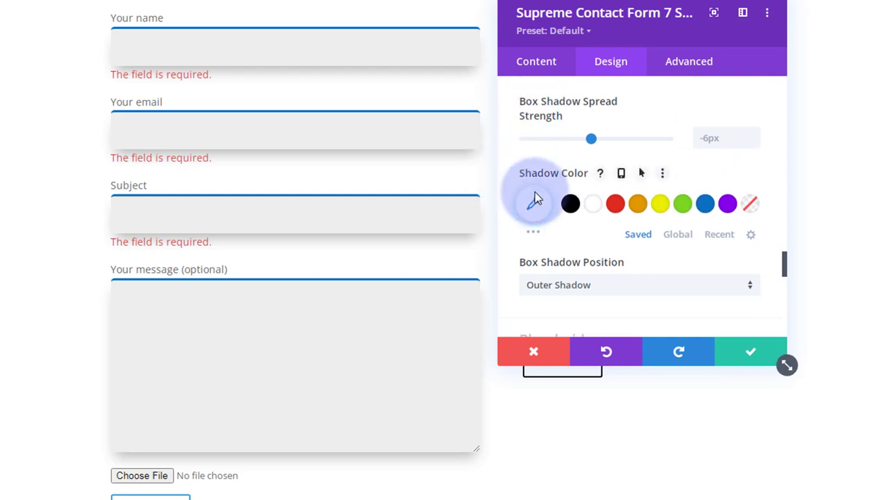
scroll("down", 3)
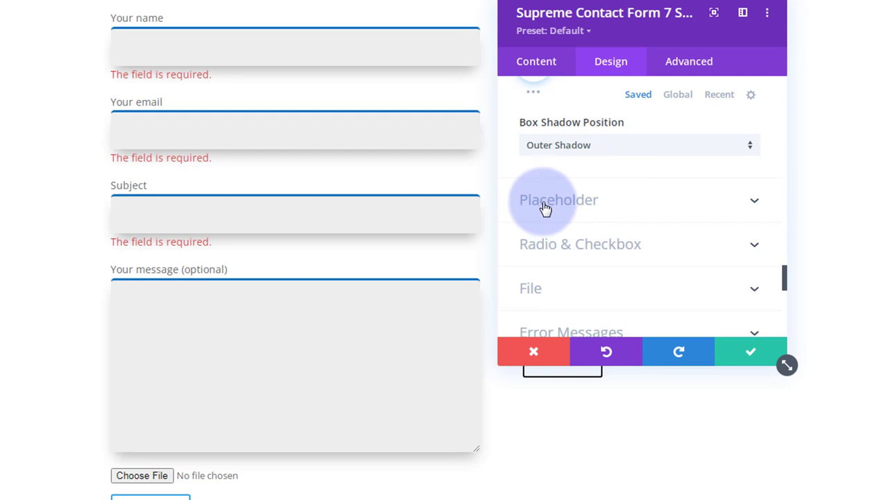
mouse_move(137, 130)
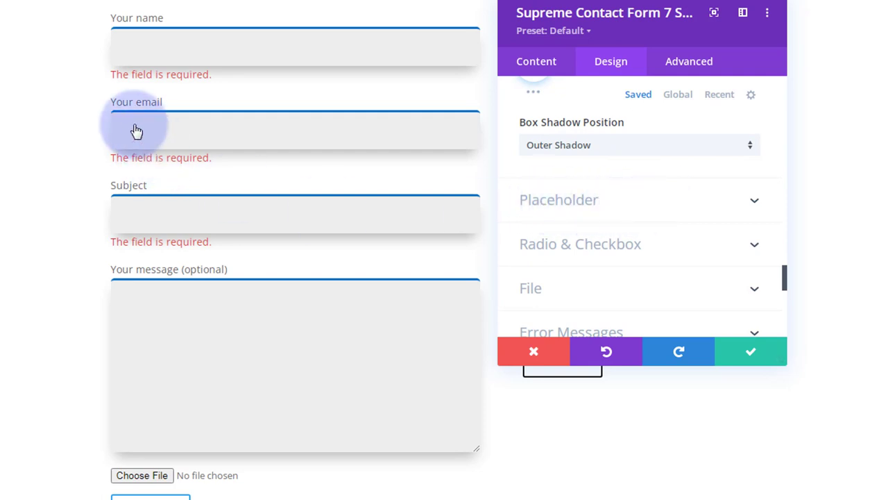
mouse_move(171, 109)
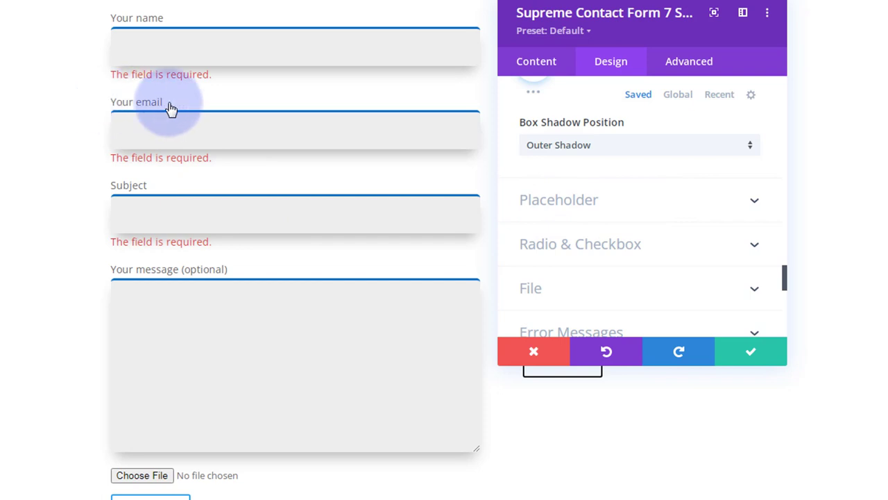
mouse_move(642, 191)
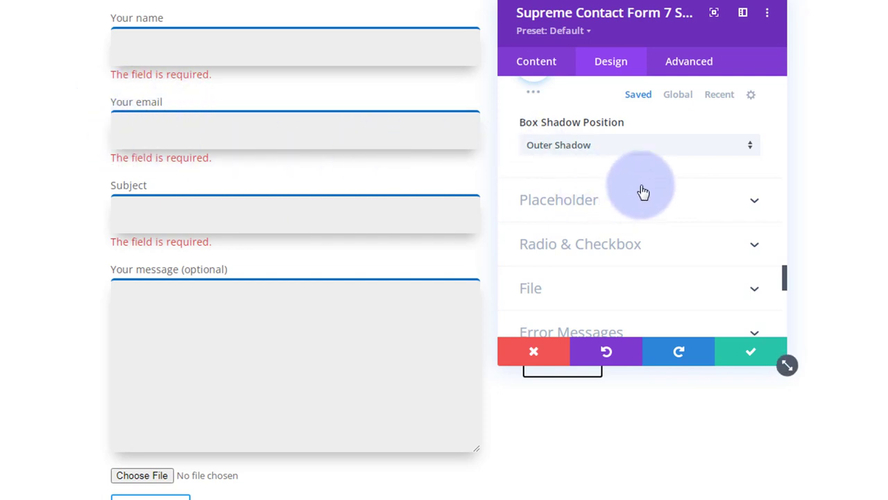
mouse_move(681, 210)
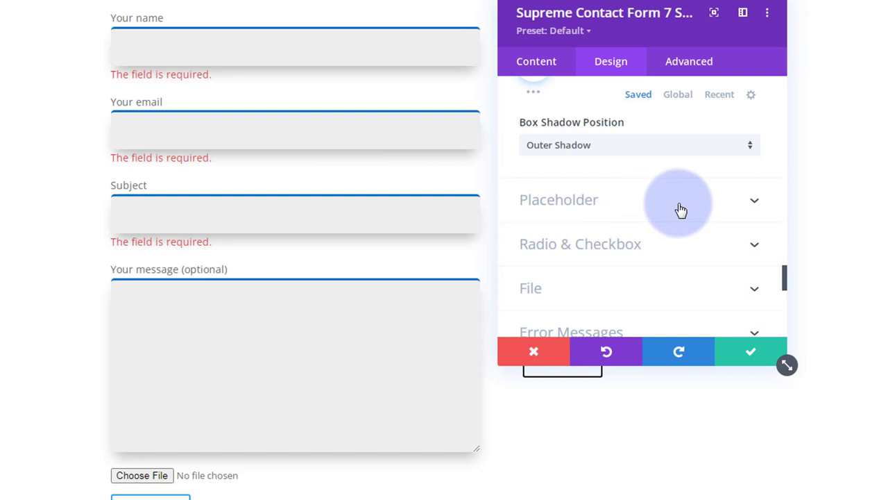
mouse_move(238, 438)
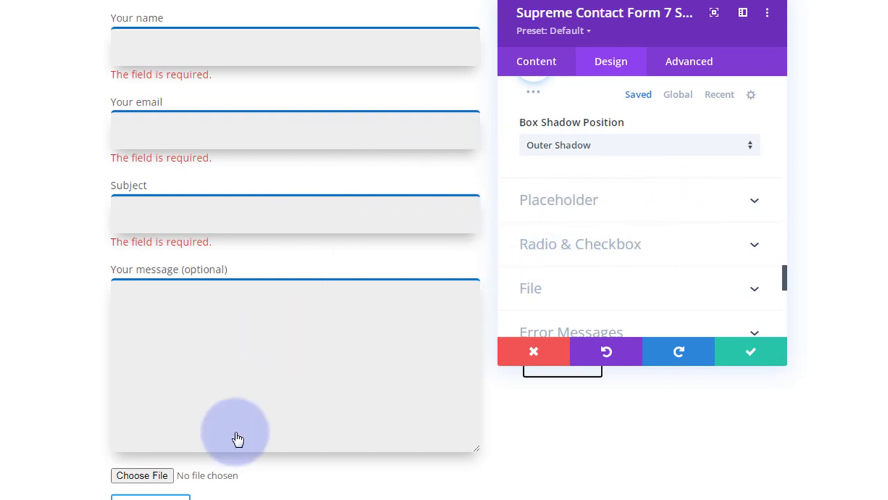
scroll("down", 3)
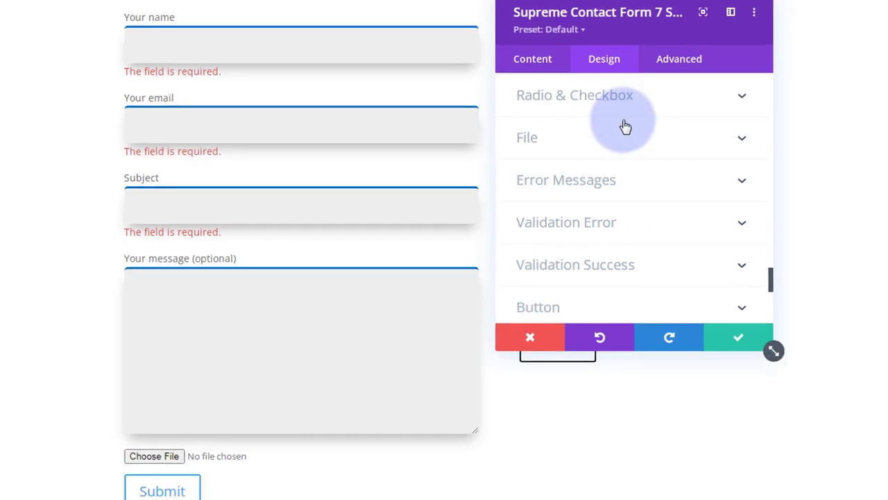
Step: Expand the File toggle and review its padding, background, font and text shadow settings
left_click(624, 137)
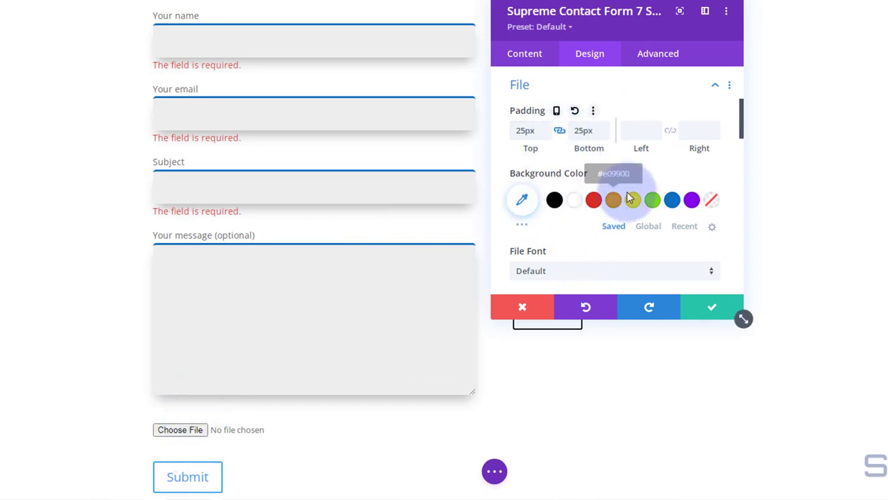
scroll("down", 3)
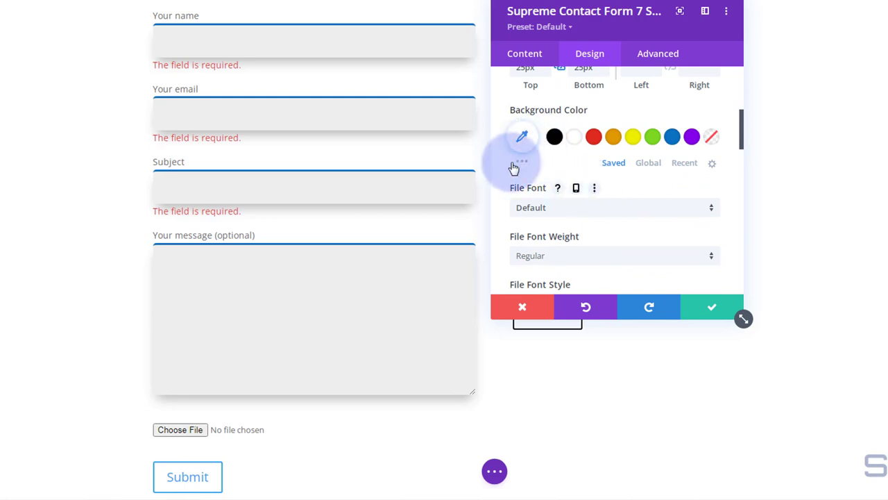
mouse_move(638, 207)
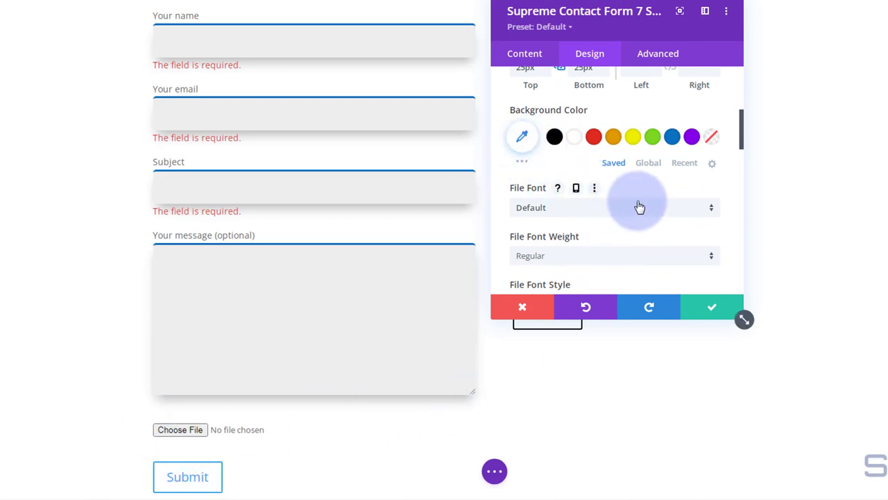
left_click(633, 136)
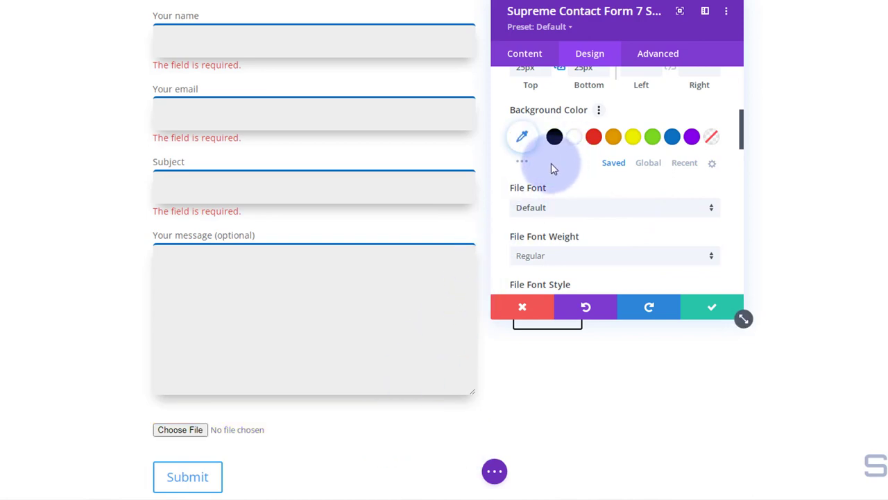
scroll("down", 3)
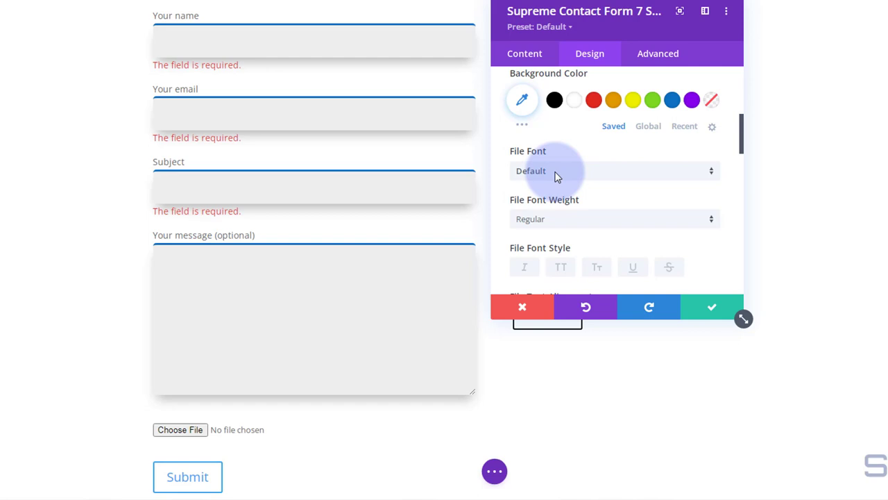
scroll("down", 3)
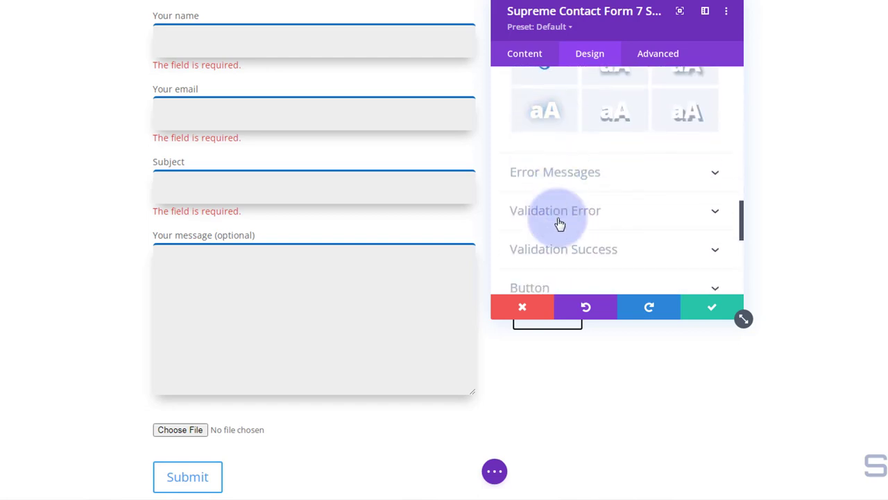
Step: Style validation error messages as white text on red with 0px rounded corners
scroll("down", 3)
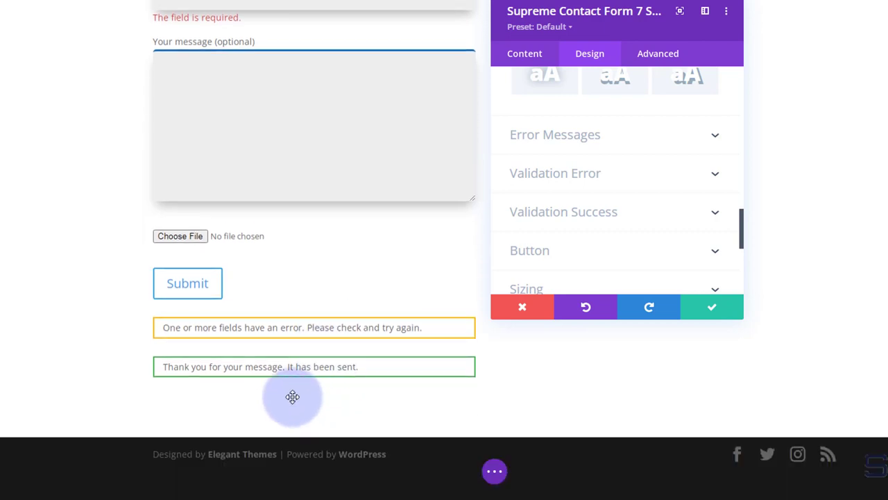
mouse_move(153, 24)
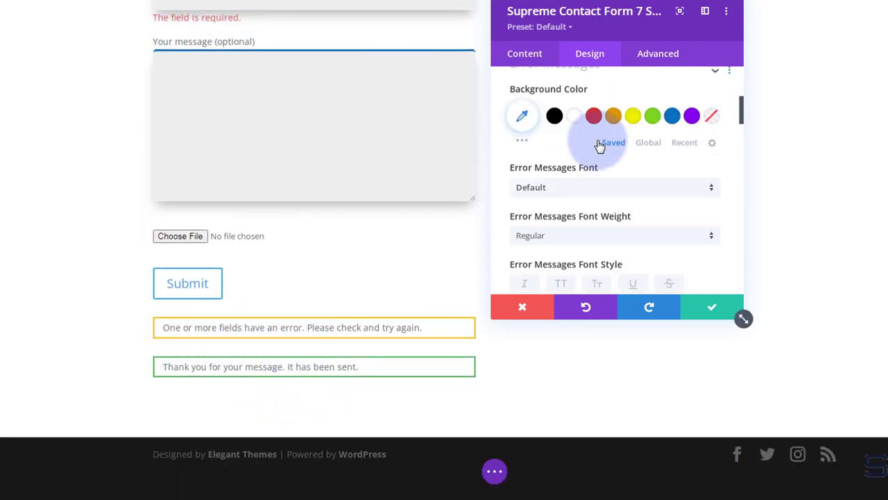
left_click(593, 136)
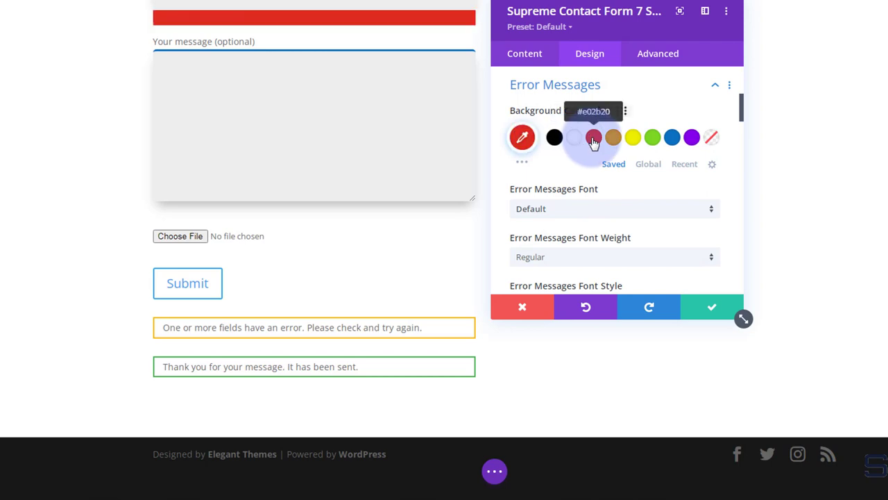
scroll("down", 3)
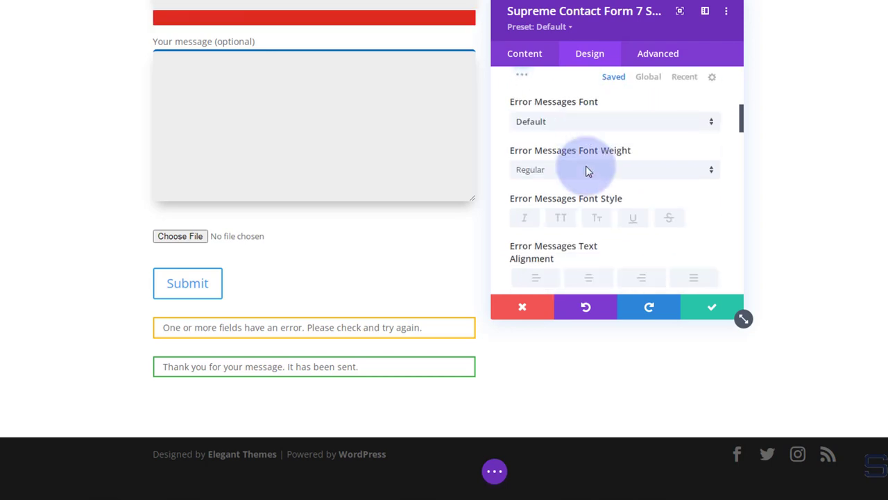
scroll("down", 3)
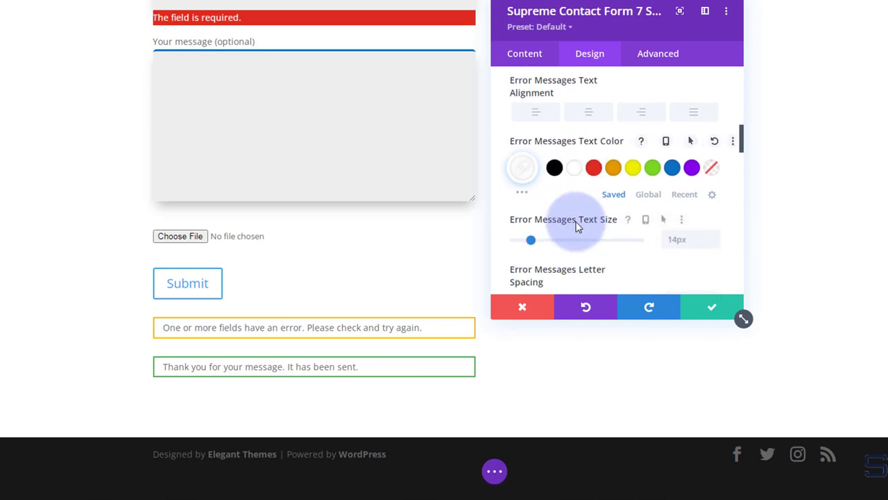
scroll("up", 3)
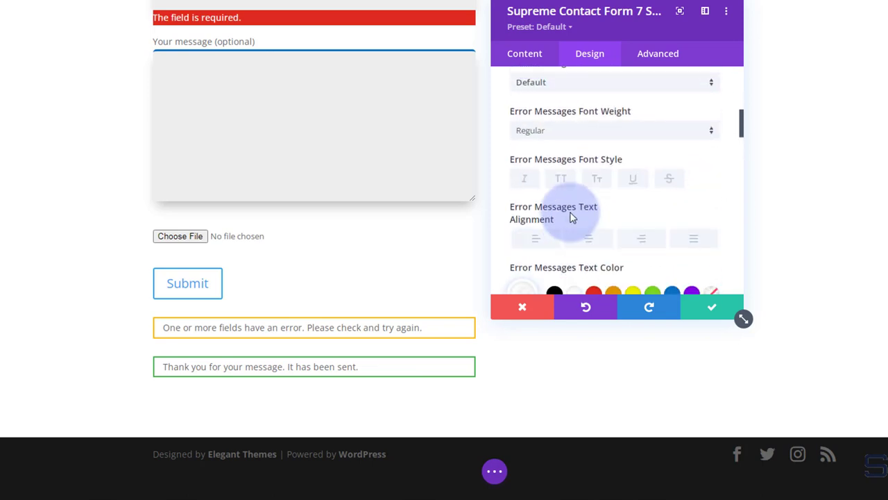
scroll("down", 3)
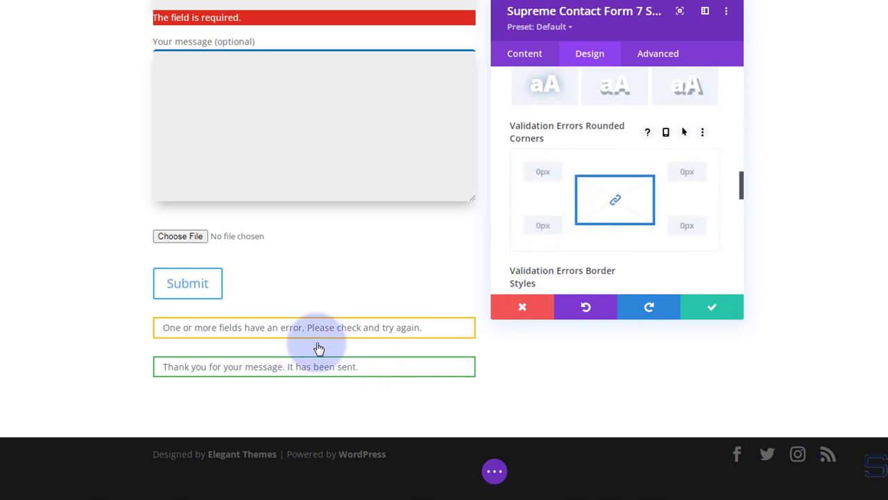
mouse_move(569, 136)
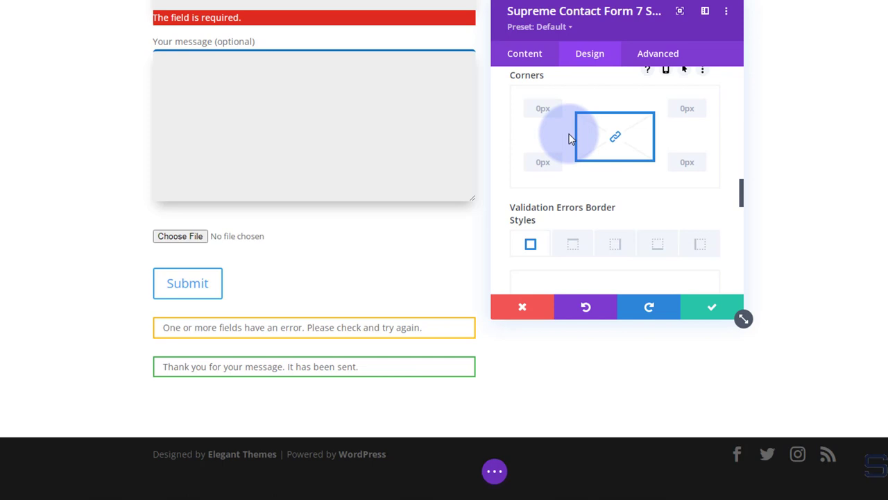
scroll("down", 3)
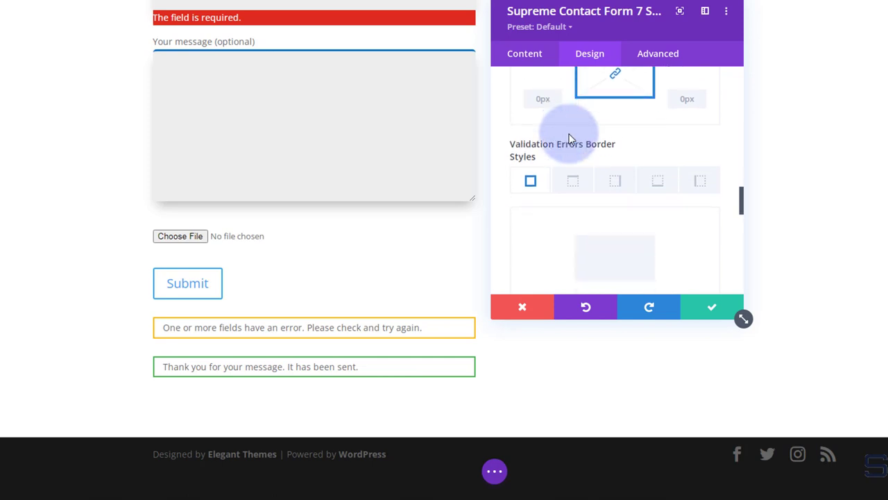
scroll("down", 3)
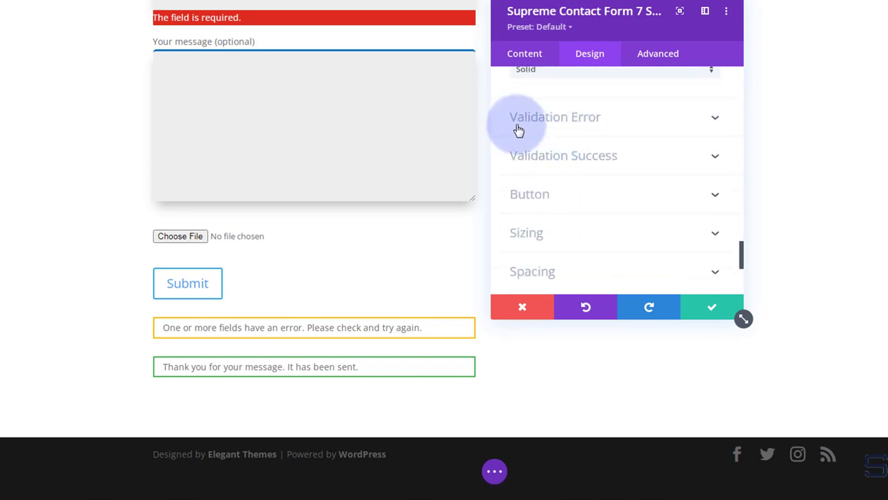
mouse_move(562, 166)
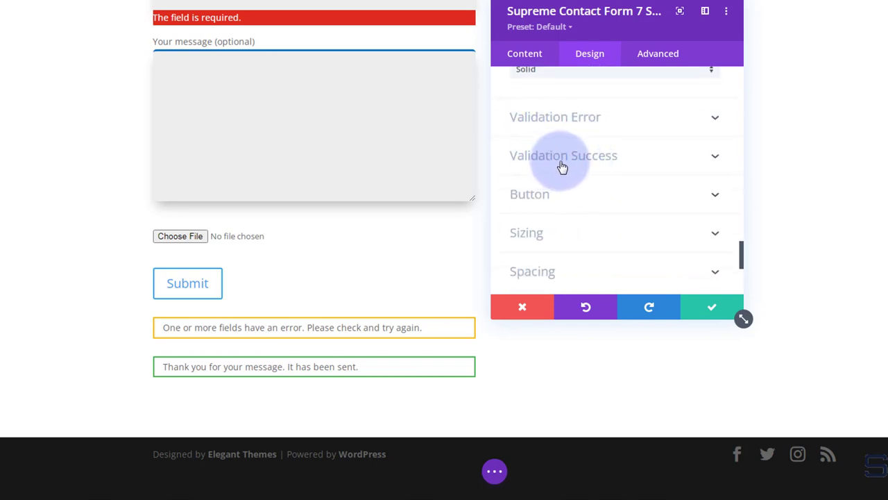
mouse_move(469, 278)
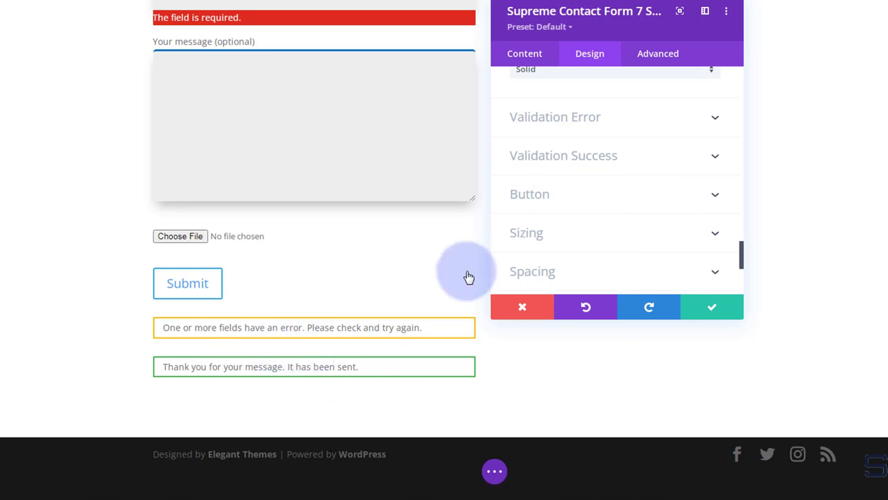
mouse_move(562, 124)
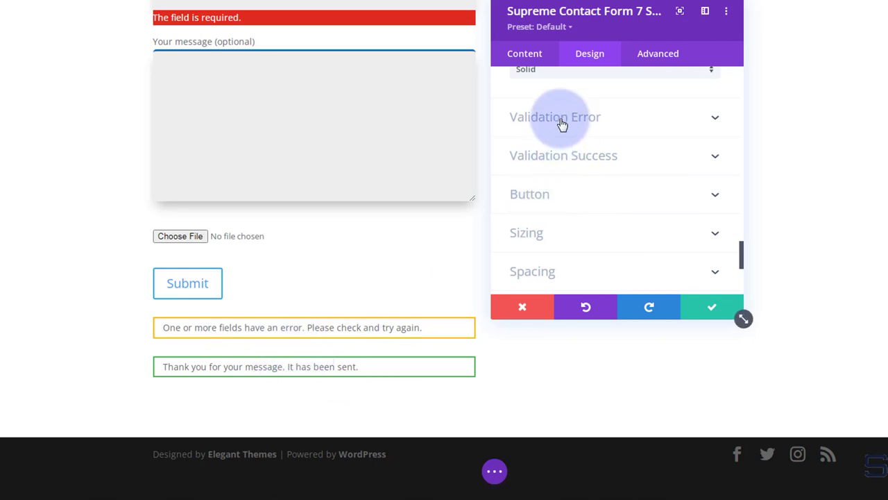
mouse_move(550, 201)
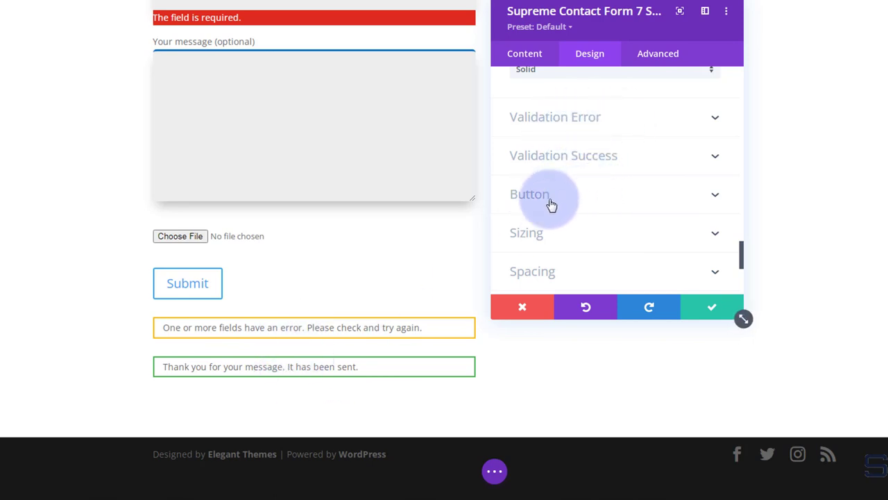
Step: Turn on custom Submit button styles: blue background, 1px border, 5px border radius
left_click(529, 194)
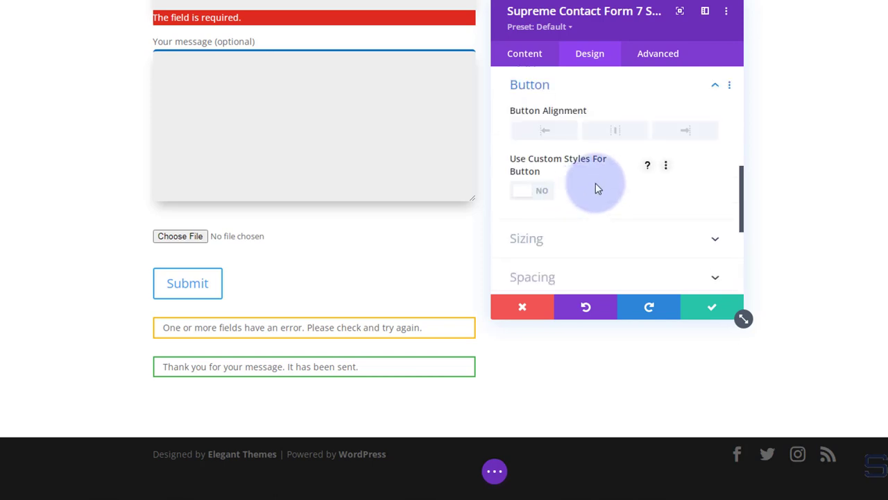
mouse_move(651, 130)
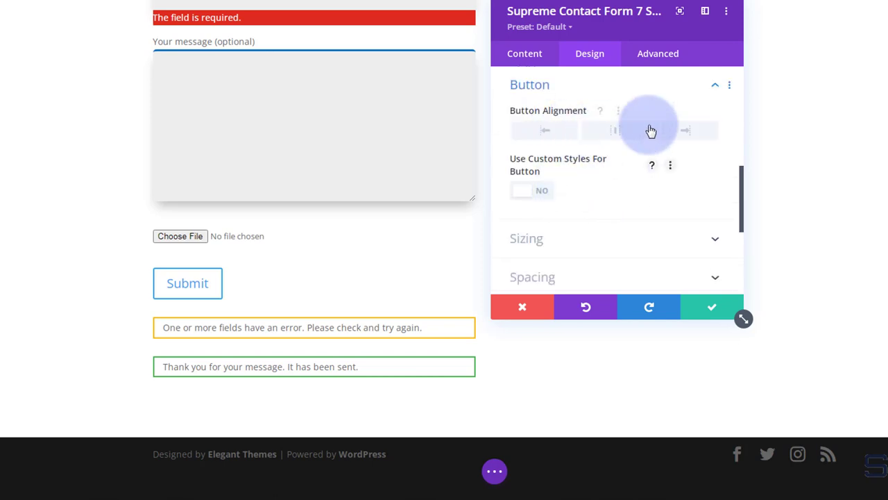
left_click(531, 190)
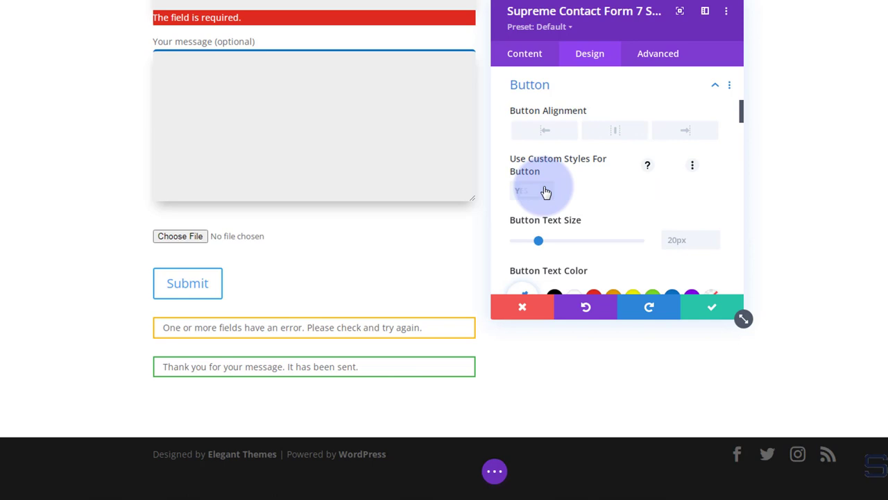
left_click(532, 189)
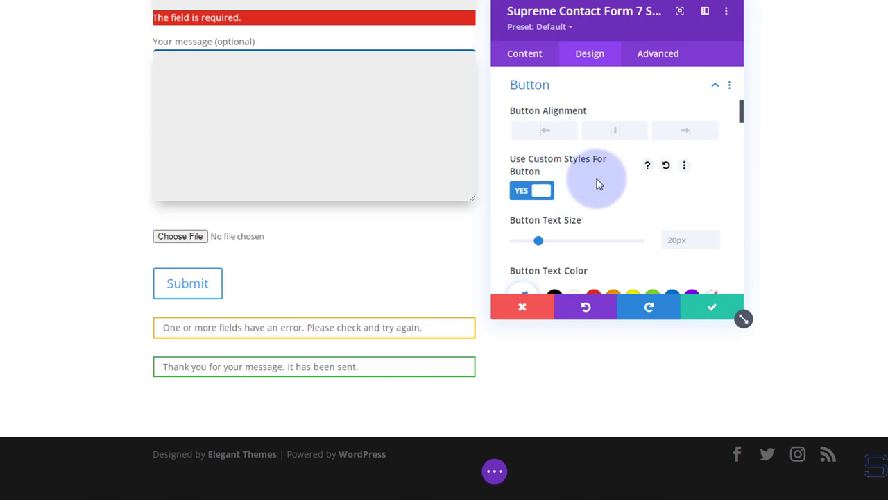
scroll("down", 3)
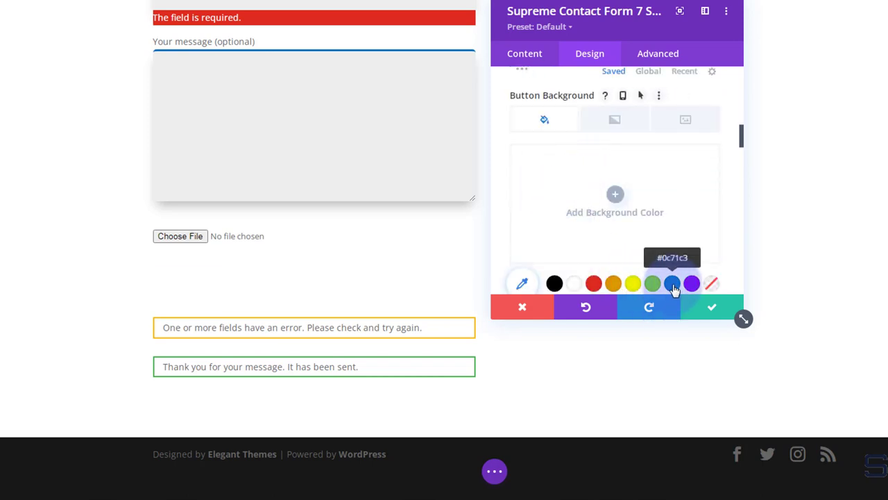
left_click(671, 283)
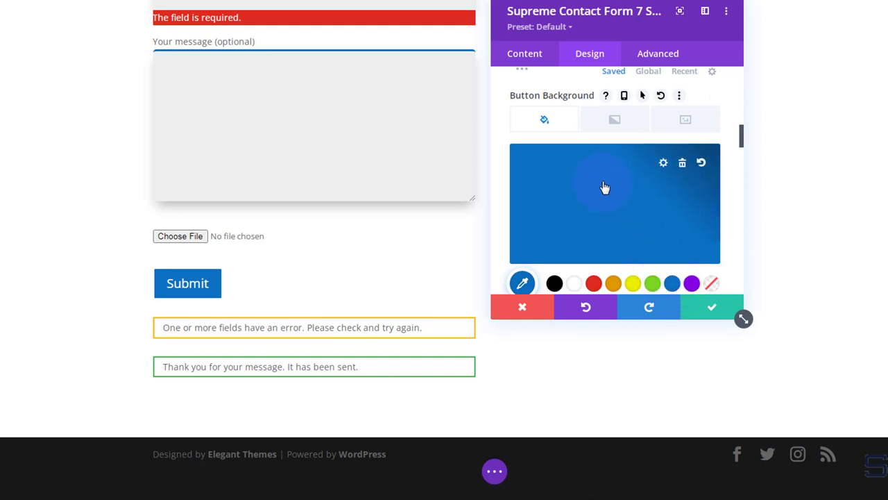
scroll("down", 3)
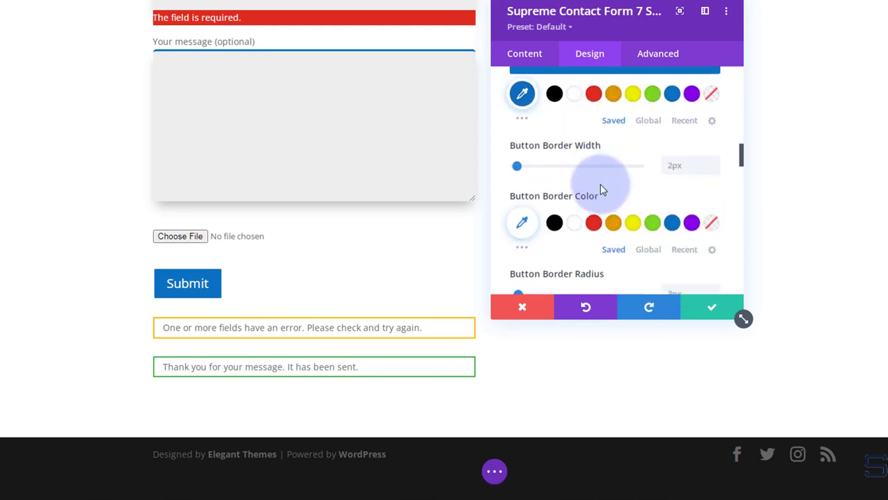
left_click(714, 170)
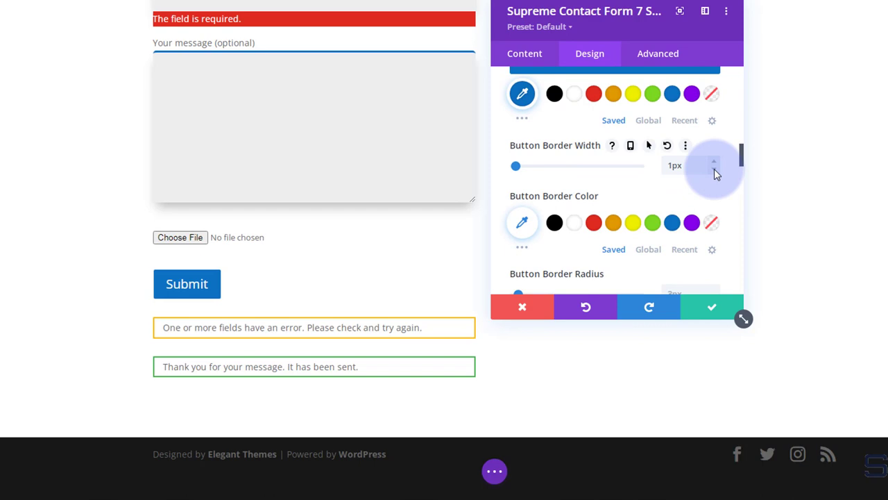
scroll("down", 3)
type("5")
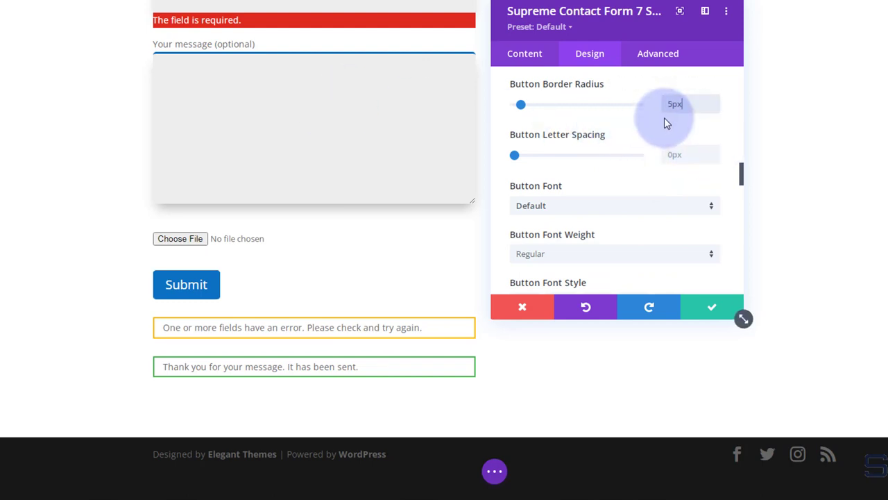
mouse_move(652, 165)
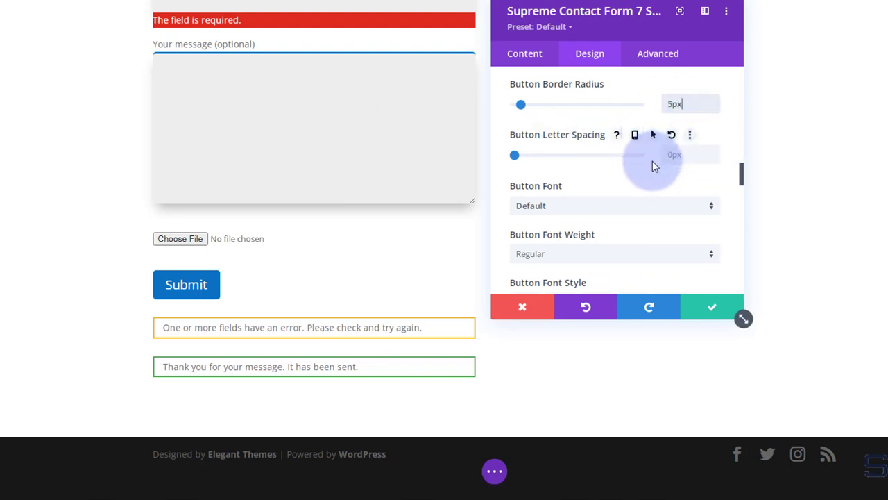
mouse_move(590, 187)
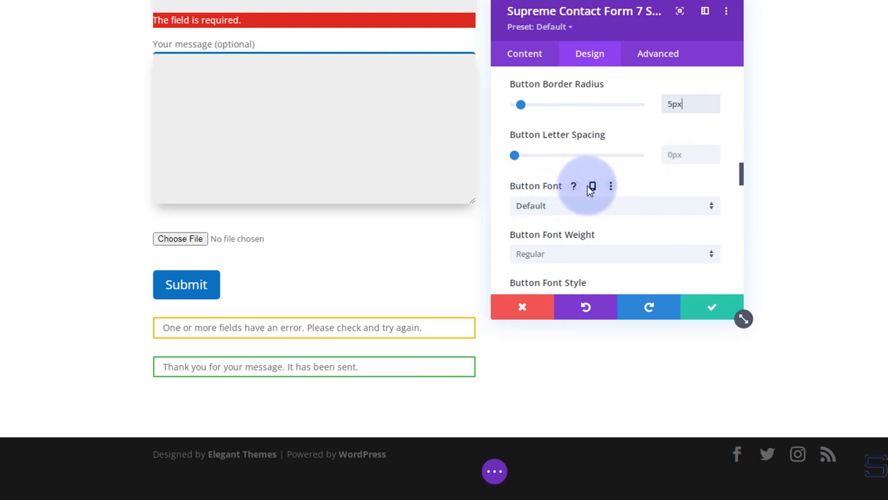
Step: Add the paper-plane 'send' icon to the Submit button, with Only Show Icon On Hover off
scroll("down", 3)
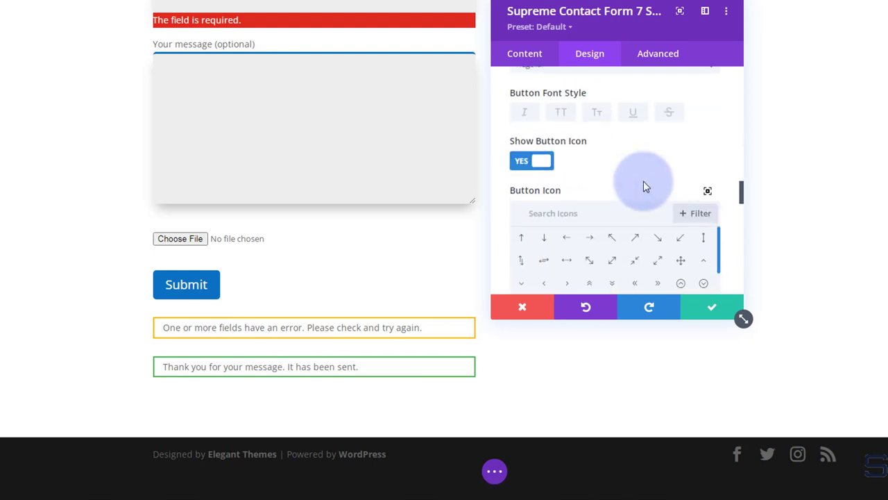
scroll("down", 3)
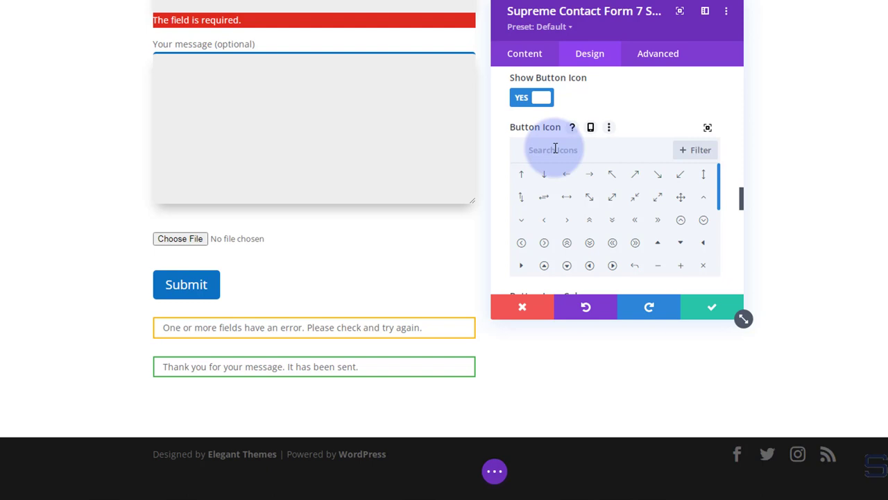
type("send")
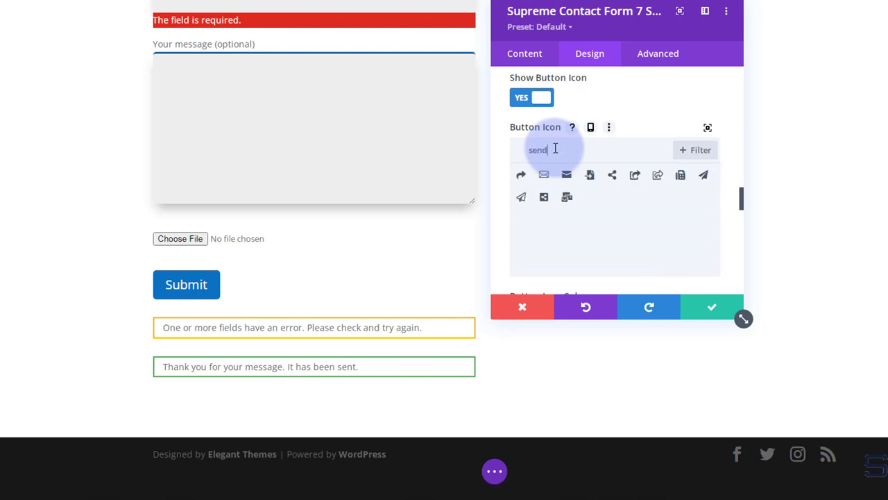
left_click(520, 197)
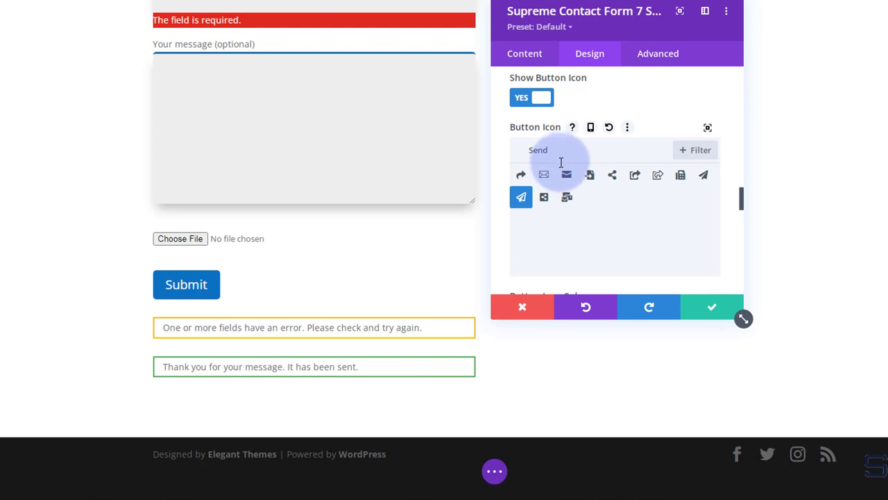
scroll("down", 3)
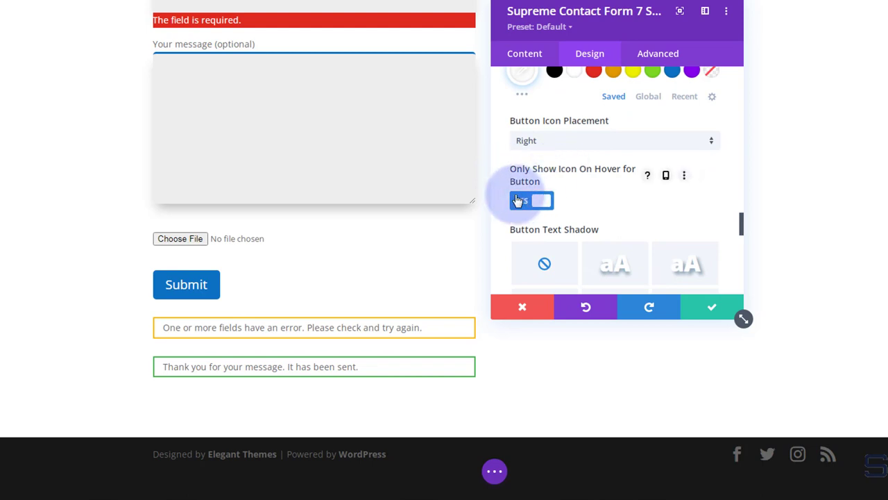
left_click(531, 200)
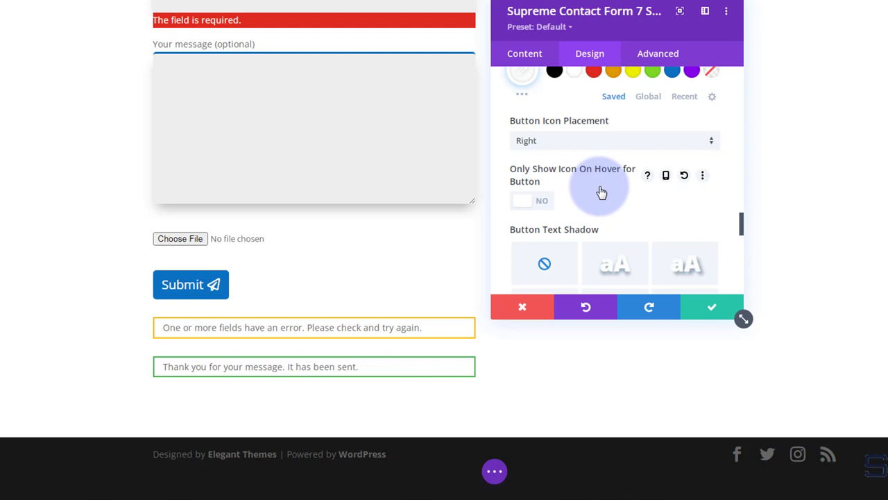
scroll("down", 3)
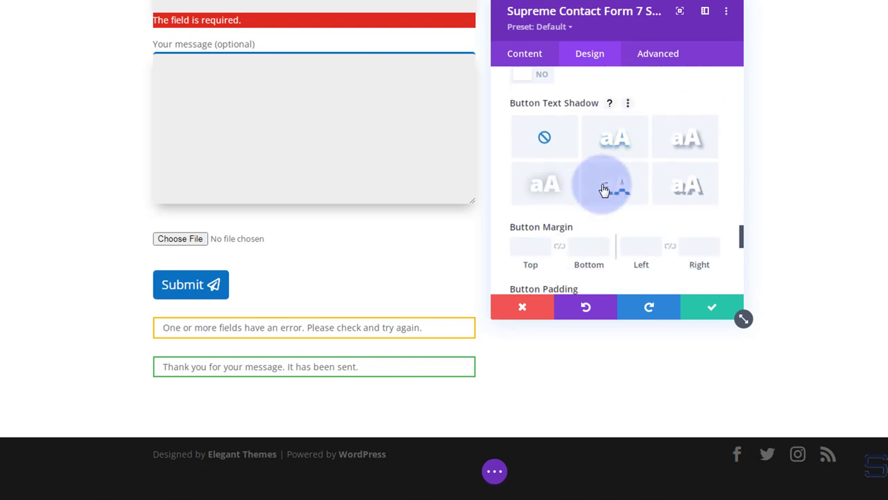
scroll("down", 3)
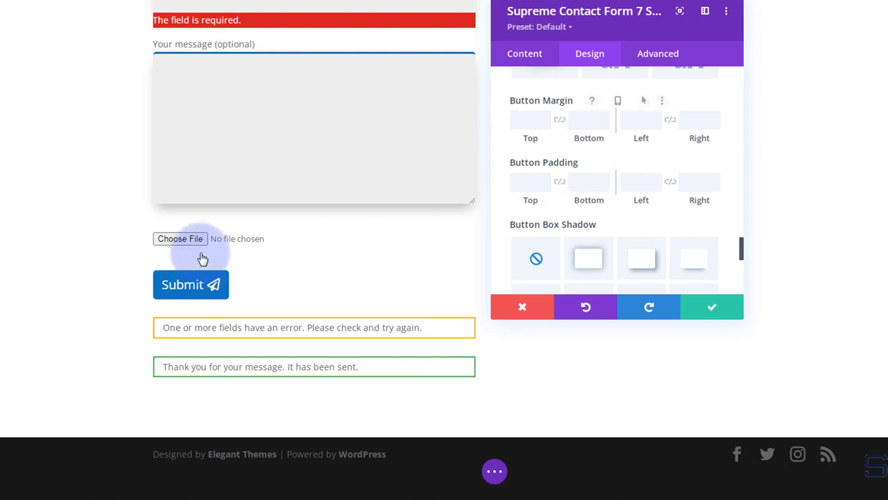
mouse_move(137, 281)
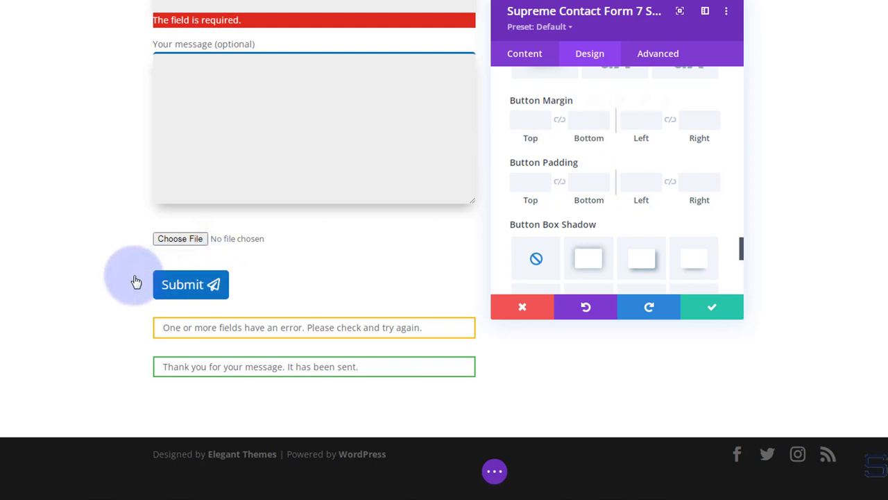
mouse_move(529, 201)
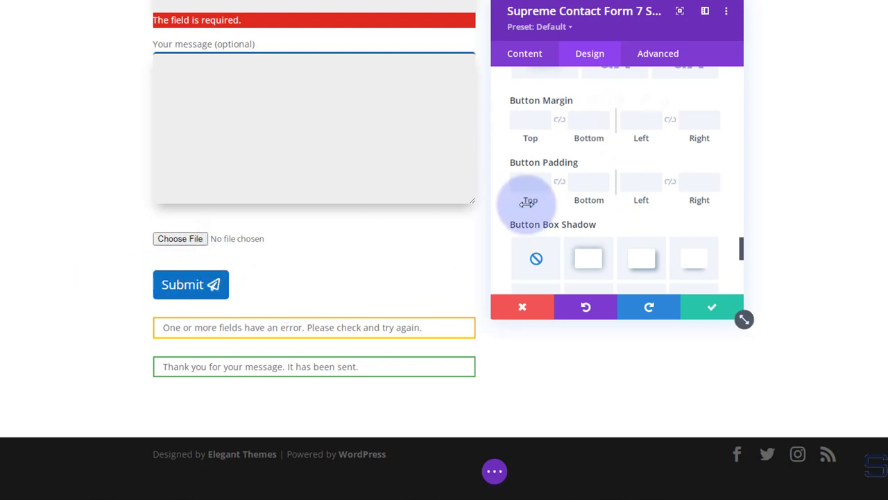
mouse_move(416, 268)
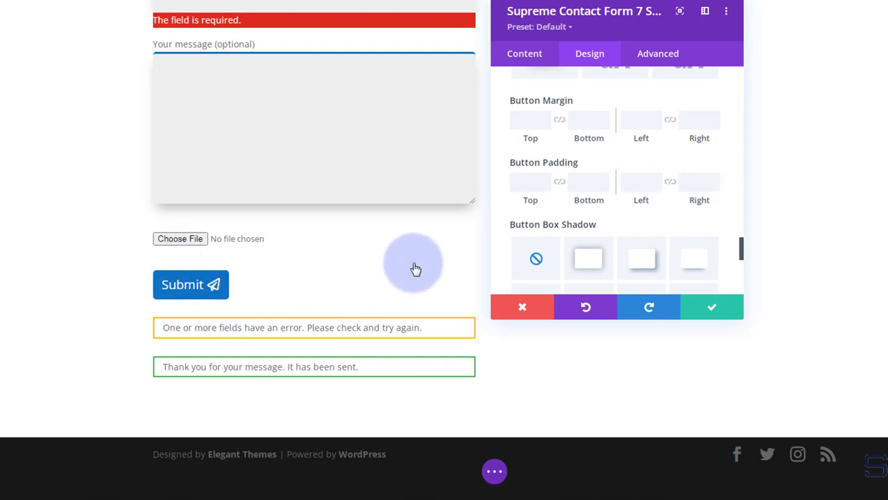
mouse_move(633, 180)
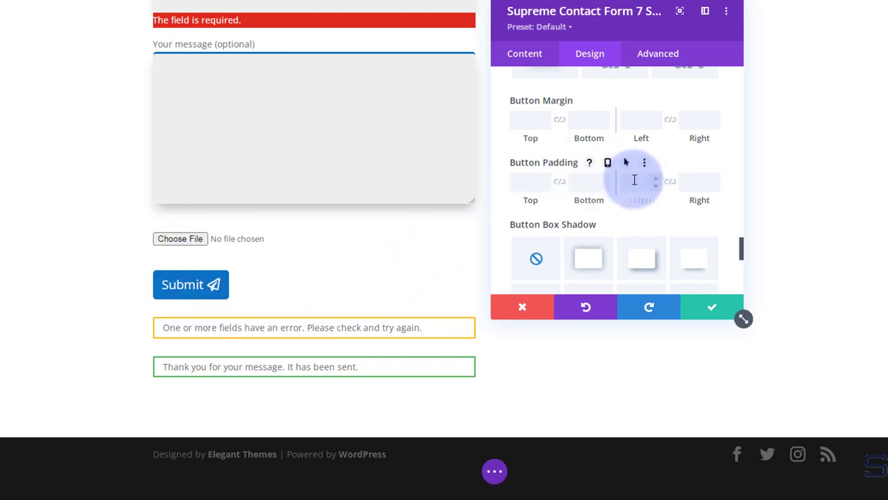
mouse_move(768, 133)
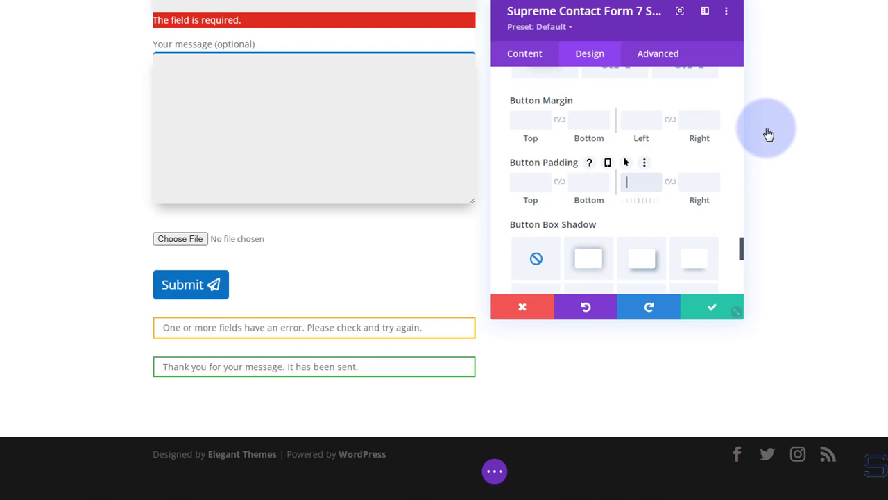
Step: Give the Submit button 50px left and right padding and a box shadow preset
type("50px")
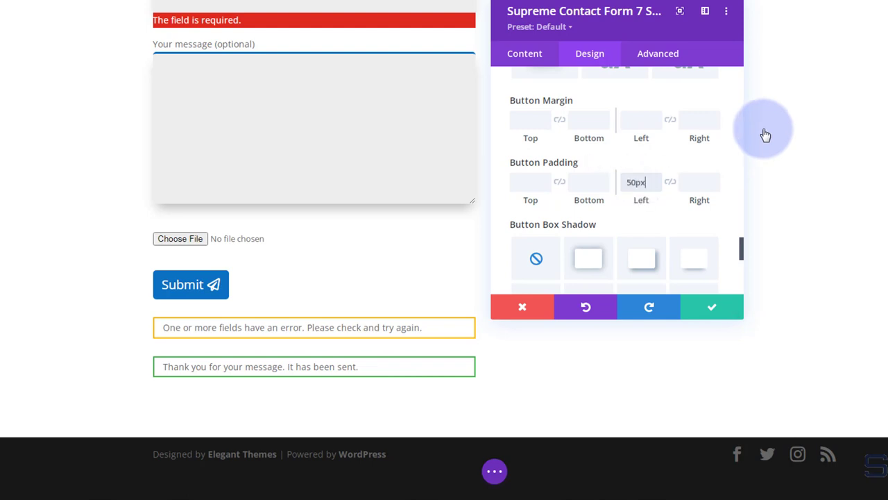
left_click(670, 182)
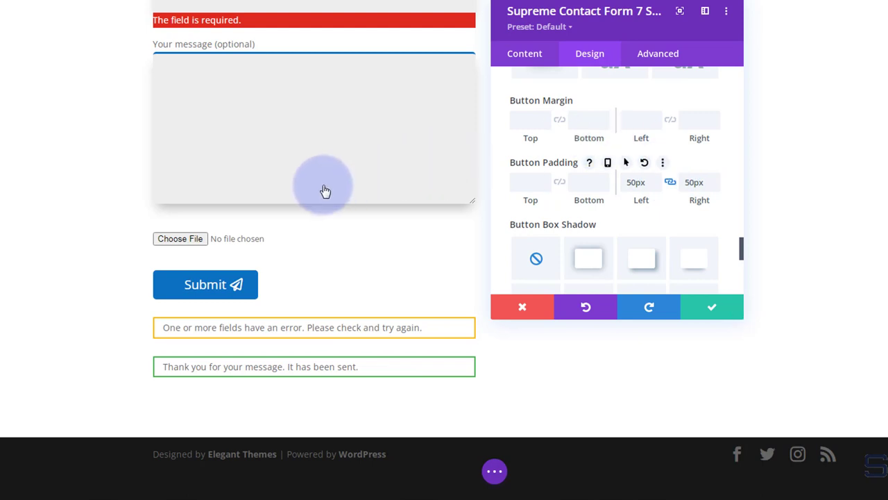
mouse_move(510, 188)
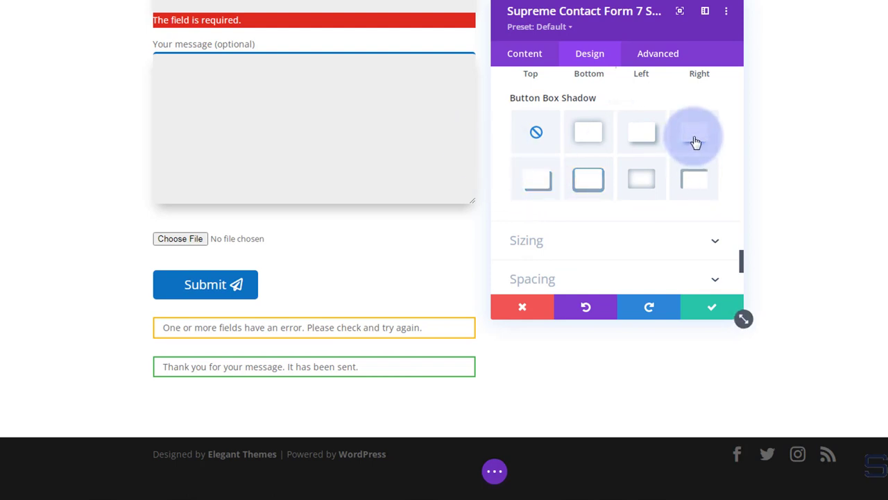
left_click(693, 132)
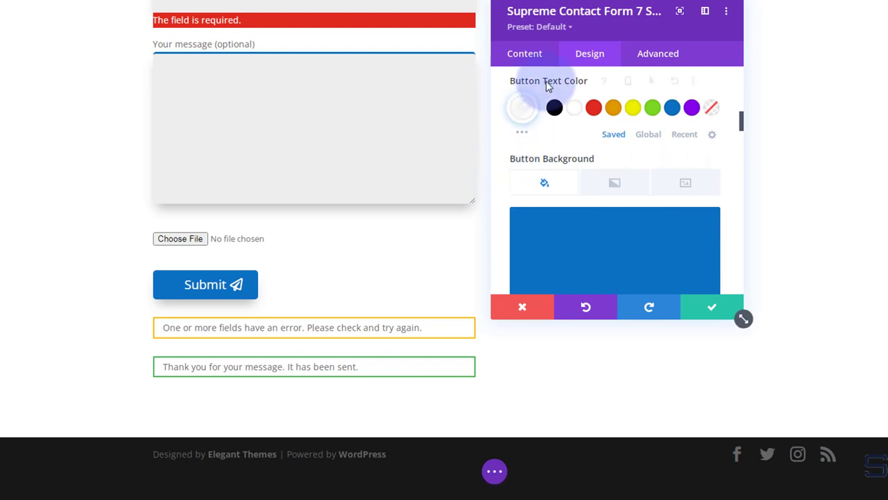
mouse_move(552, 158)
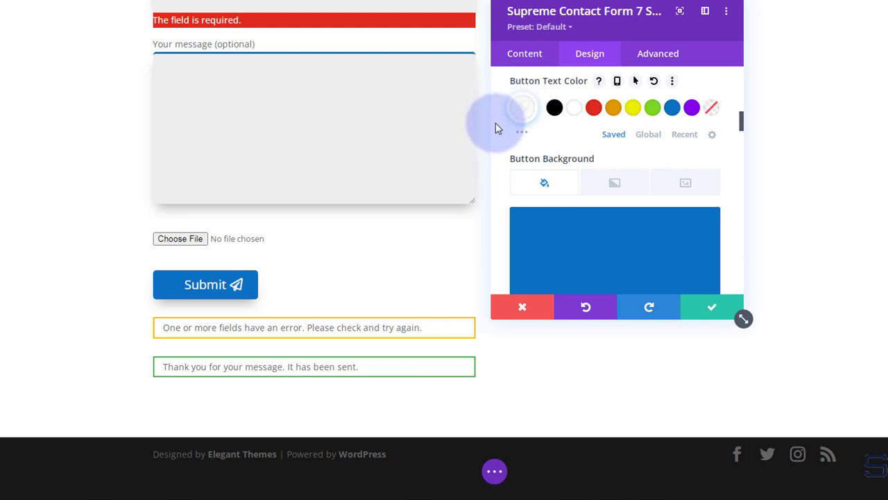
mouse_move(576, 165)
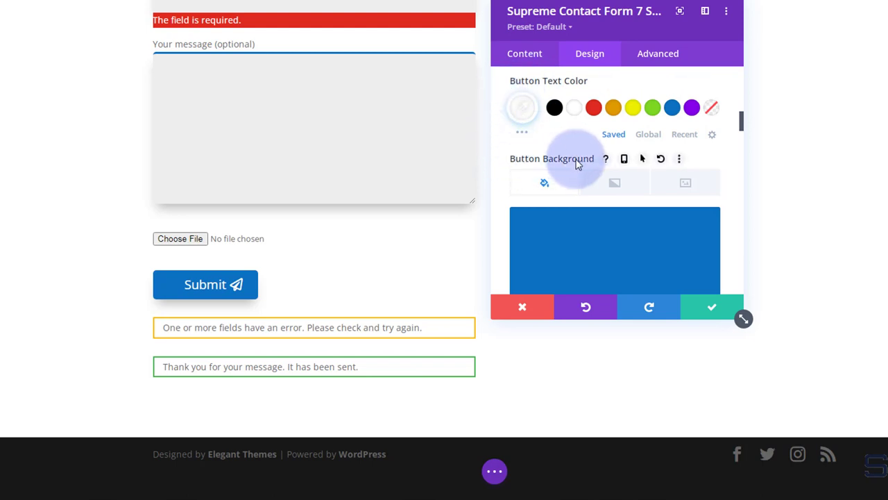
mouse_move(569, 163)
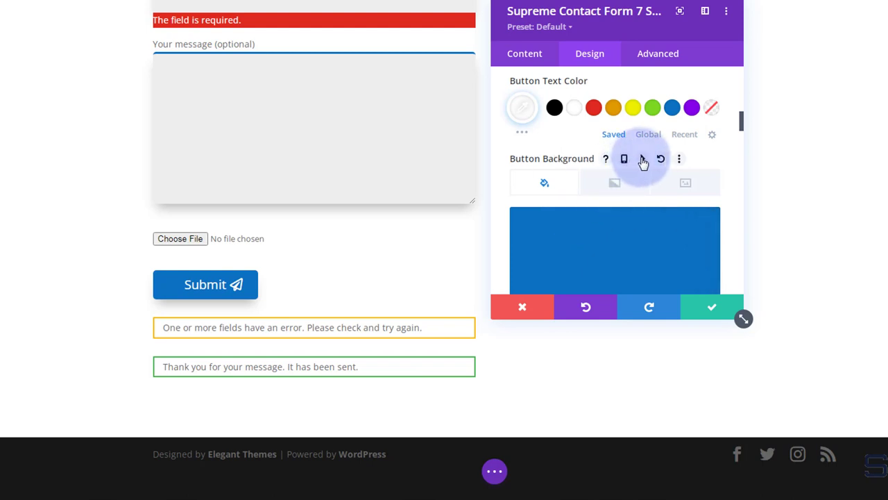
Step: Enable a hover background for the Submit button and set it to purple #8300e9
left_click(624, 158)
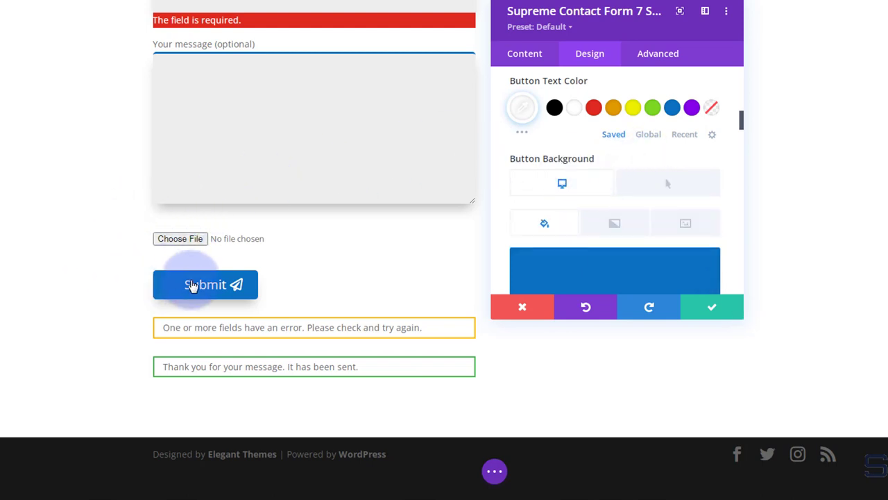
mouse_move(125, 305)
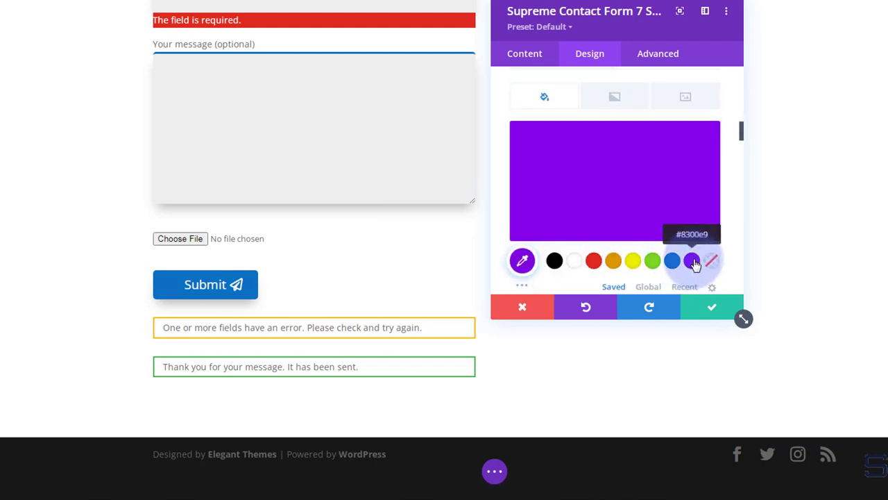
left_click(691, 260)
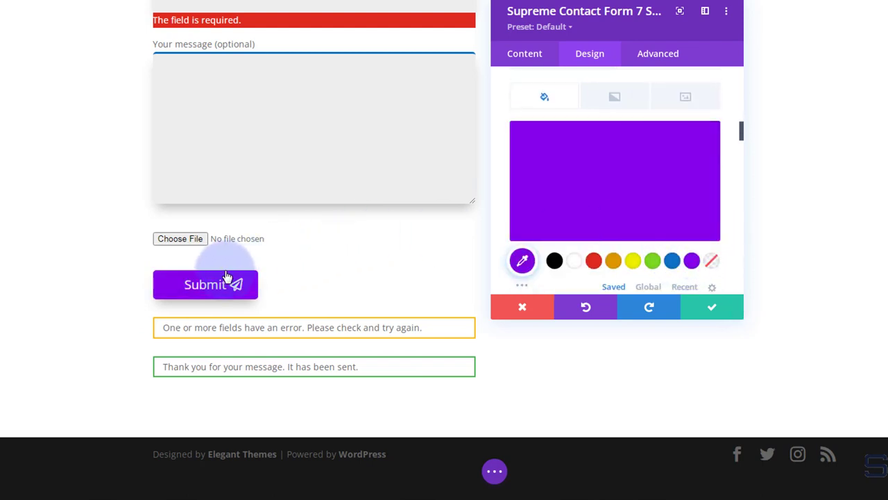
mouse_move(102, 266)
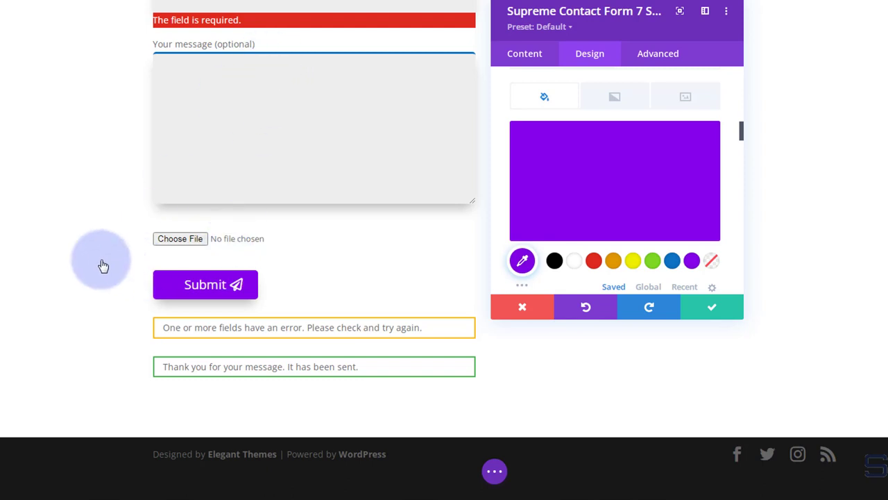
scroll("up", 3)
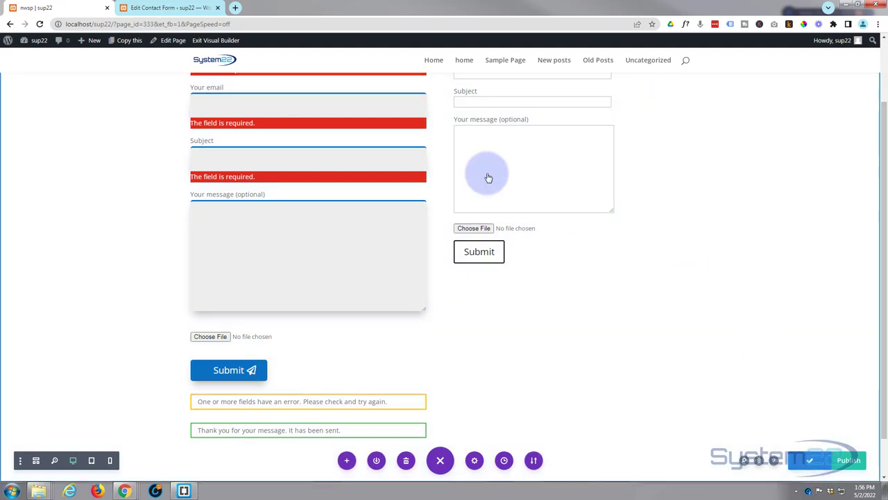
Step: Save the page and exit the Visual Builder to view the live form
left_click(216, 39)
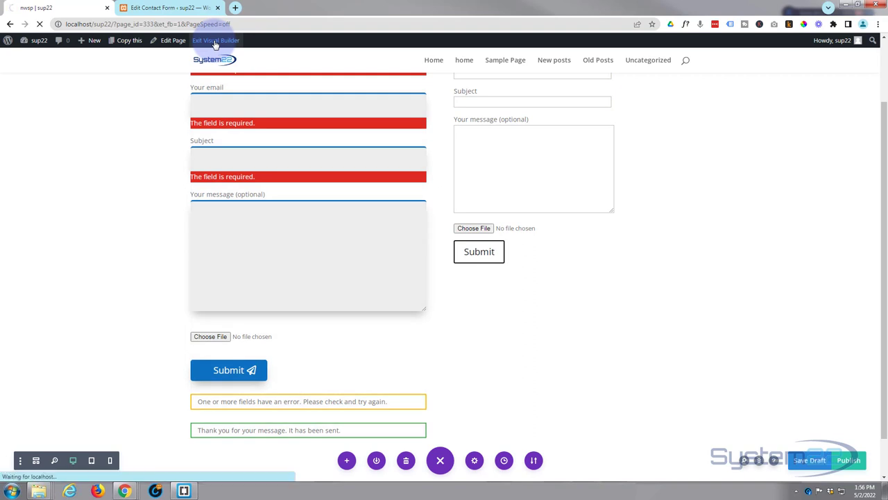
left_click(216, 40)
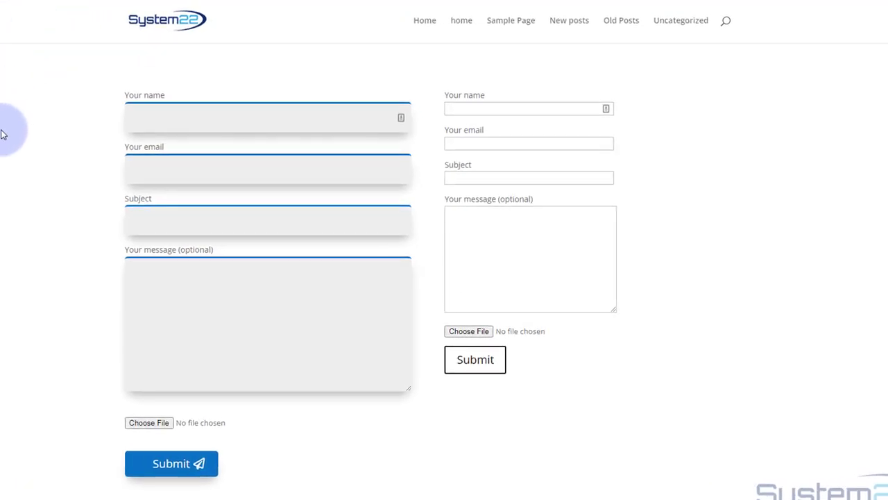
mouse_move(414, 97)
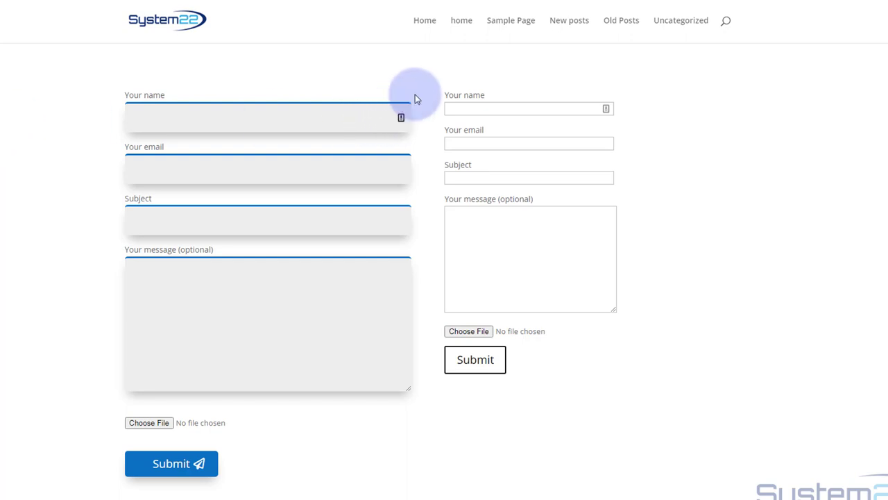
mouse_move(171, 463)
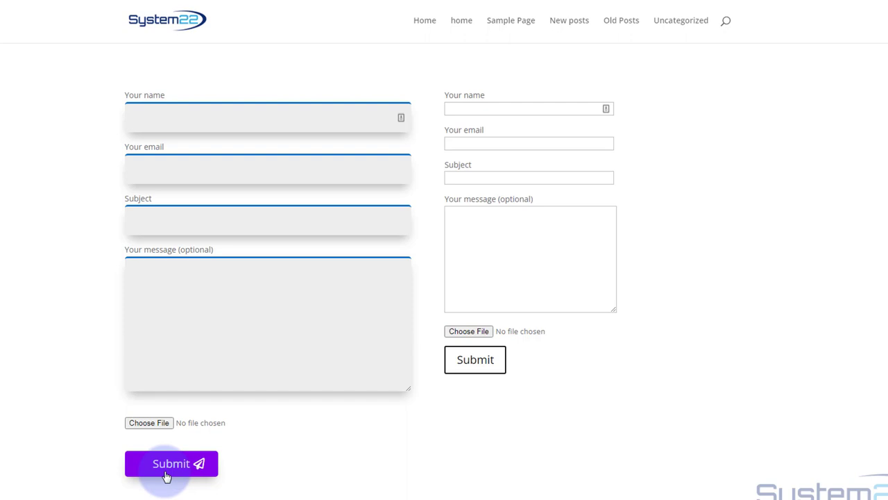
mouse_move(65, 463)
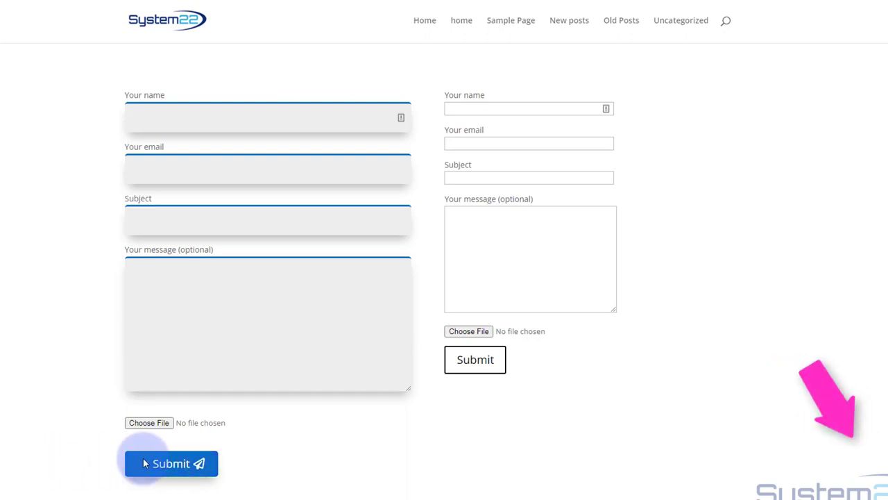
mouse_move(391, 470)
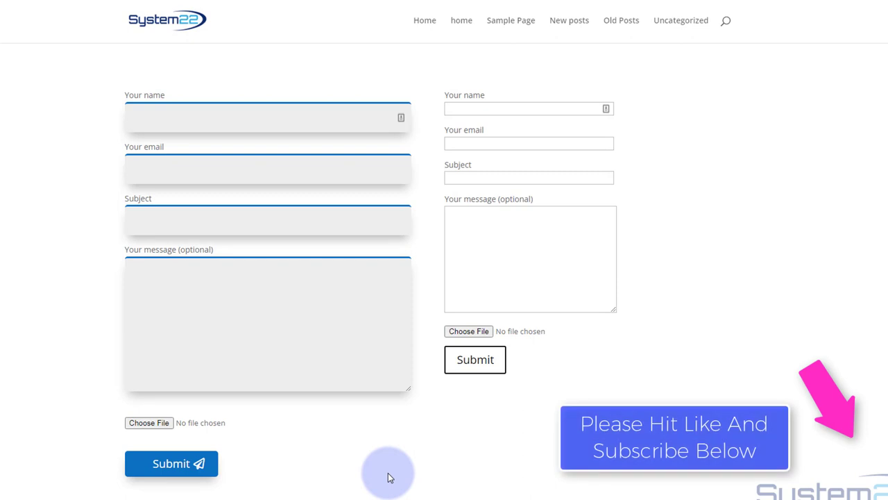
mouse_move(379, 476)
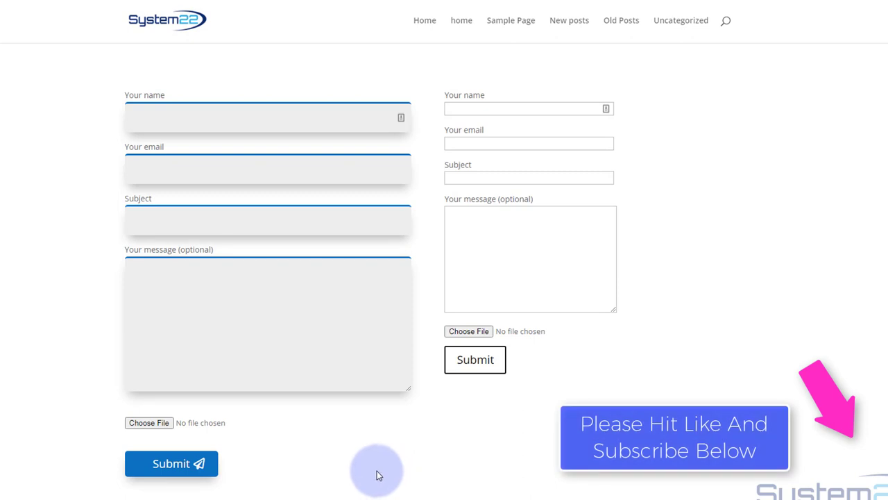